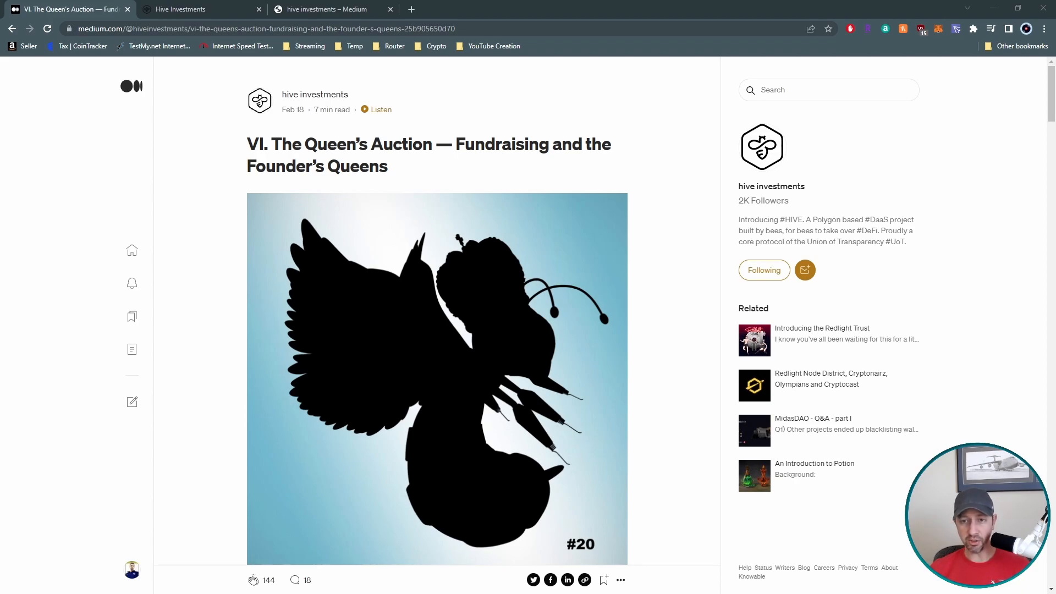
pyautogui.moveTo(443, 386)
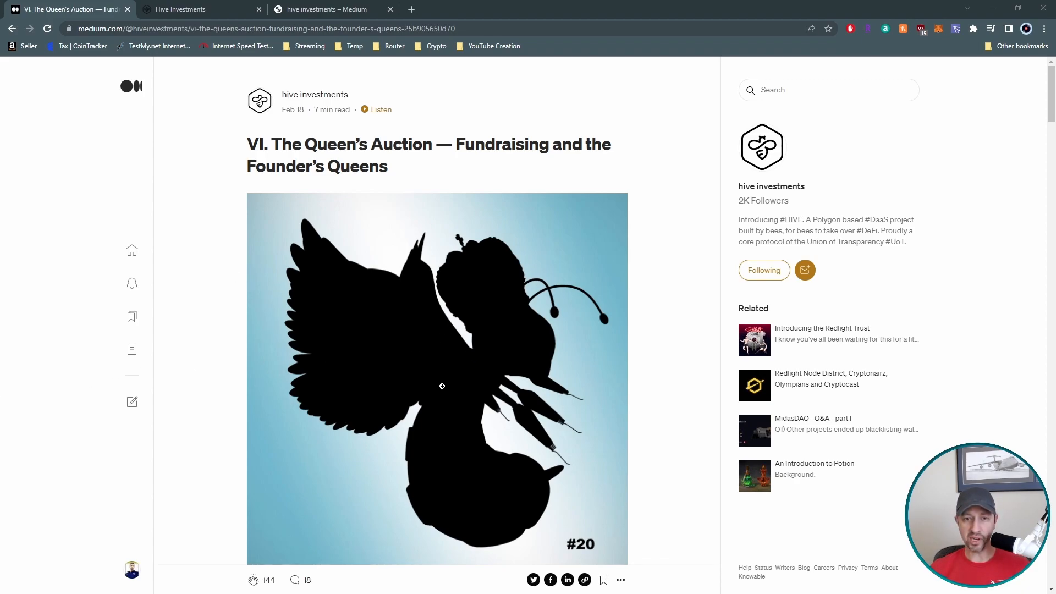
pyautogui.moveTo(230, 473)
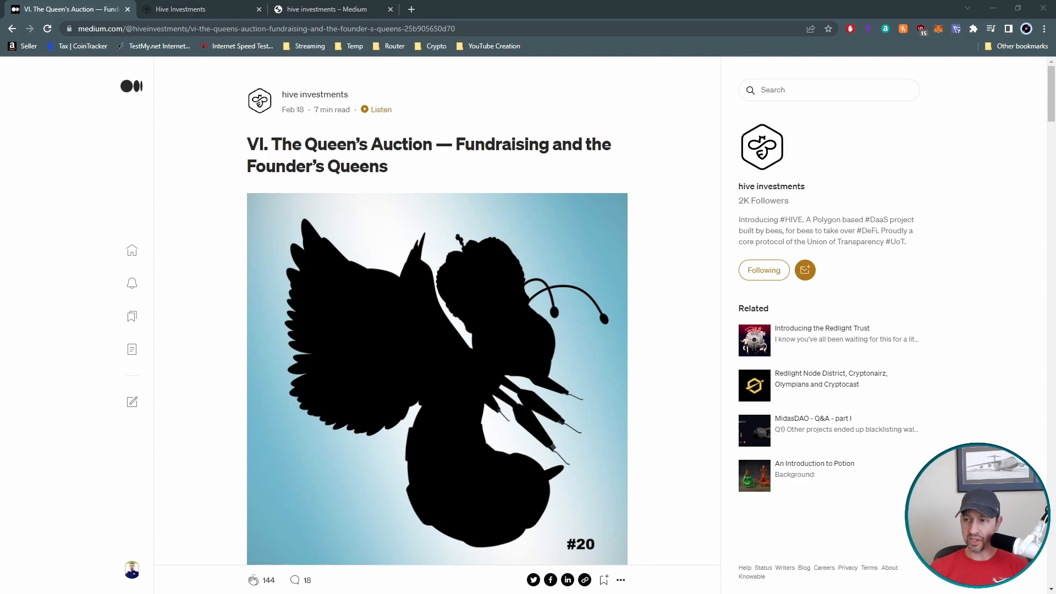
# Step: Scroll past the header image to the paragraph on funding the treasury and a $4,000,000 liquidity pool
pyautogui.scroll(-3)
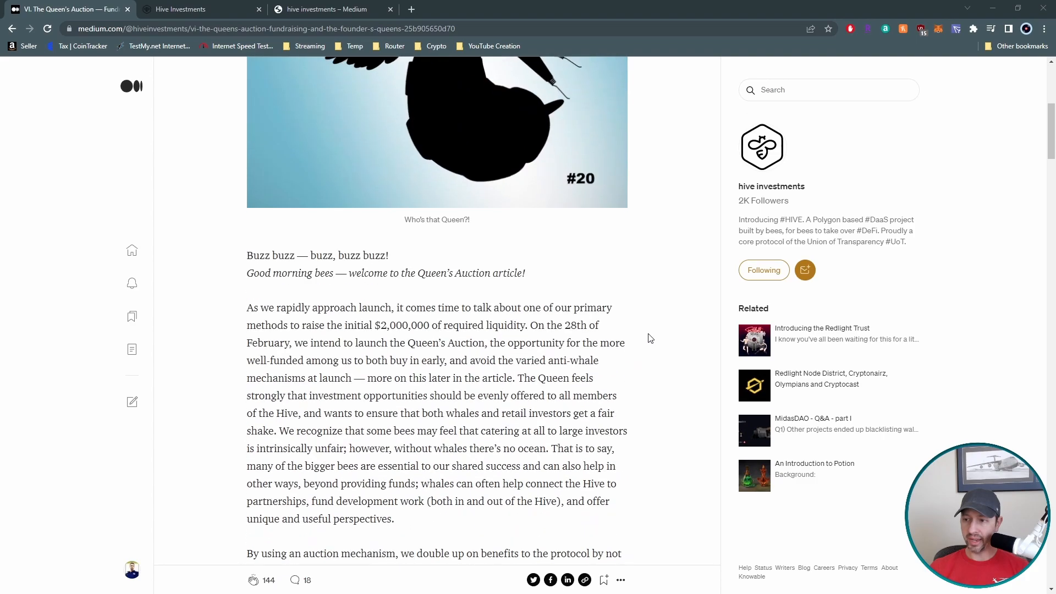
pyautogui.scroll(-3)
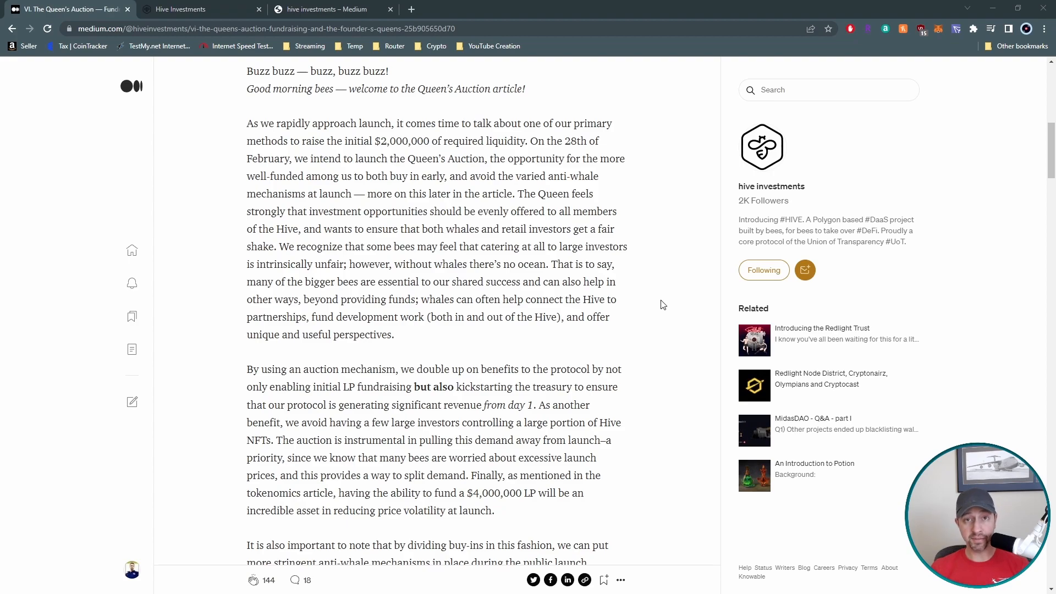
# Step: Scroll to the 'Why buy in at the Queen's Auction?' list of Founder's Queen perks
pyautogui.scroll(-3)
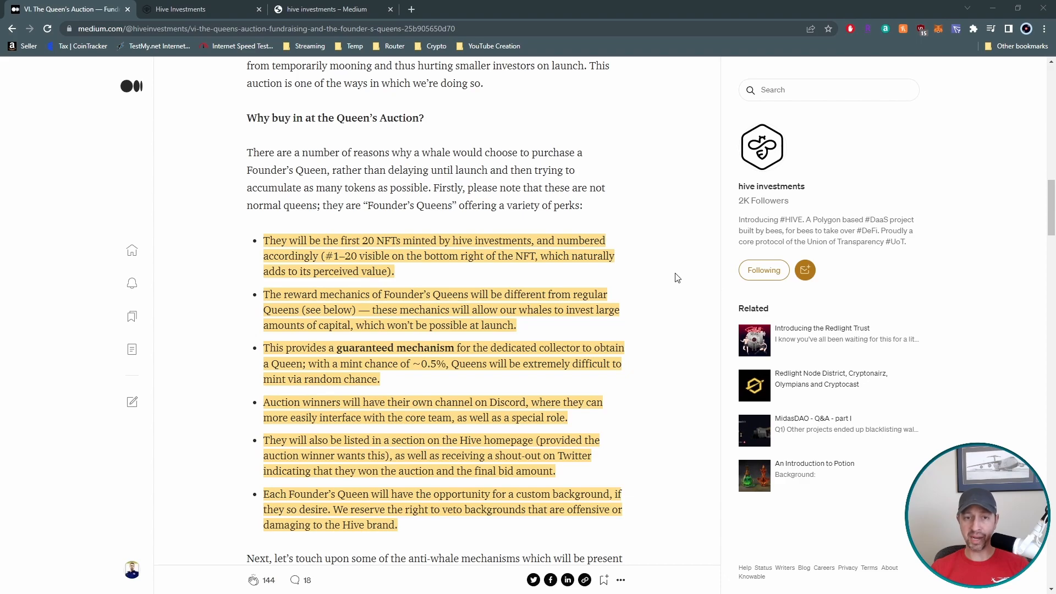
pyautogui.moveTo(674, 288)
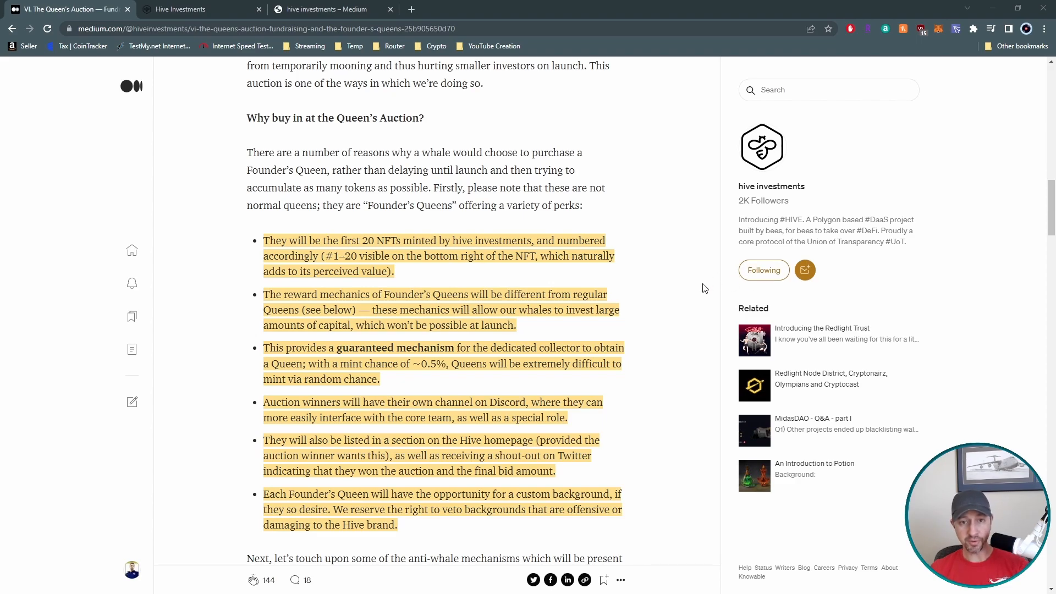
pyautogui.moveTo(693, 289)
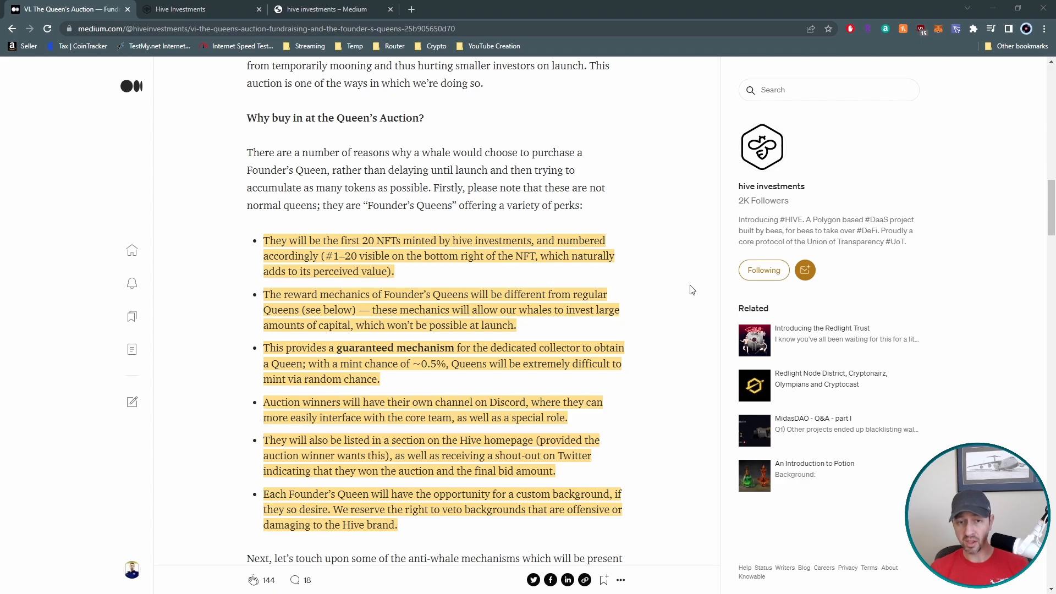
pyautogui.moveTo(688, 278)
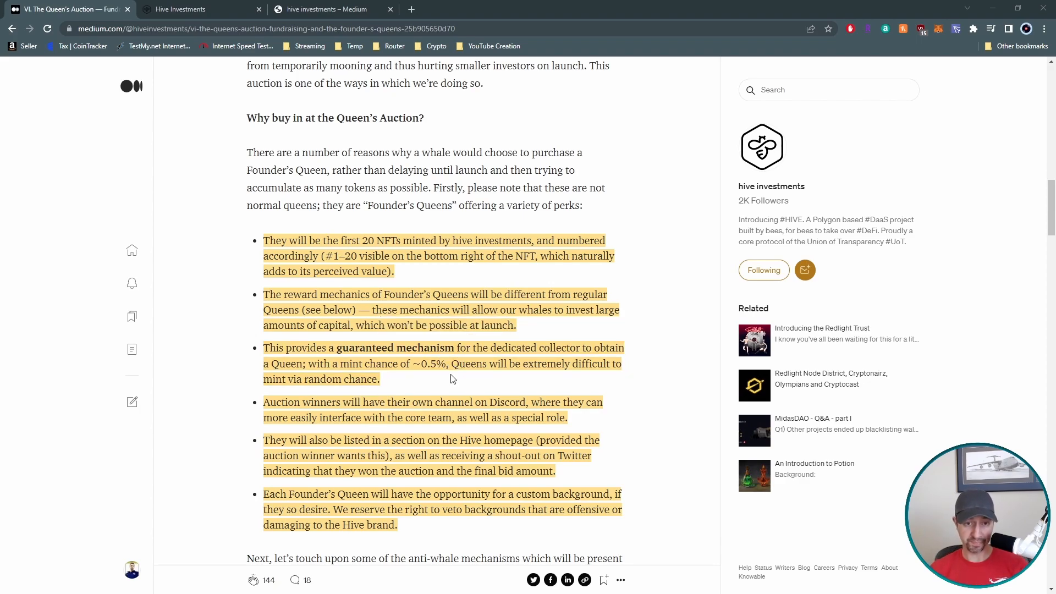
pyautogui.moveTo(597, 425)
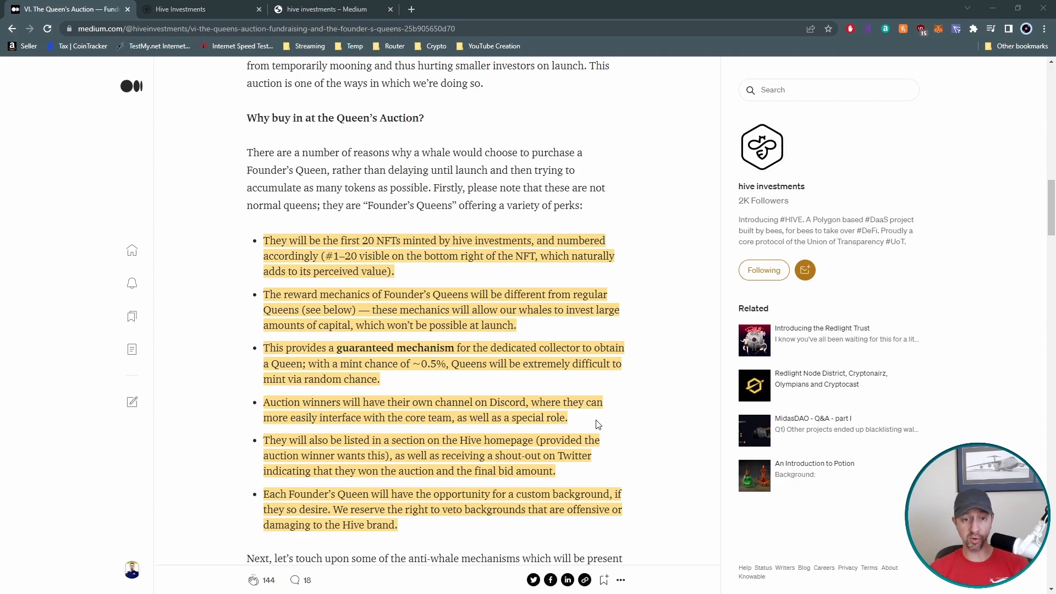
pyautogui.moveTo(633, 457)
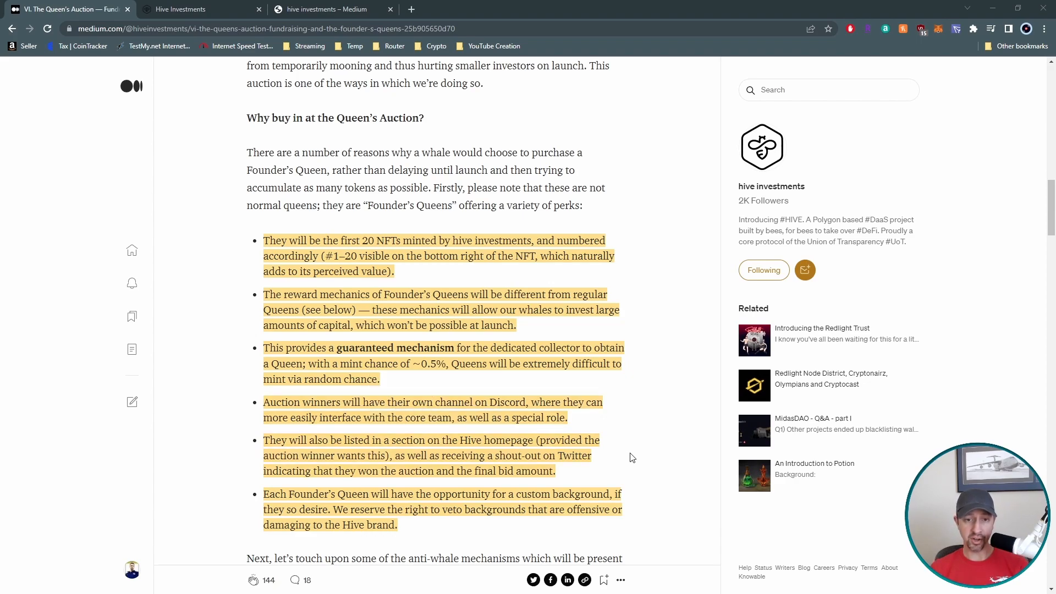
pyautogui.moveTo(621, 453)
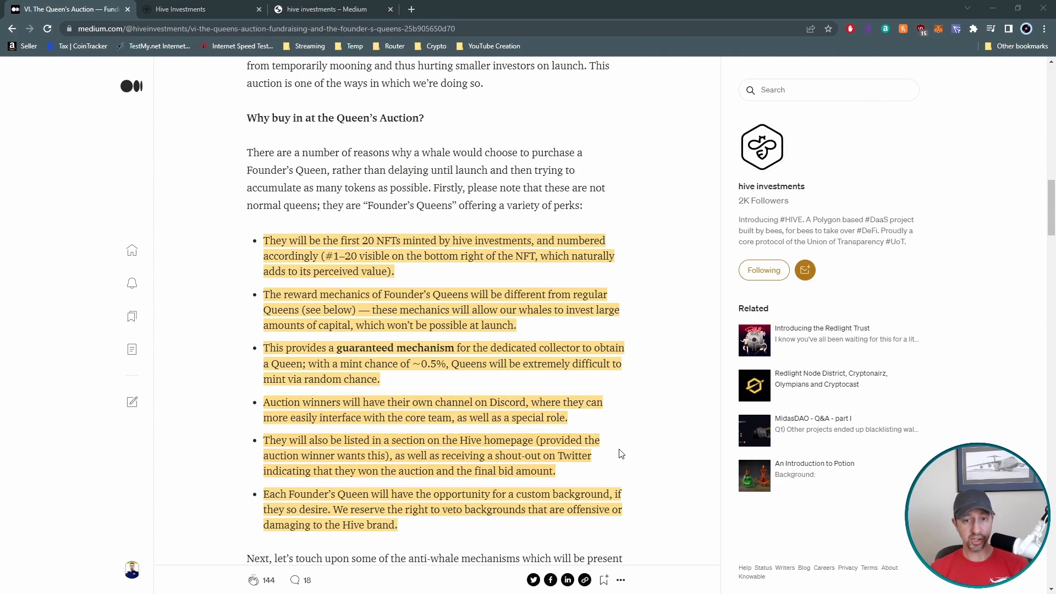
pyautogui.moveTo(618, 463)
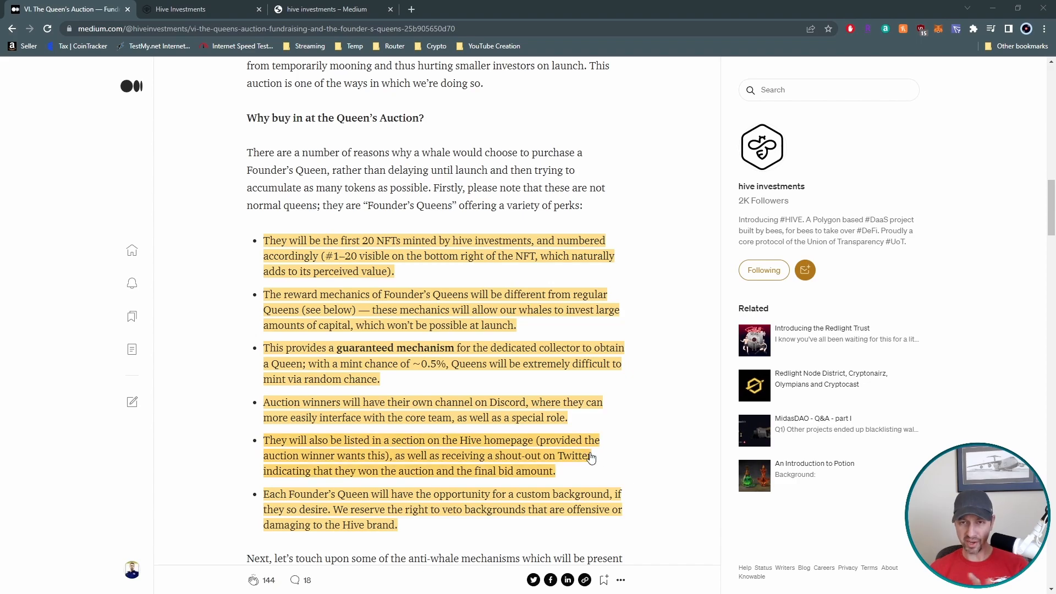
pyautogui.moveTo(676, 468)
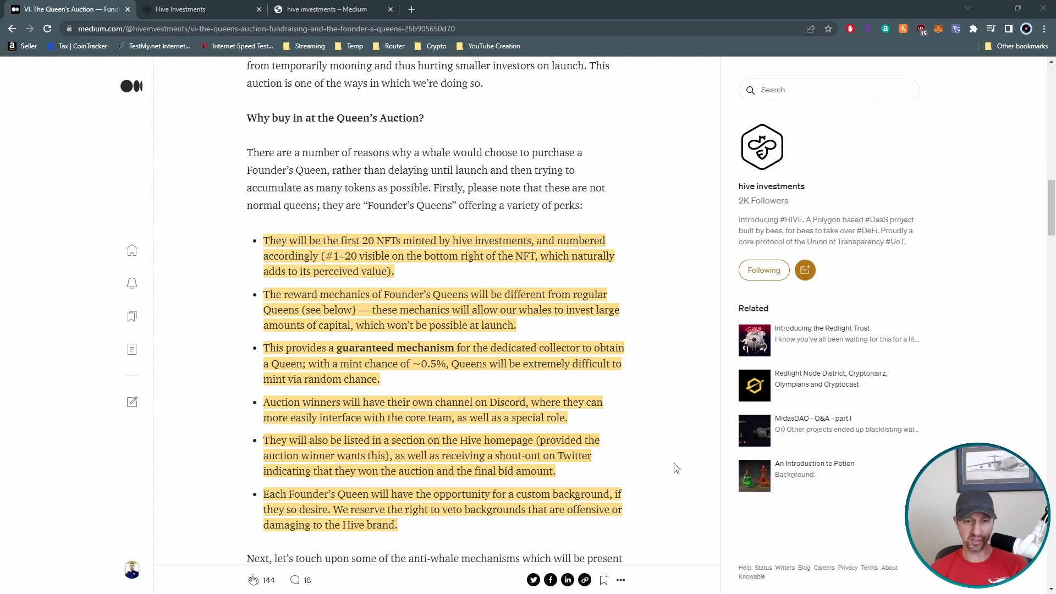
pyautogui.moveTo(669, 464)
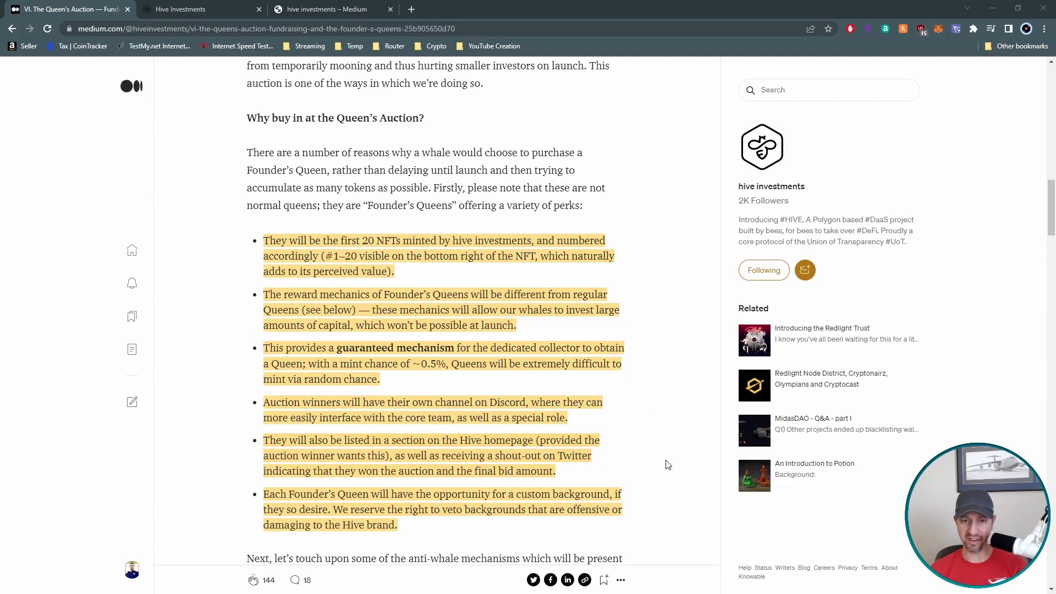
# Step: Scroll through all four anti-whale launch mechanisms, ending with wallet transfers and the temporary-measures note
pyautogui.scroll(-3)
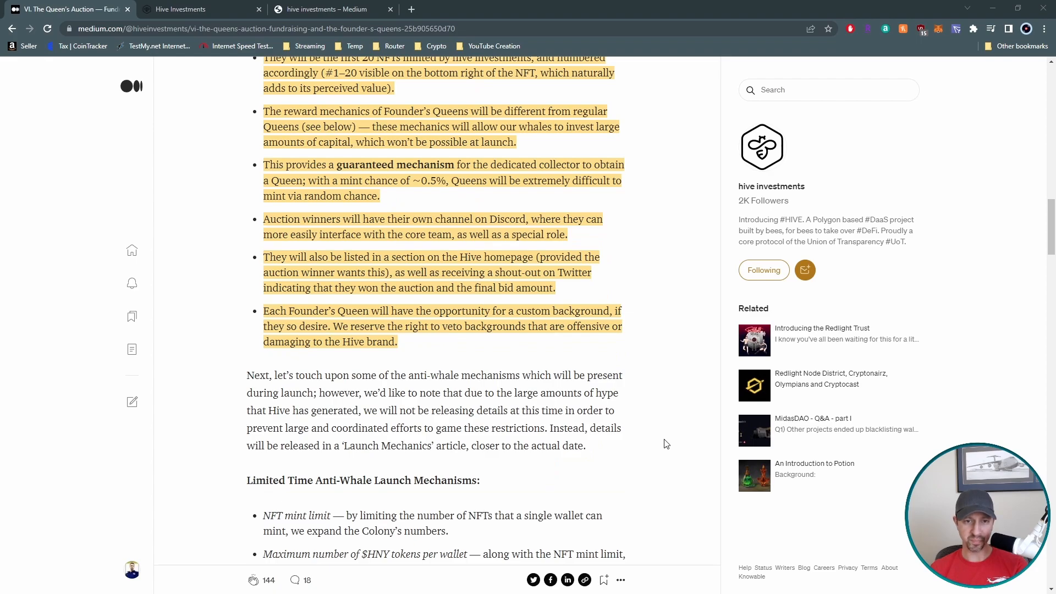
pyautogui.scroll(-3)
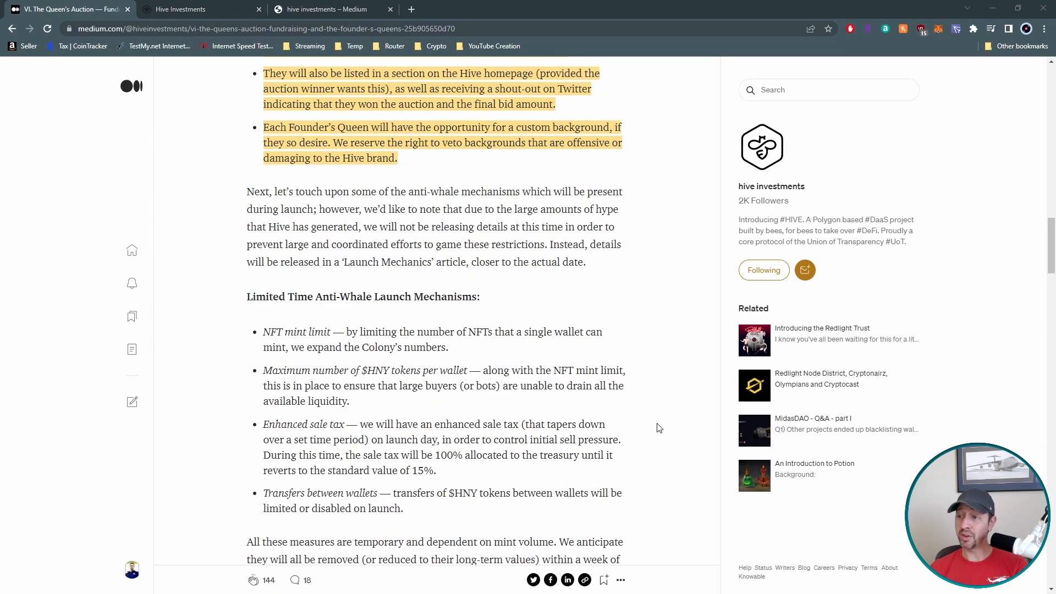
pyautogui.scroll(-3)
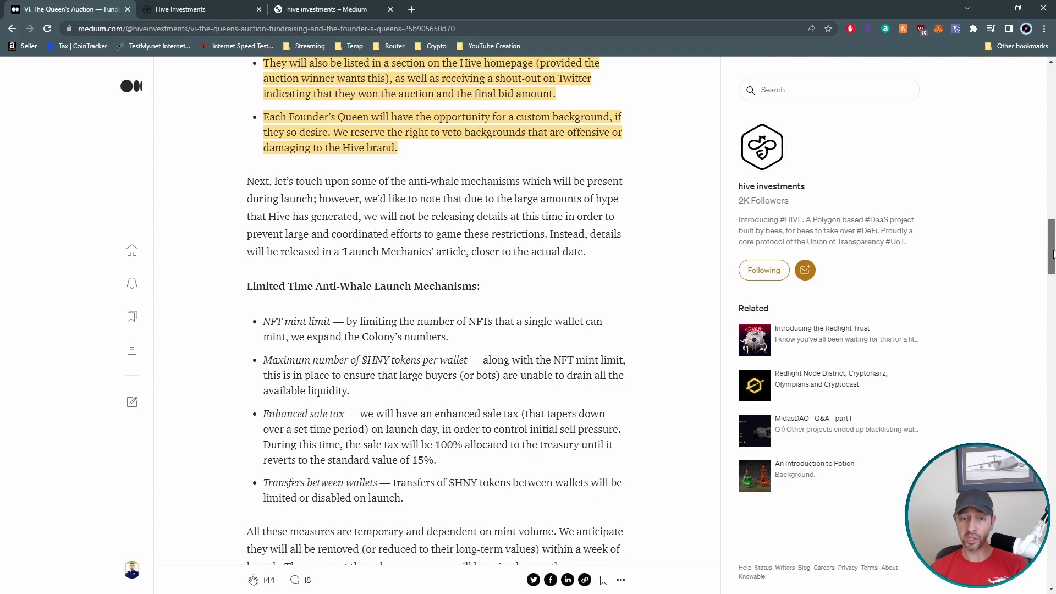
pyautogui.scroll(-3)
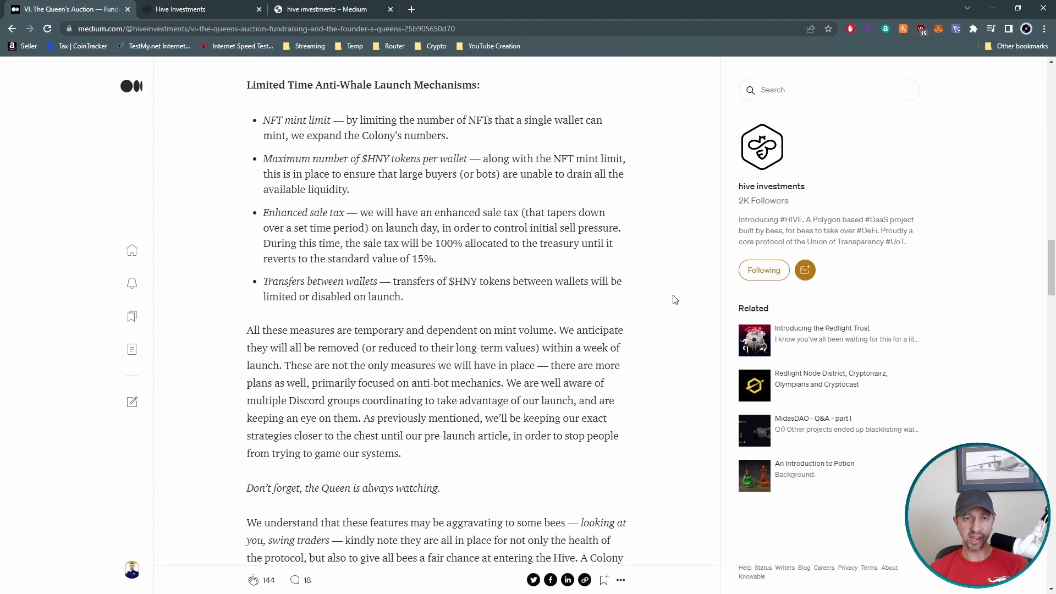
pyautogui.moveTo(691, 274)
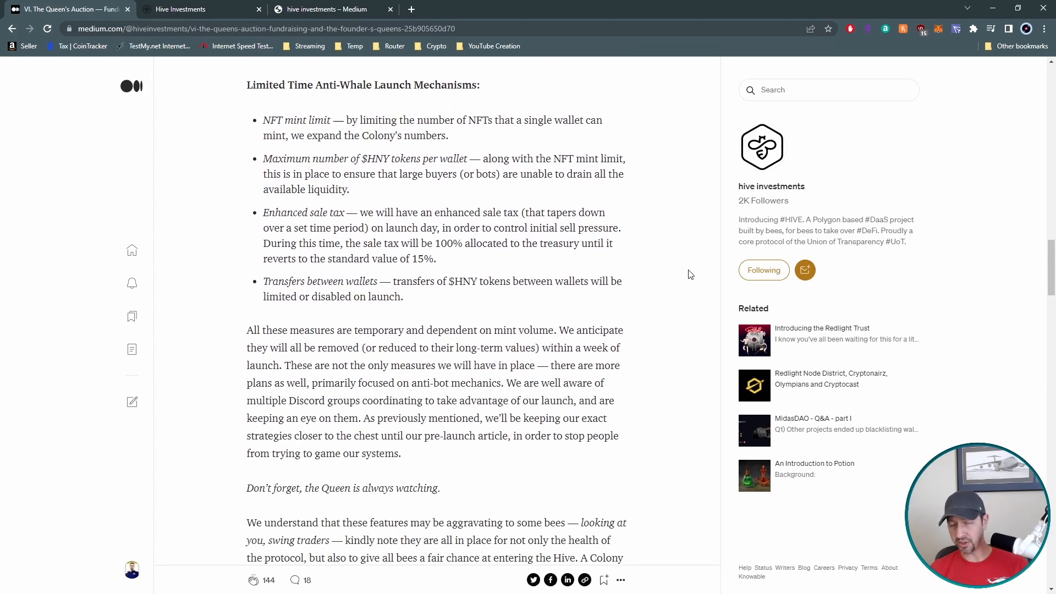
pyautogui.moveTo(686, 274)
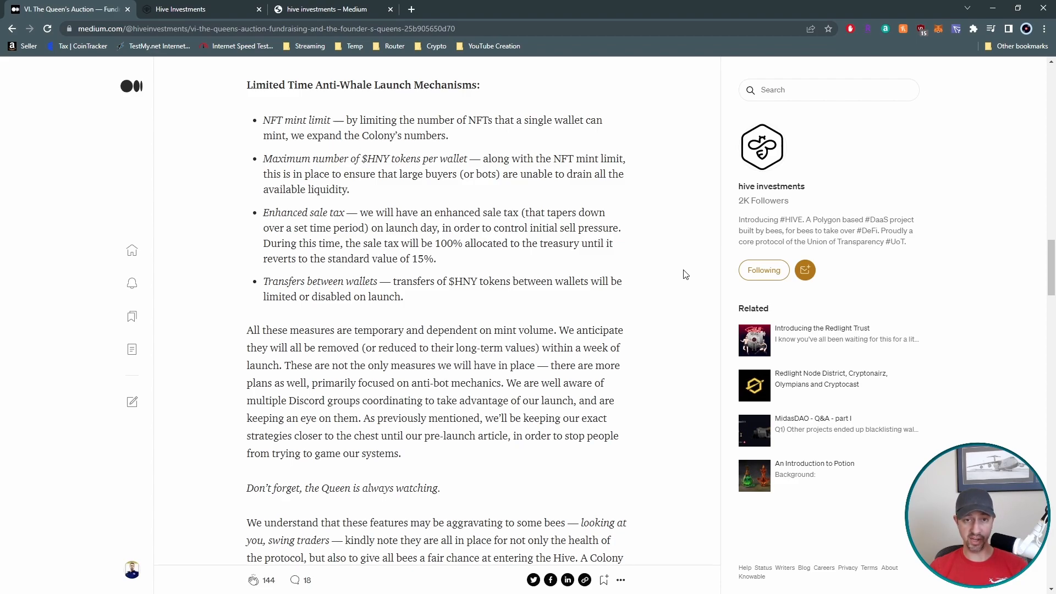
pyautogui.moveTo(583, 316)
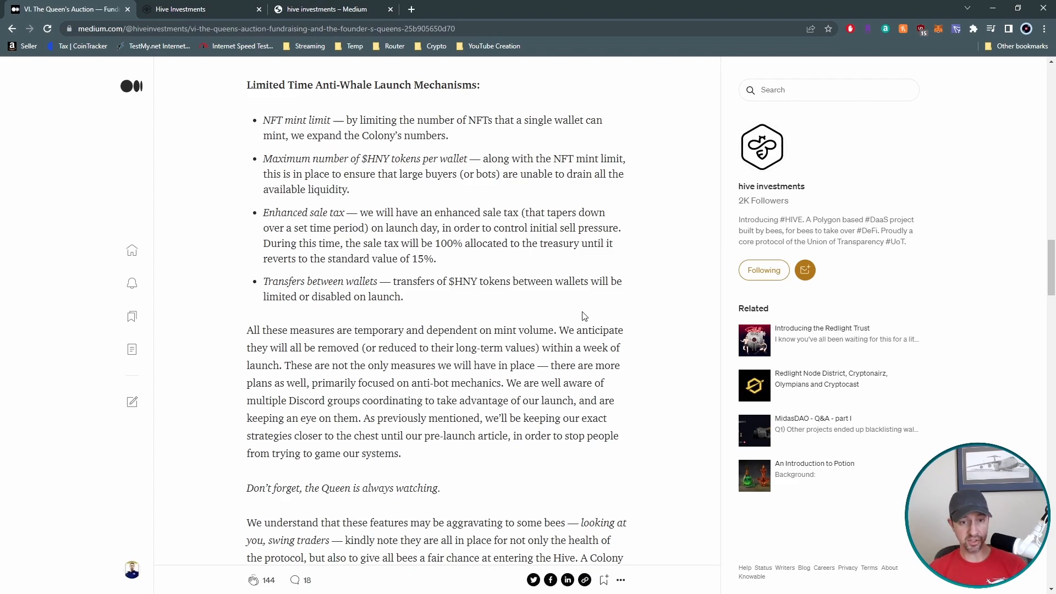
pyautogui.moveTo(625, 388)
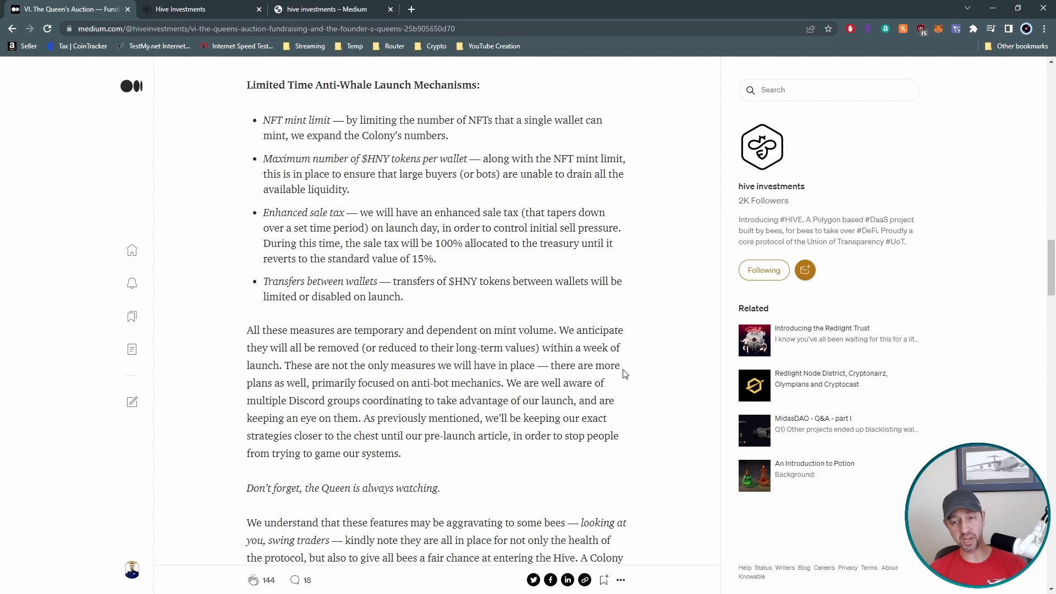
pyautogui.moveTo(603, 334)
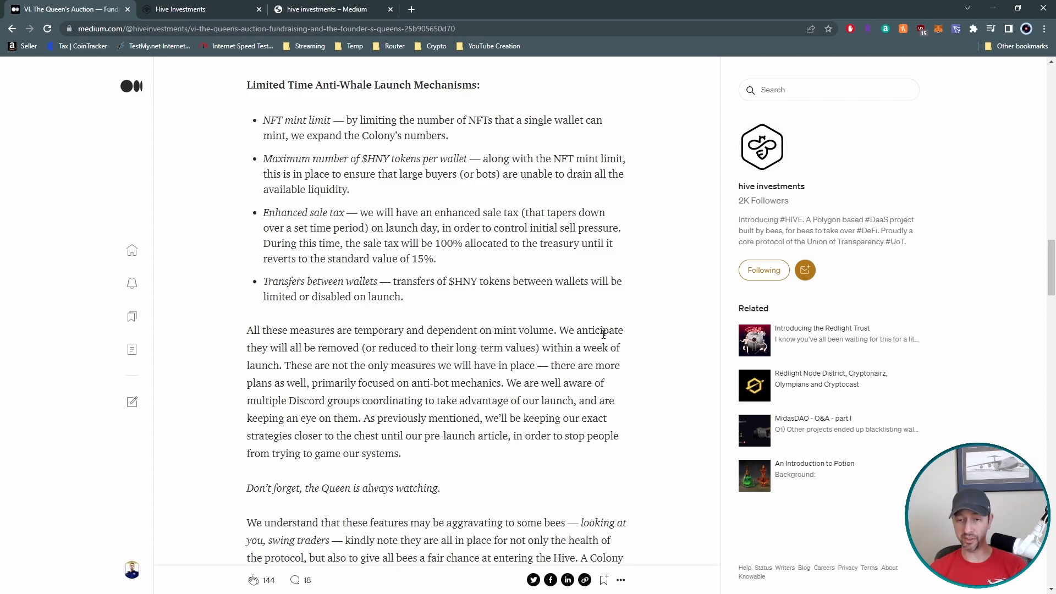
pyautogui.moveTo(626, 326)
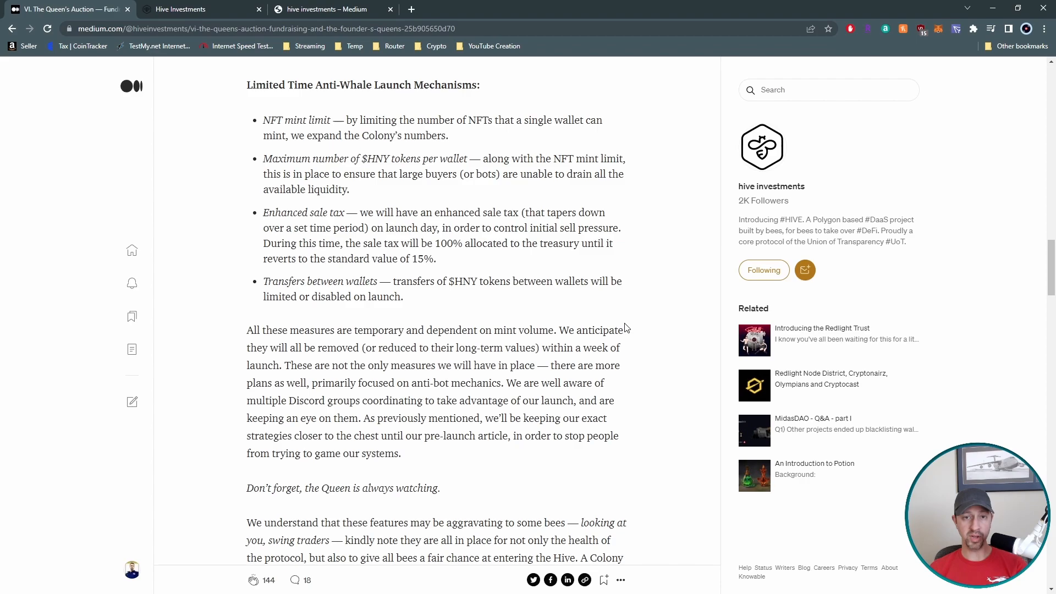
pyautogui.moveTo(654, 350)
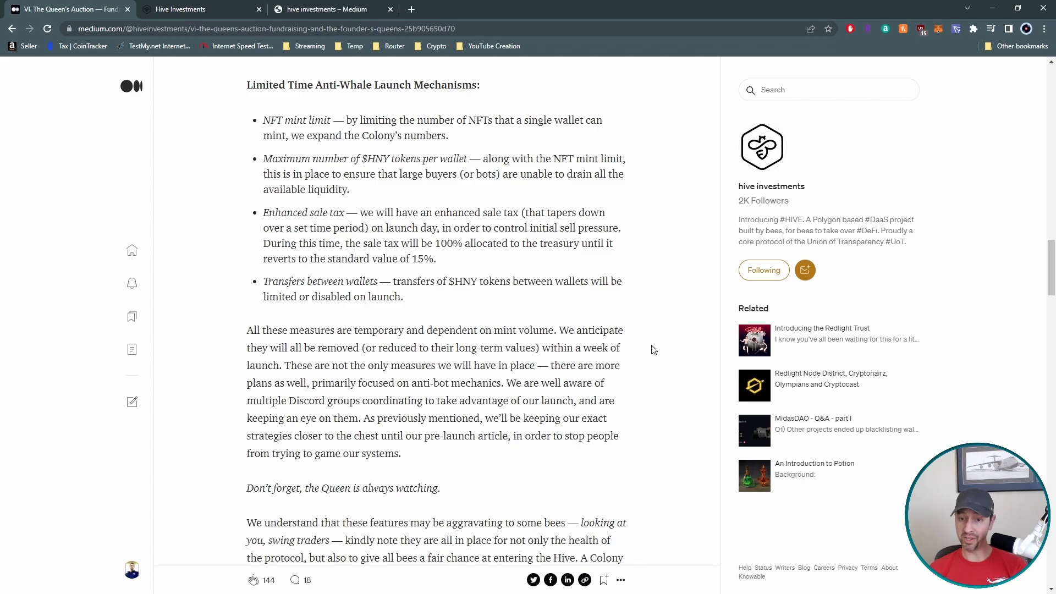
# Step: Scroll past the 'How it works' section to the Queen's Auction Mechanics table and 'How does the Auction help the Hive?'
pyautogui.scroll(-3)
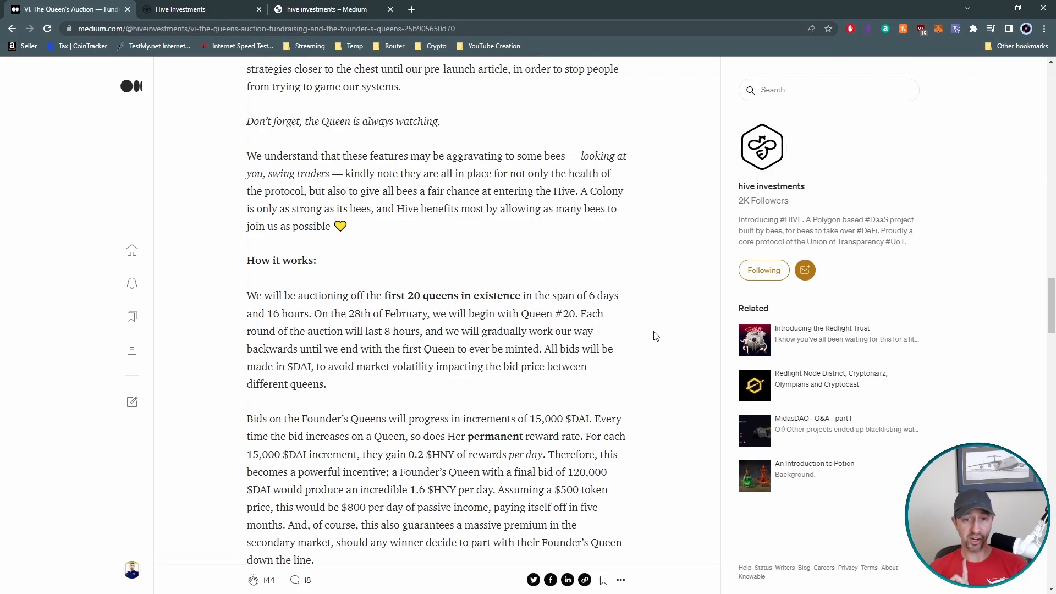
pyautogui.moveTo(671, 341)
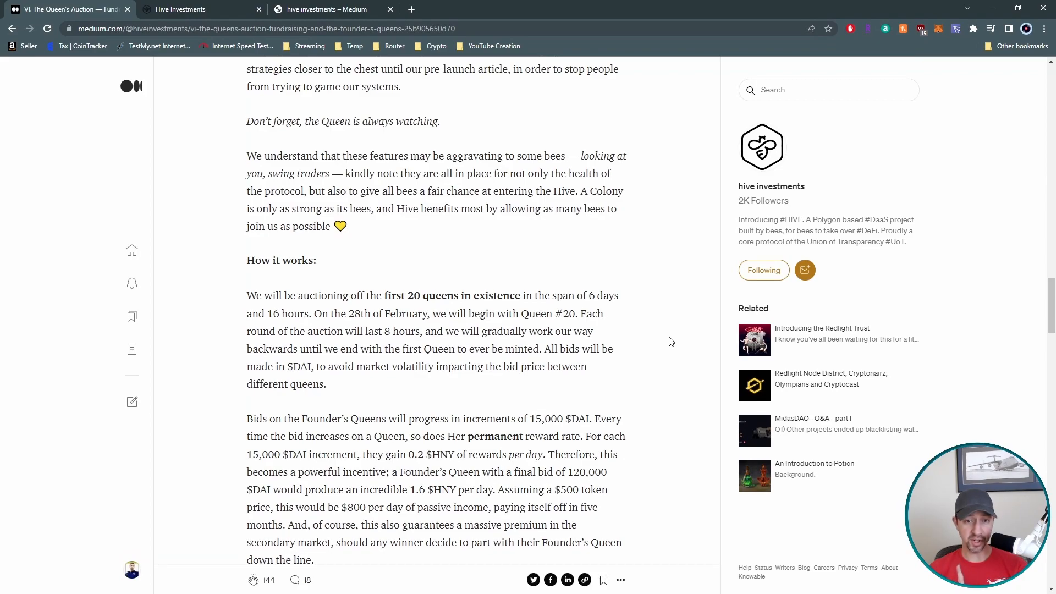
pyautogui.scroll(-3)
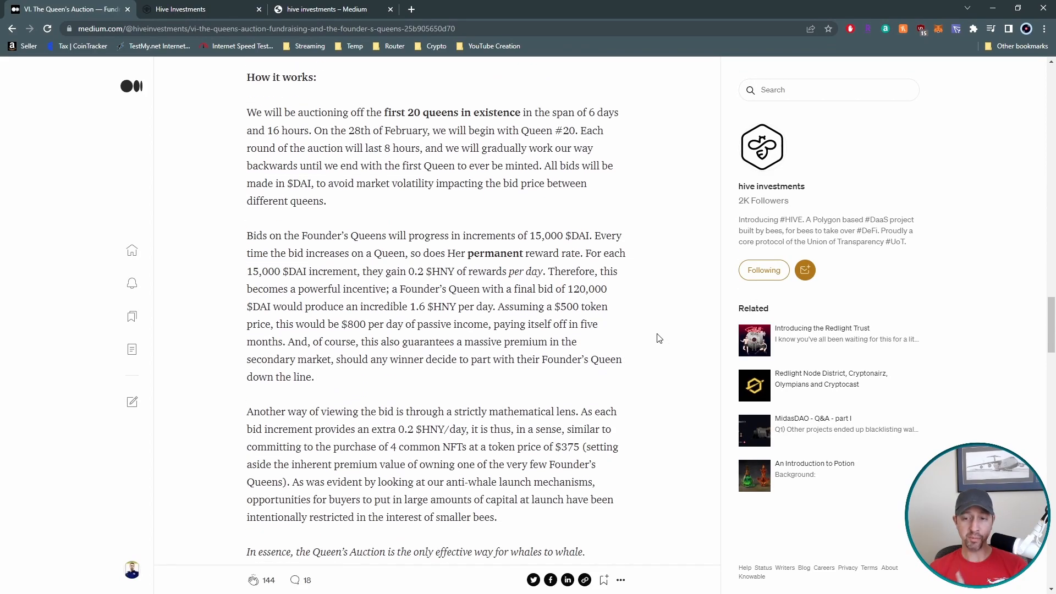
pyautogui.moveTo(667, 332)
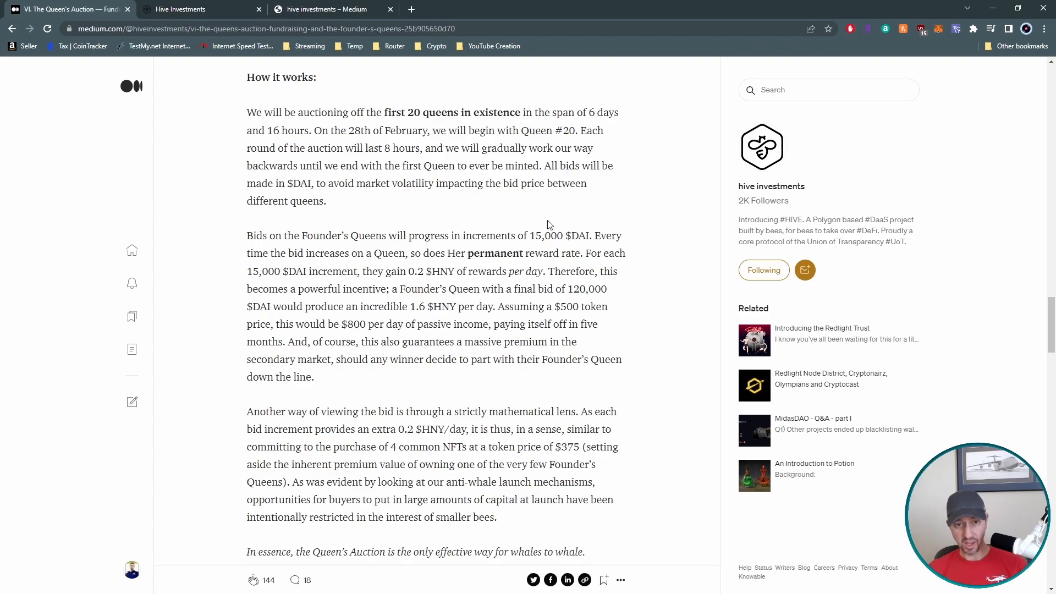
pyautogui.moveTo(569, 253)
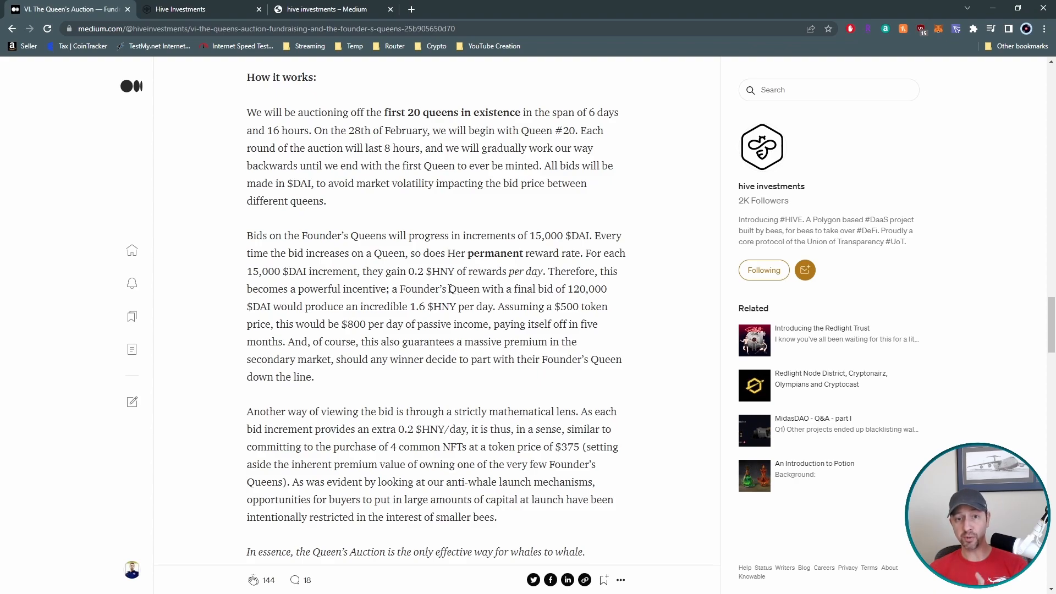
pyautogui.moveTo(462, 299)
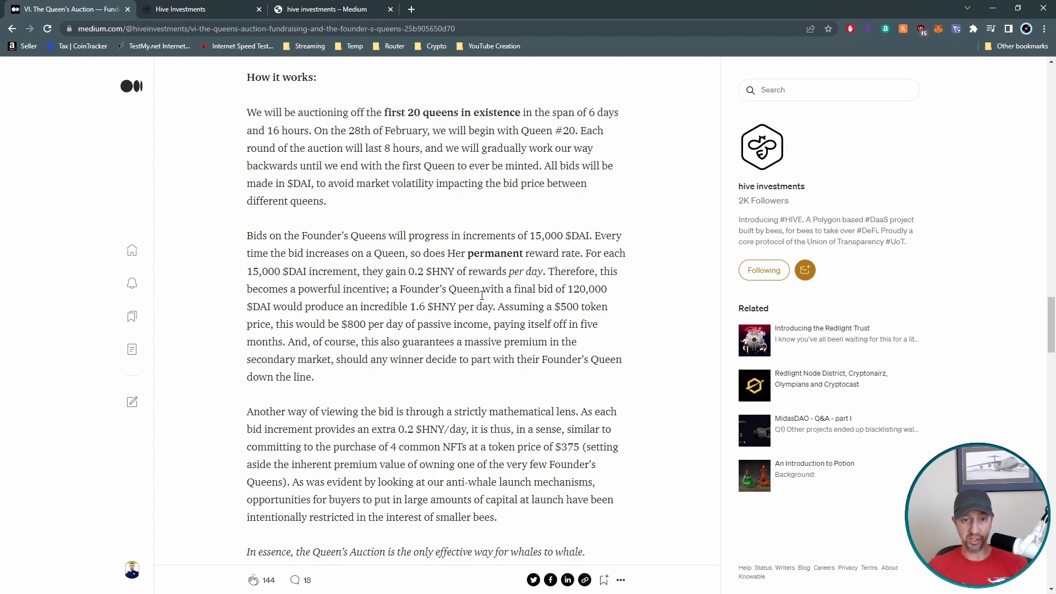
pyautogui.moveTo(511, 300)
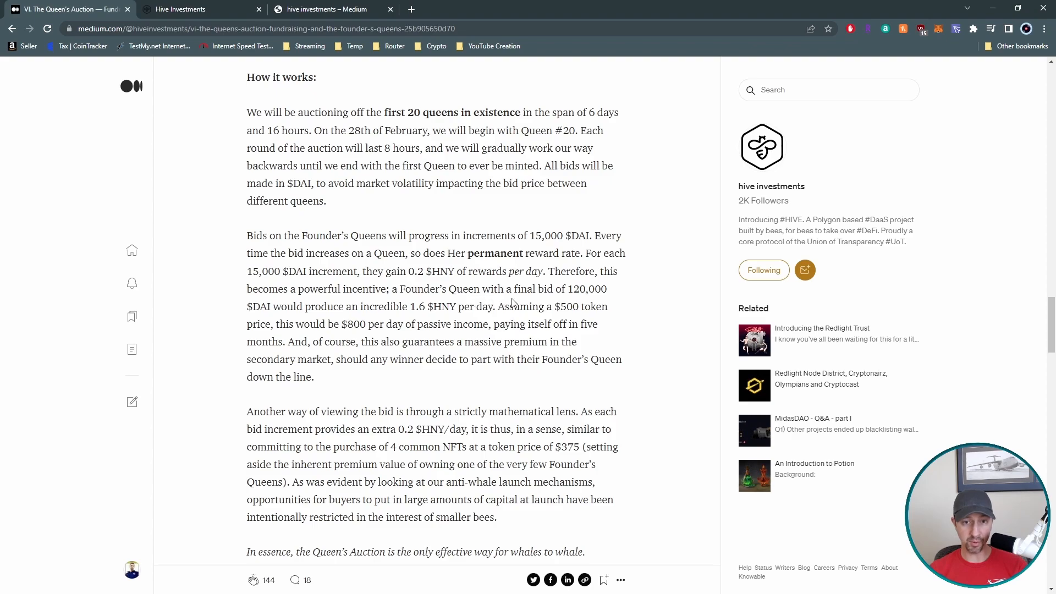
pyautogui.moveTo(627, 308)
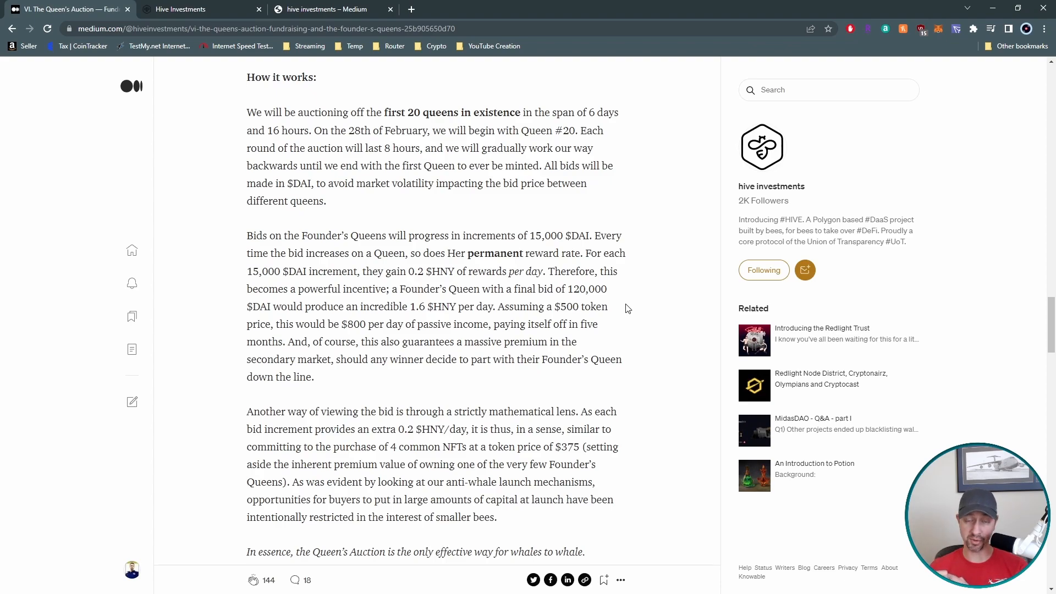
pyautogui.moveTo(590, 303)
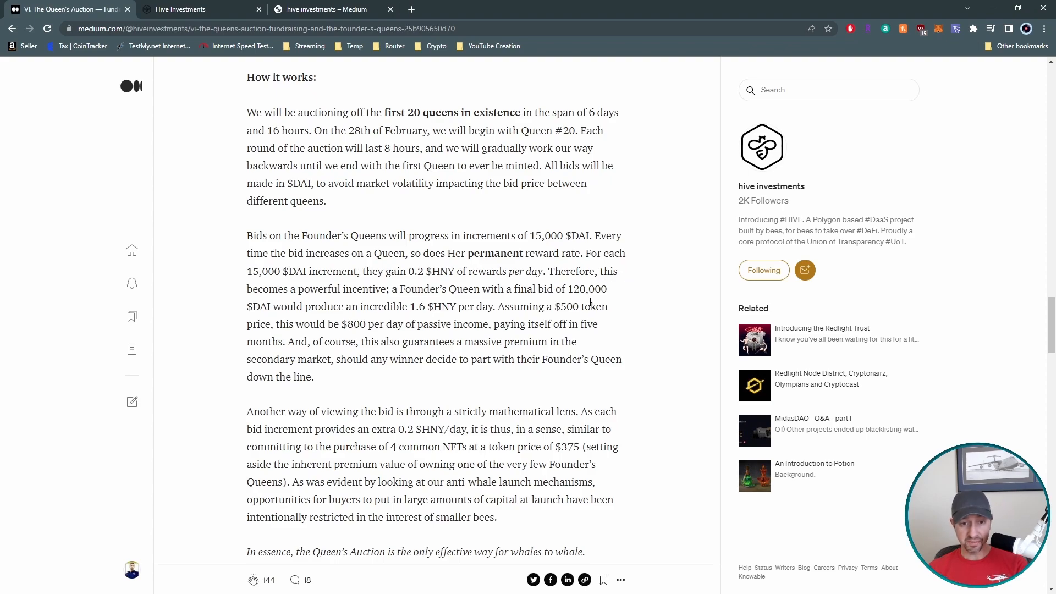
pyautogui.scroll(-3)
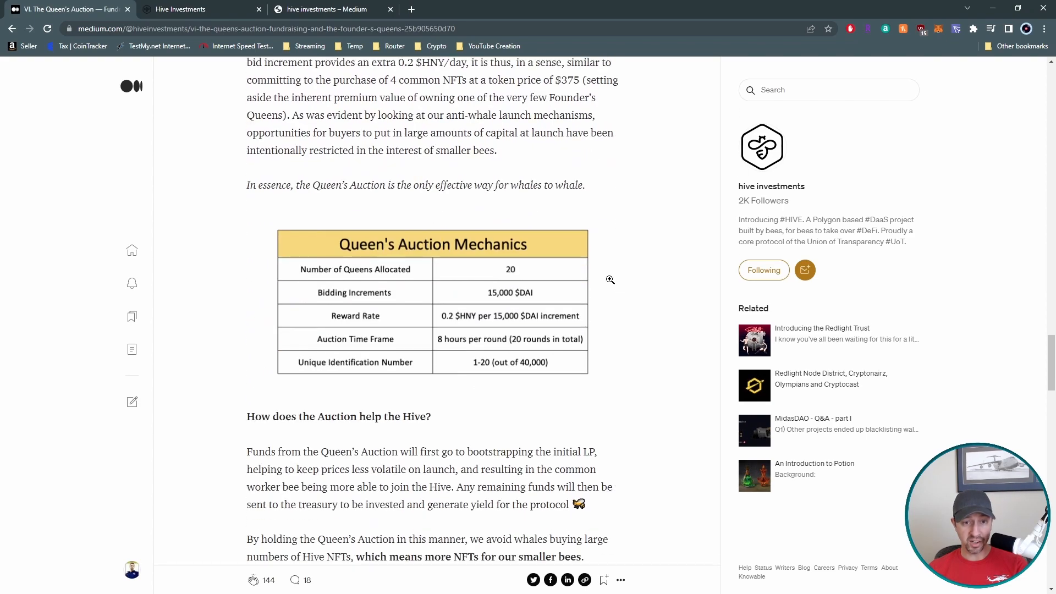
pyautogui.moveTo(372, 304)
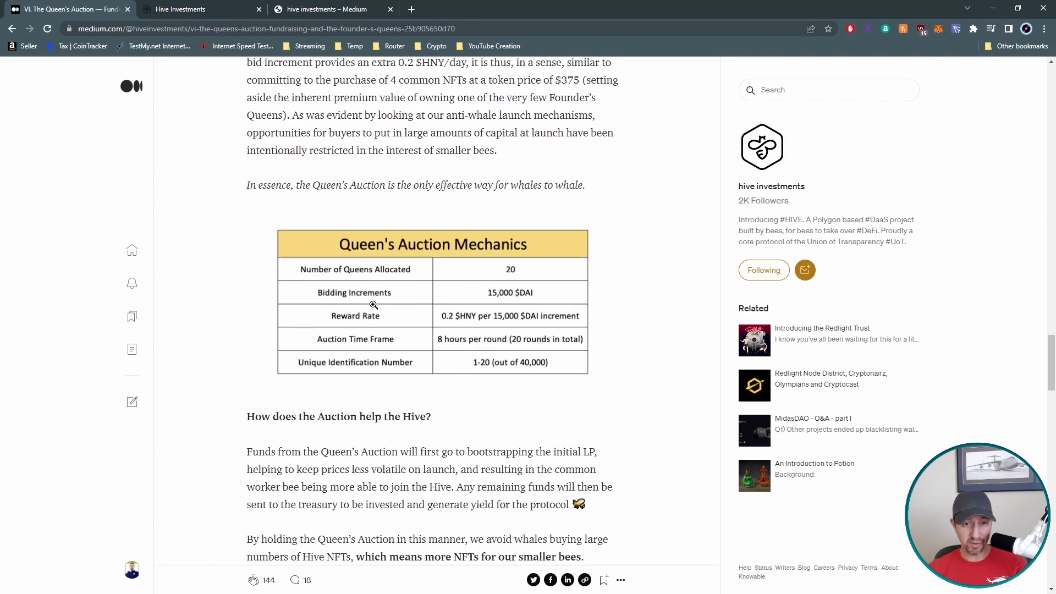
# Step: Enlarge the Queen's Auction Mechanics table image to full screen showing its five parameters
pyautogui.click(374, 305)
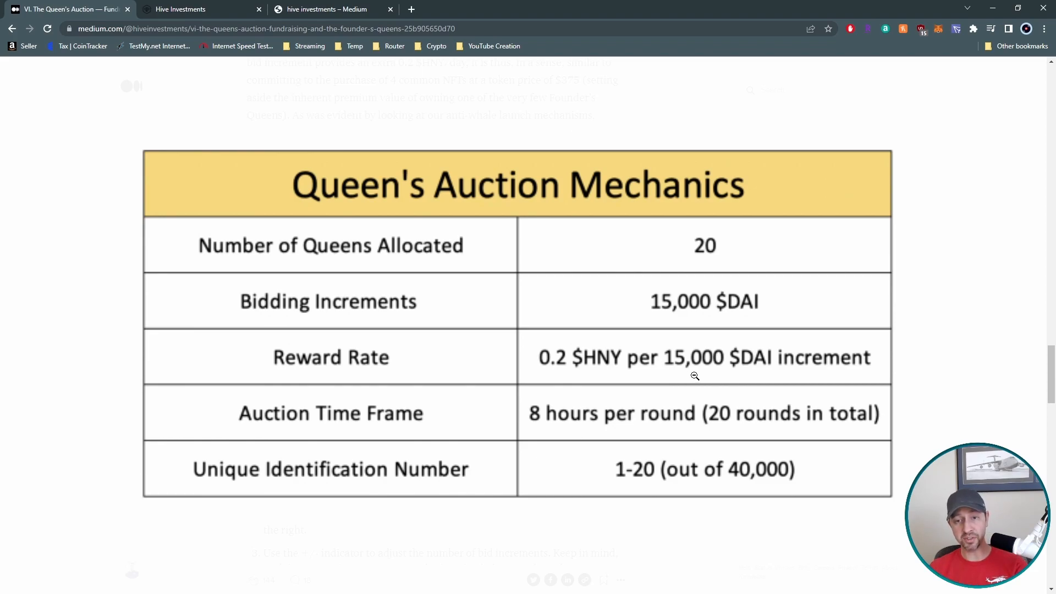
pyautogui.moveTo(651, 410)
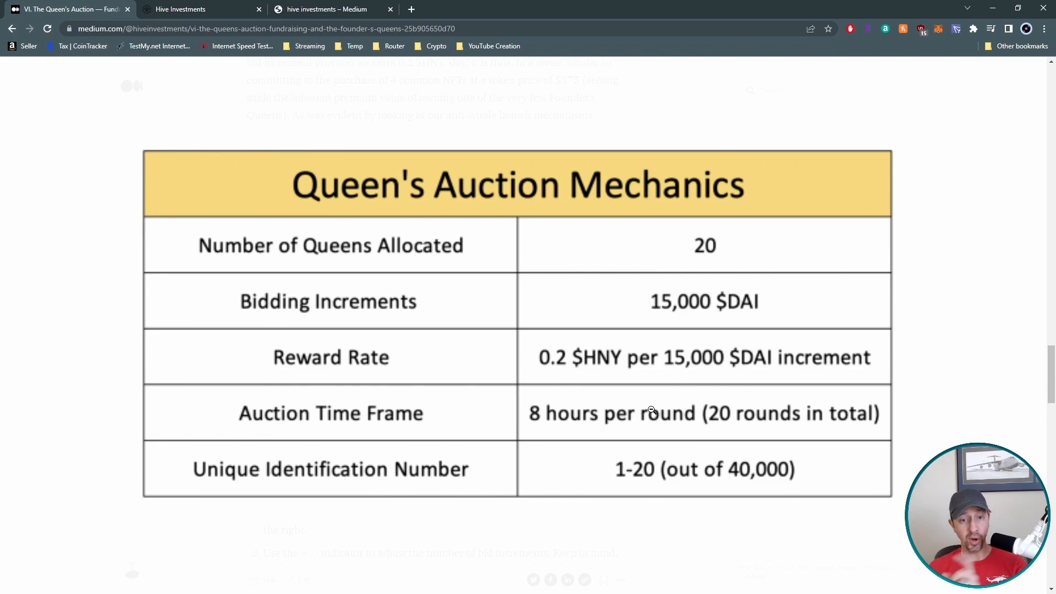
pyautogui.moveTo(580, 440)
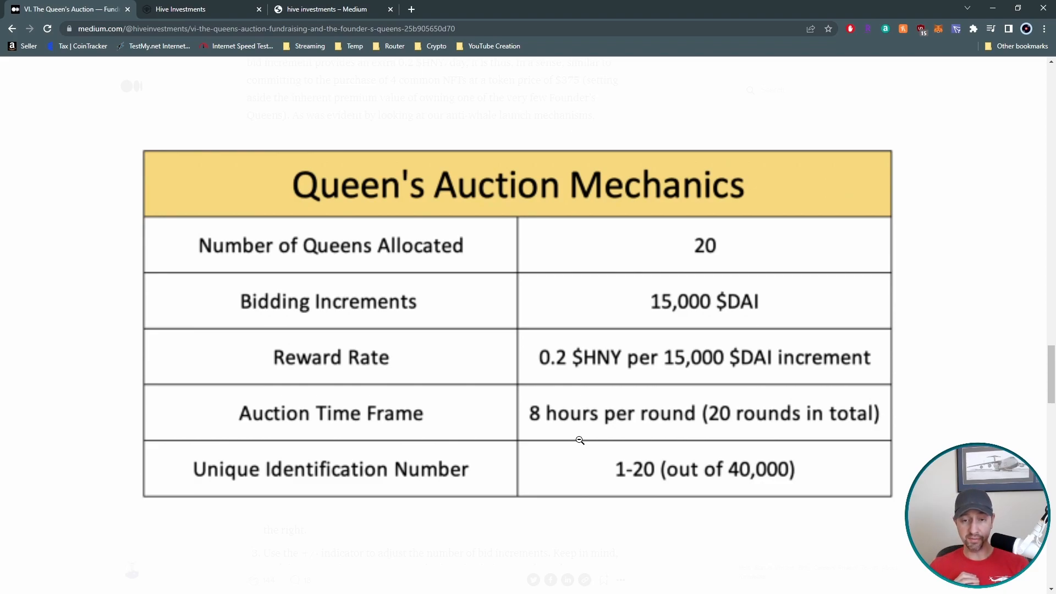
pyautogui.moveTo(517, 392)
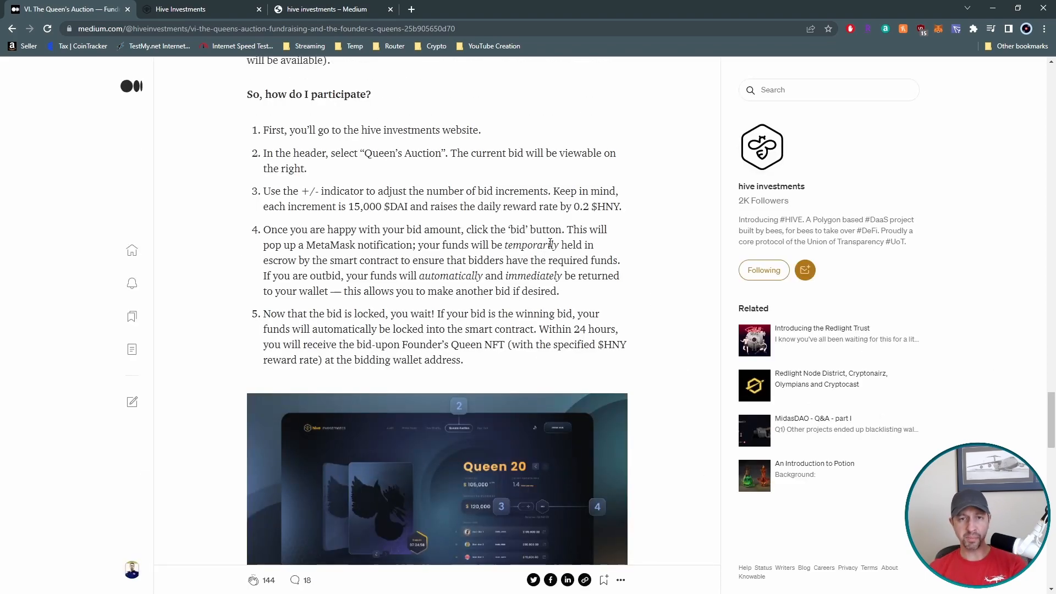
pyautogui.moveTo(626, 220)
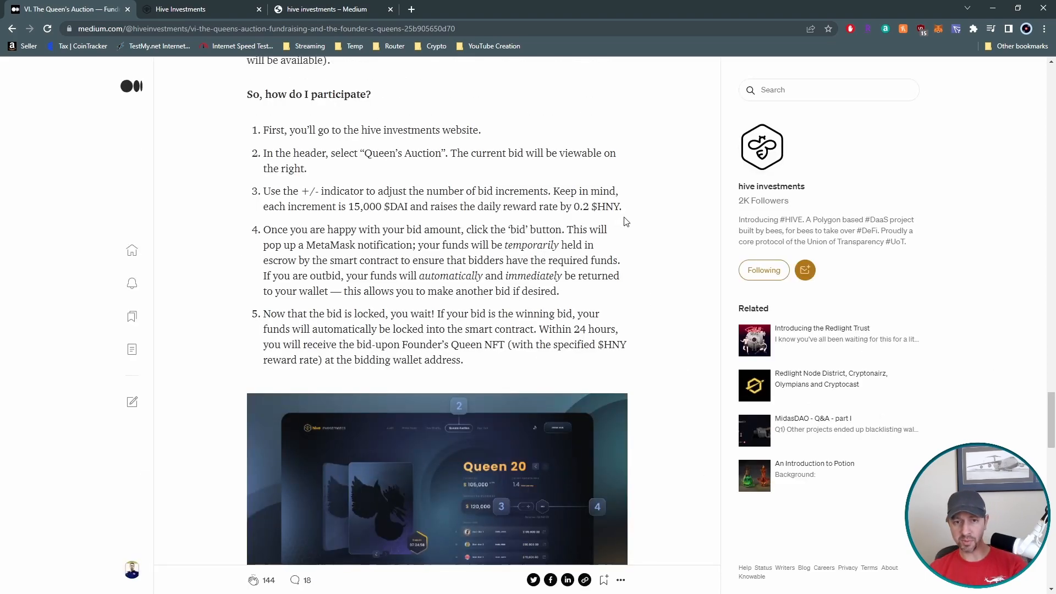
pyautogui.moveTo(636, 193)
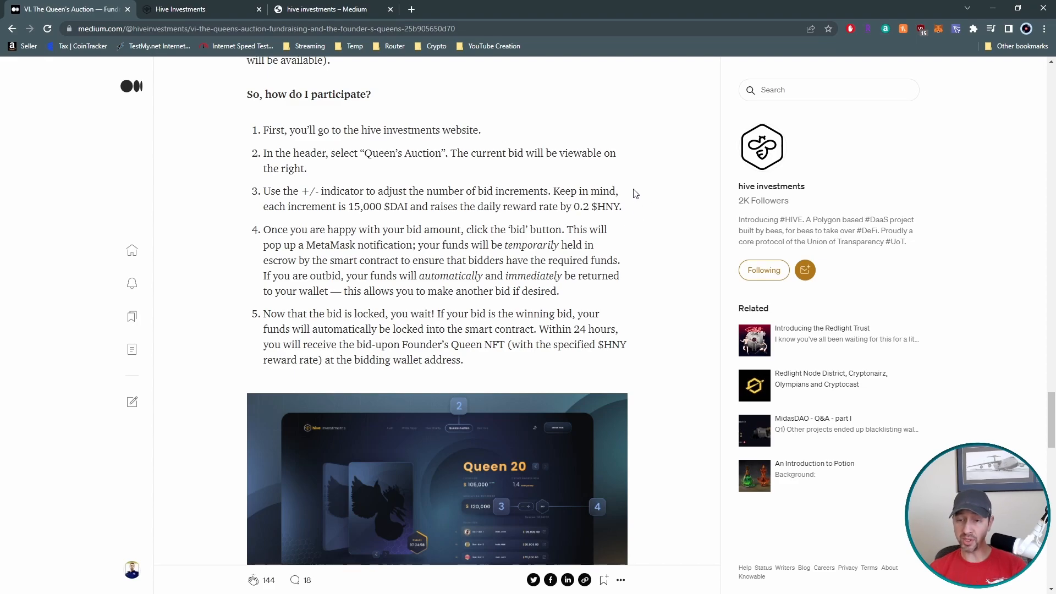
pyautogui.moveTo(654, 198)
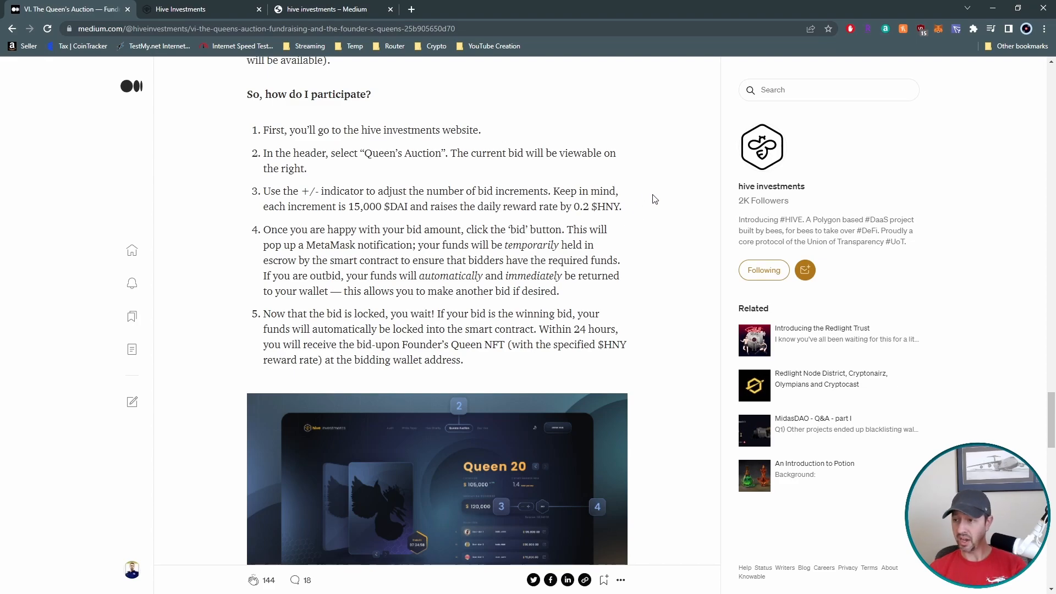
pyautogui.moveTo(638, 185)
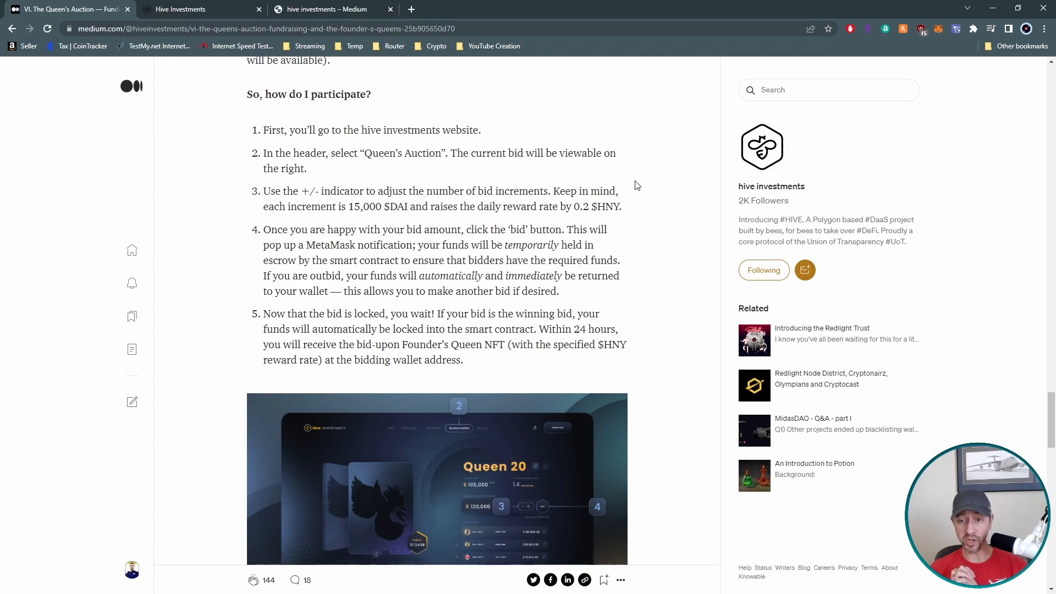
pyautogui.moveTo(602, 179)
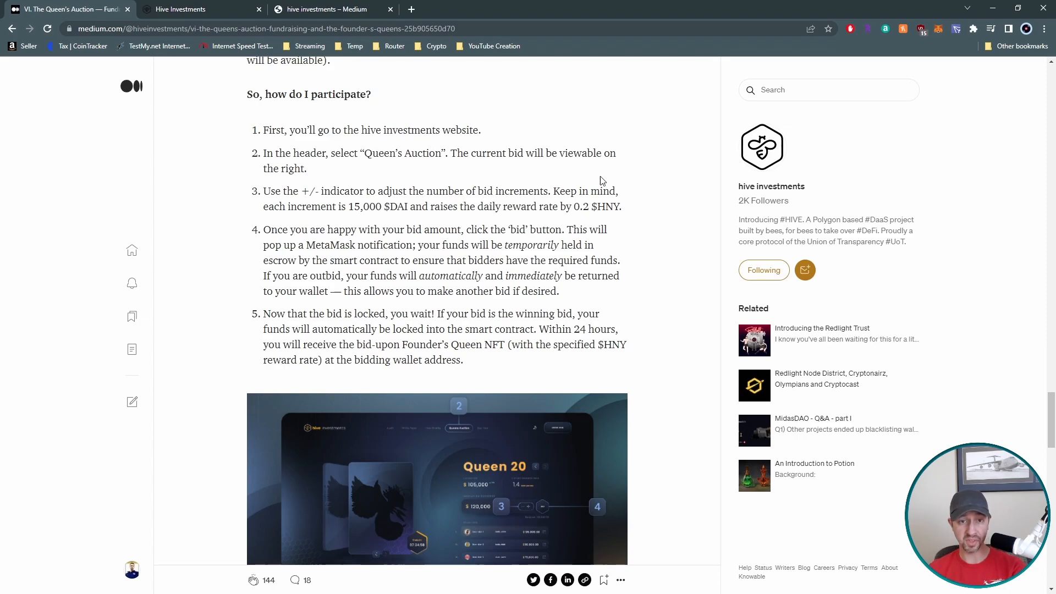
pyautogui.moveTo(382, 179)
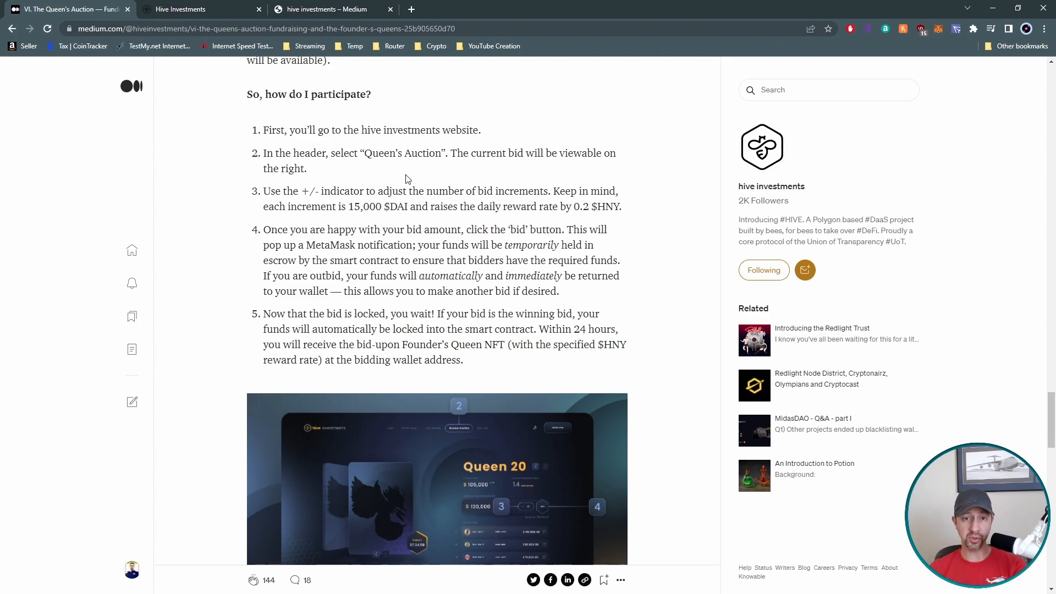
pyautogui.scroll(-3)
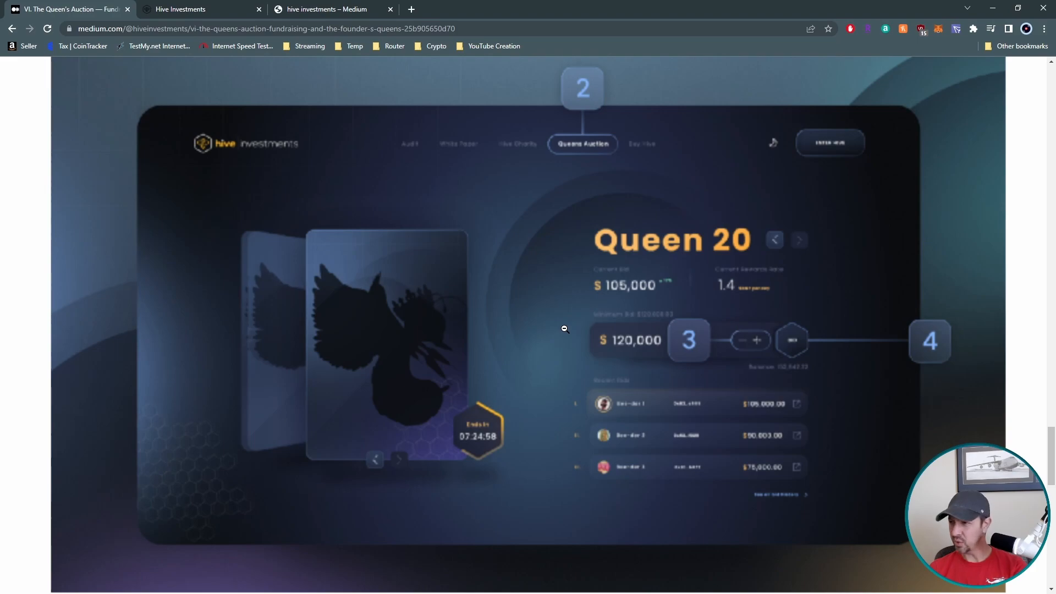
pyautogui.moveTo(522, 246)
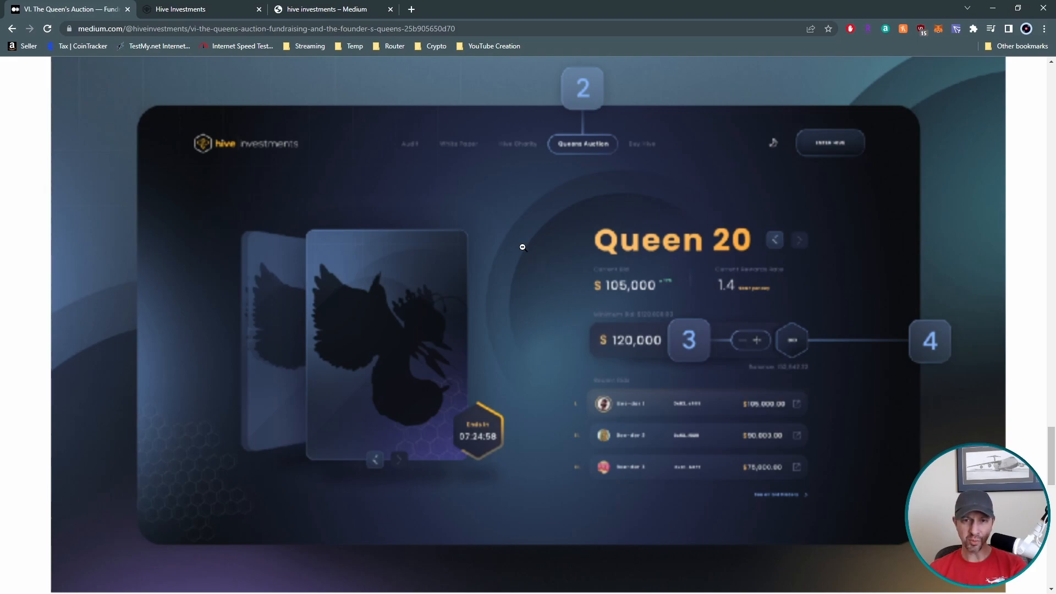
pyautogui.moveTo(658, 162)
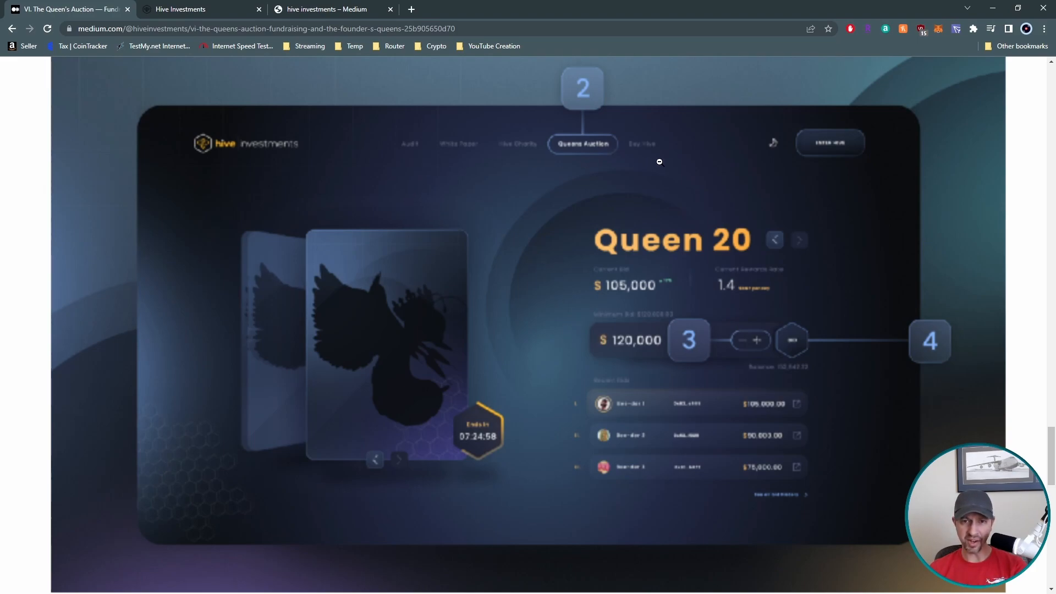
pyautogui.moveTo(665, 260)
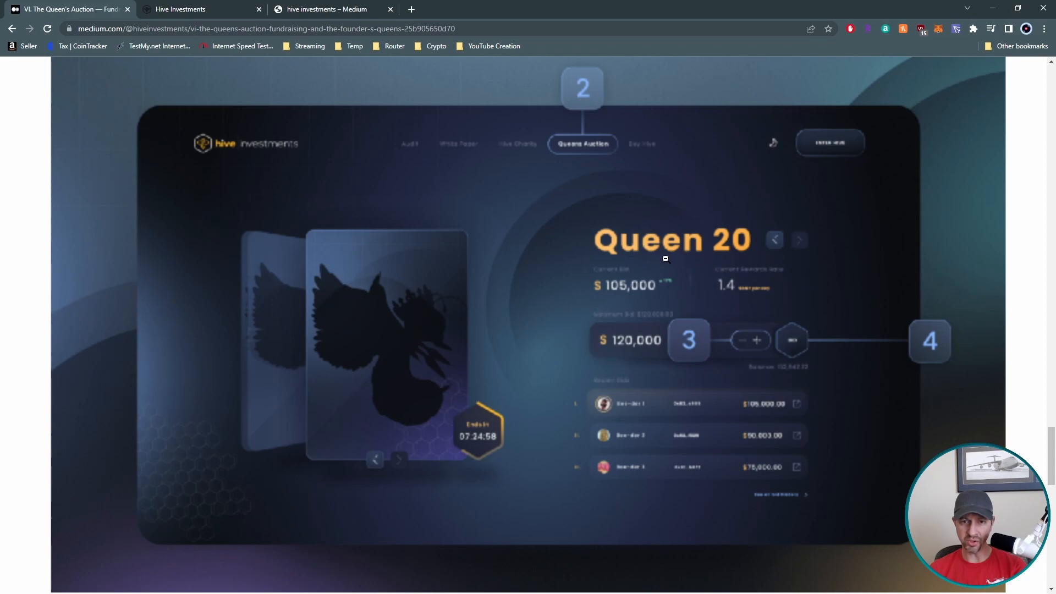
pyautogui.moveTo(514, 418)
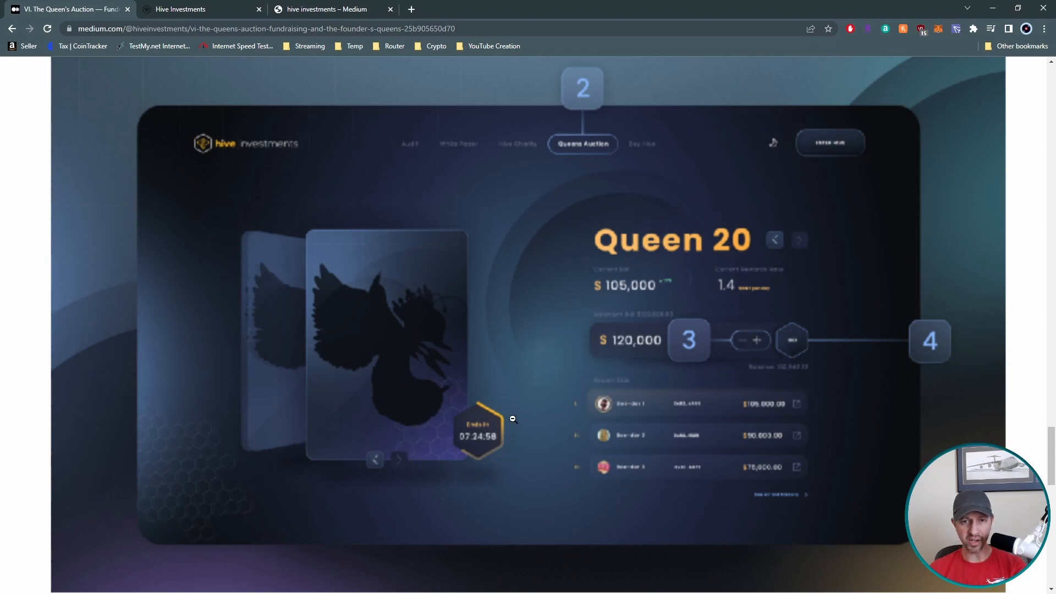
pyautogui.moveTo(493, 466)
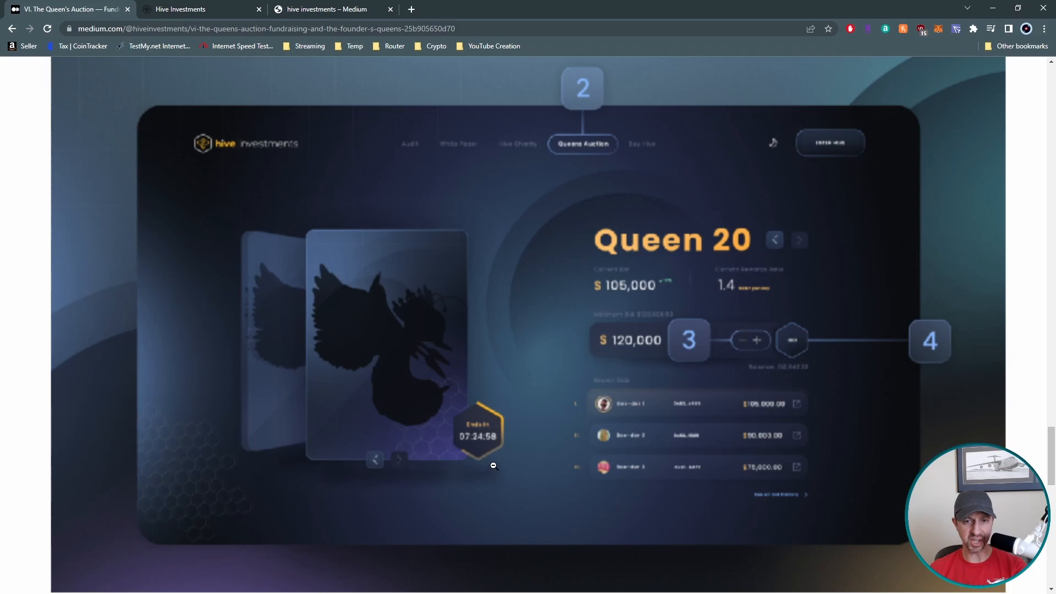
pyautogui.moveTo(599, 415)
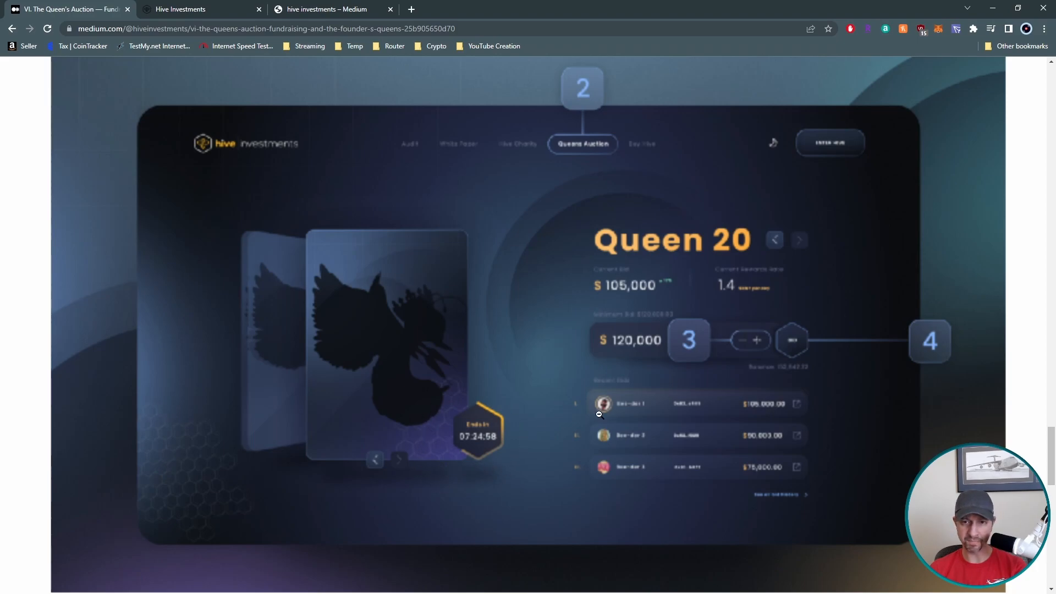
pyautogui.moveTo(601, 356)
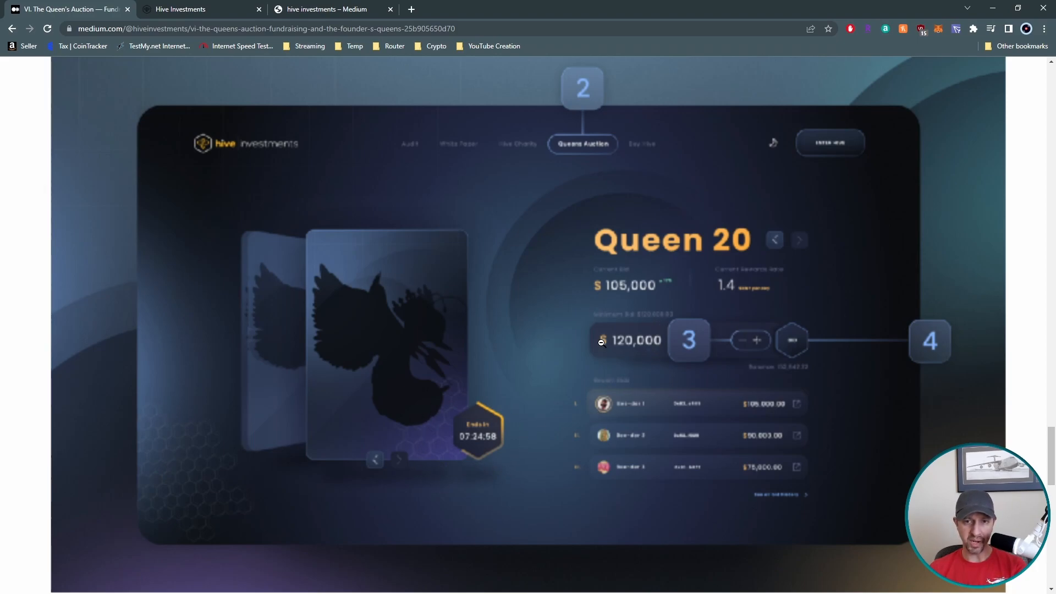
pyautogui.moveTo(769, 357)
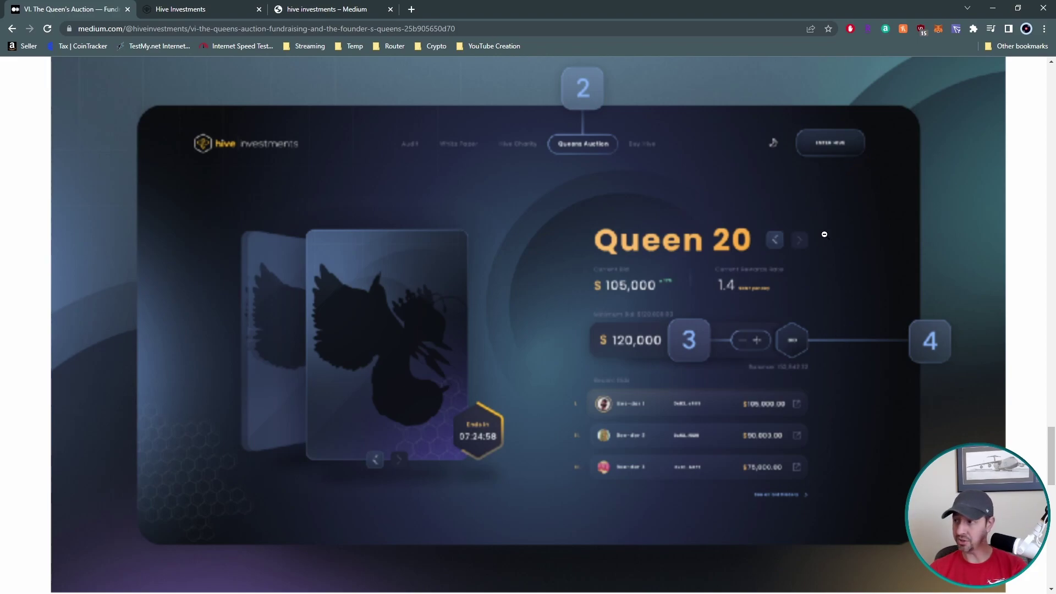
pyautogui.moveTo(786, 275)
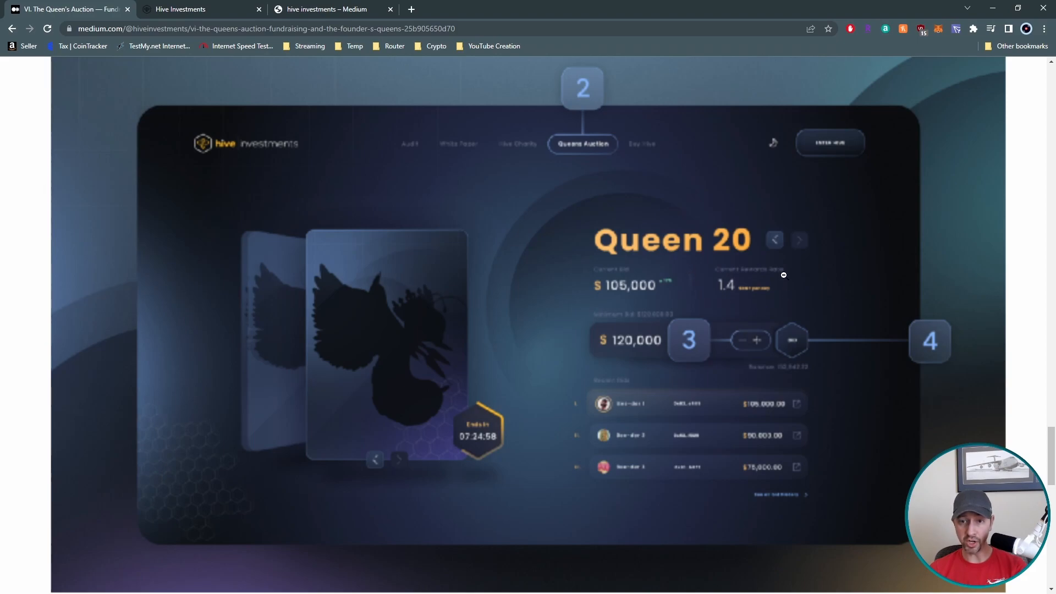
pyautogui.moveTo(772, 308)
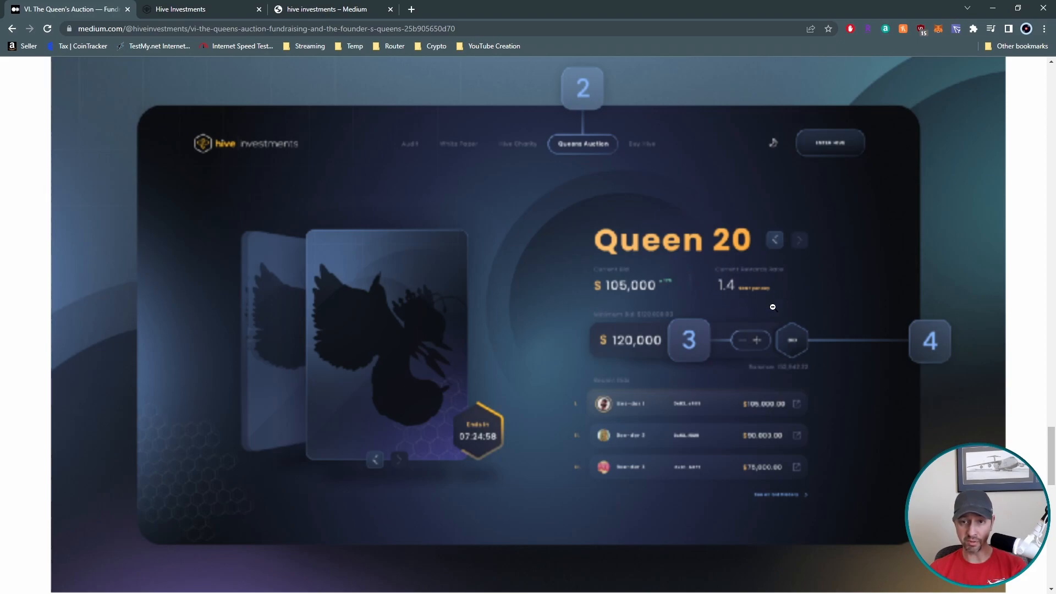
pyautogui.moveTo(573, 279)
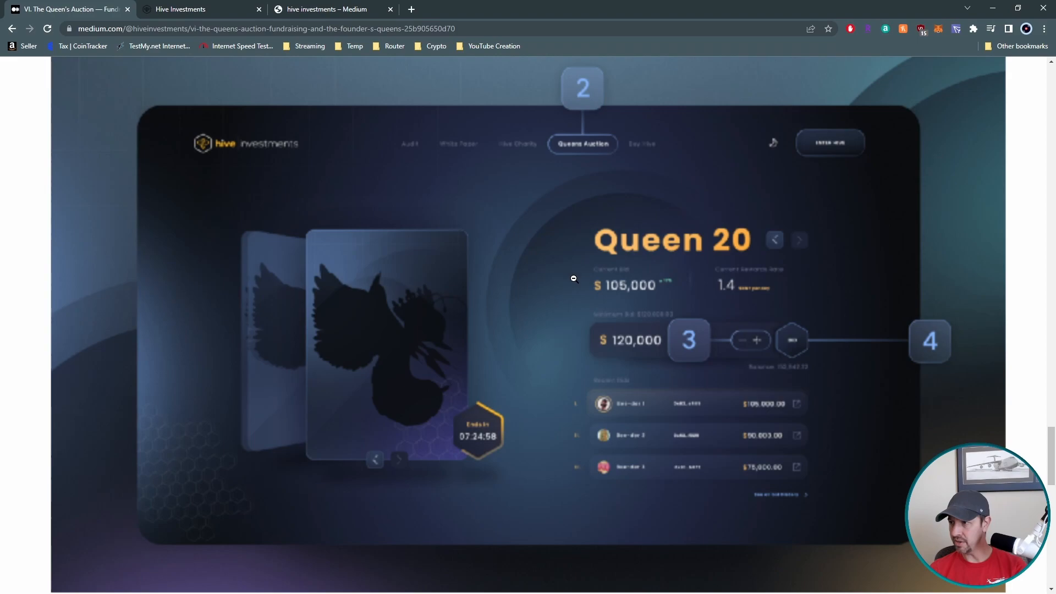
pyautogui.moveTo(665, 272)
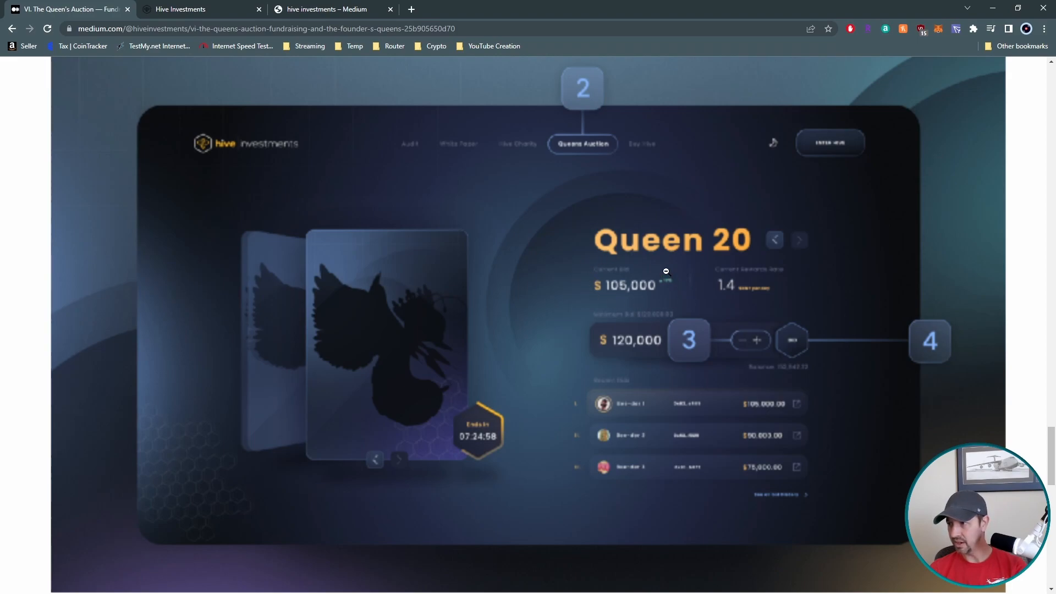
pyautogui.moveTo(721, 378)
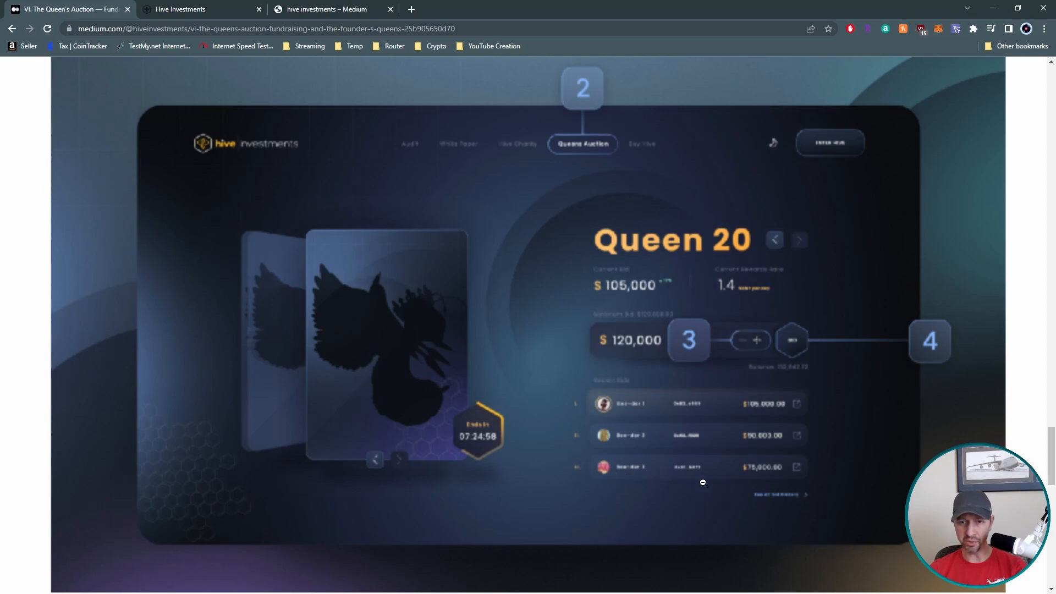
pyautogui.moveTo(820, 471)
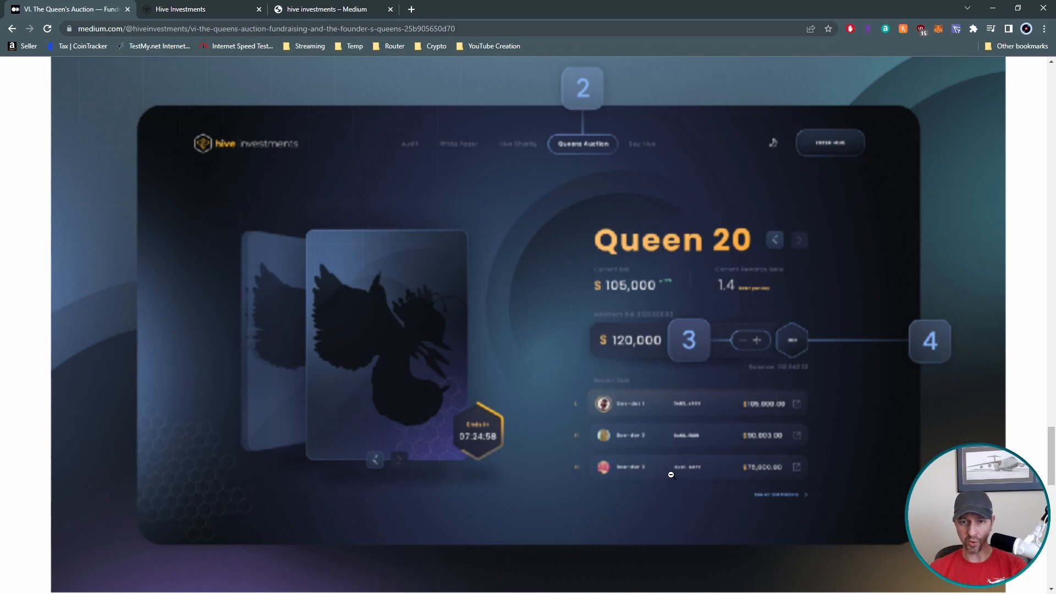
pyautogui.moveTo(660, 406)
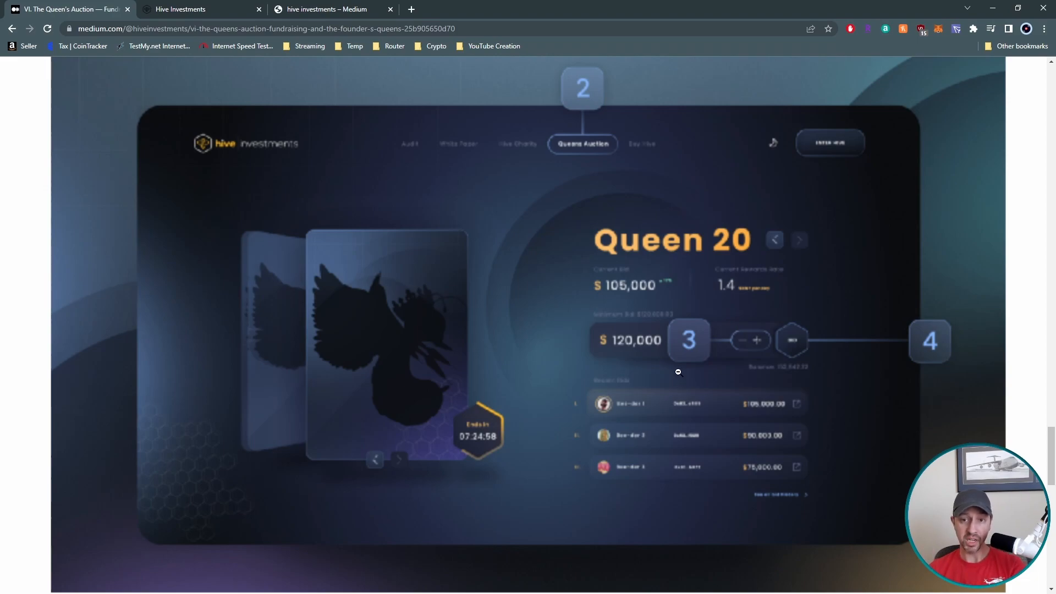
pyautogui.moveTo(952, 238)
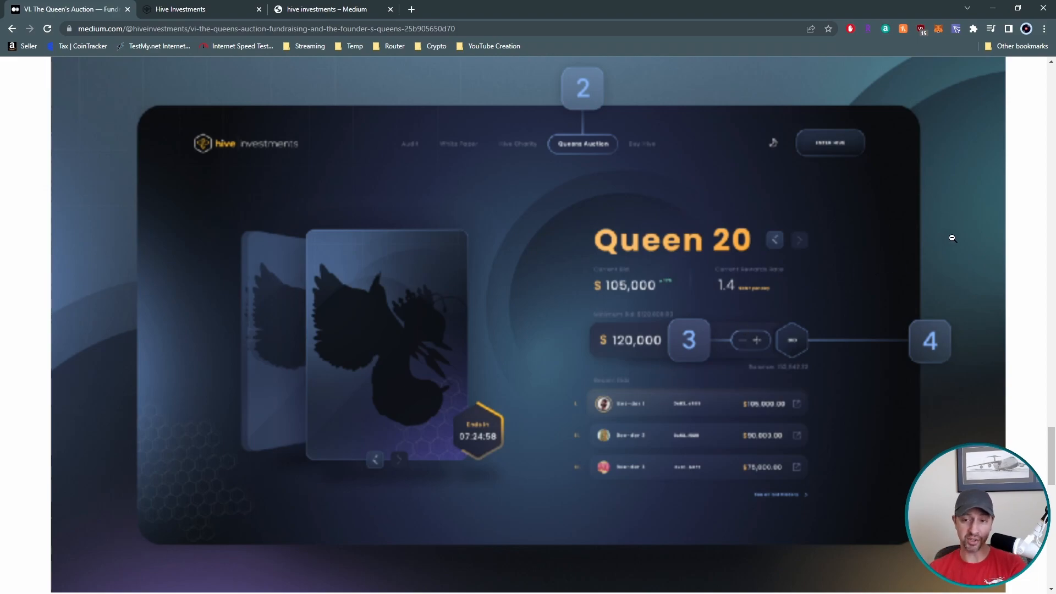
pyautogui.moveTo(1034, 255)
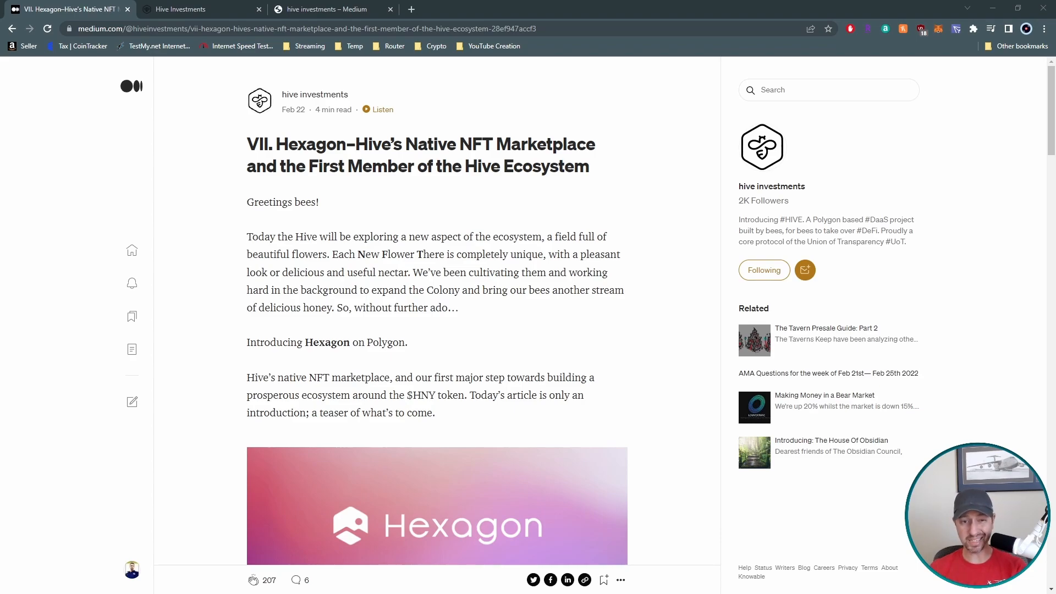
# Step: Scroll into the Hexagon article body to its key platform points on NFT quality
pyautogui.scroll(-3)
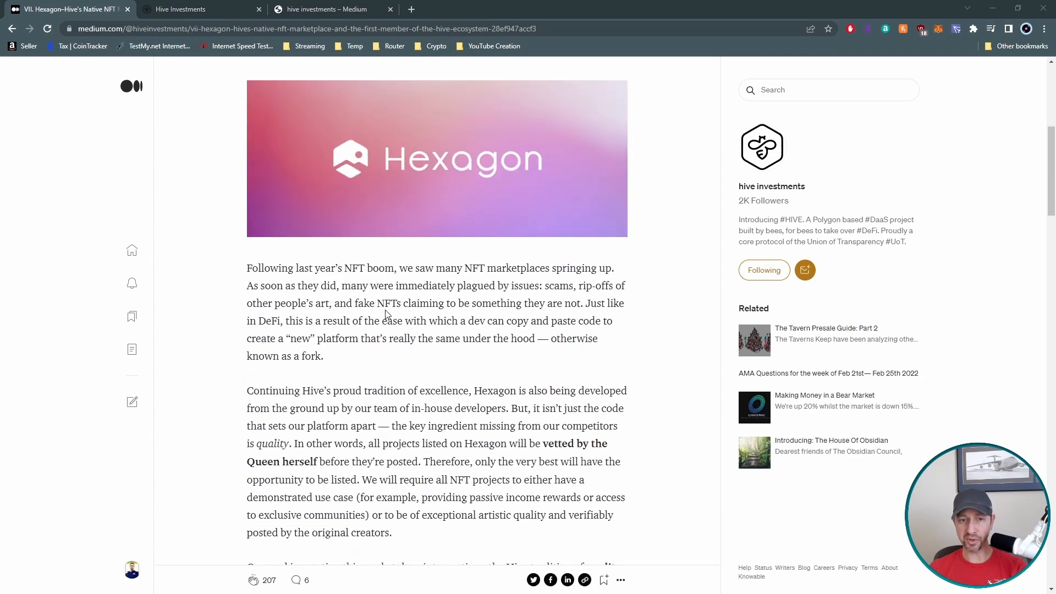
pyautogui.scroll(-3)
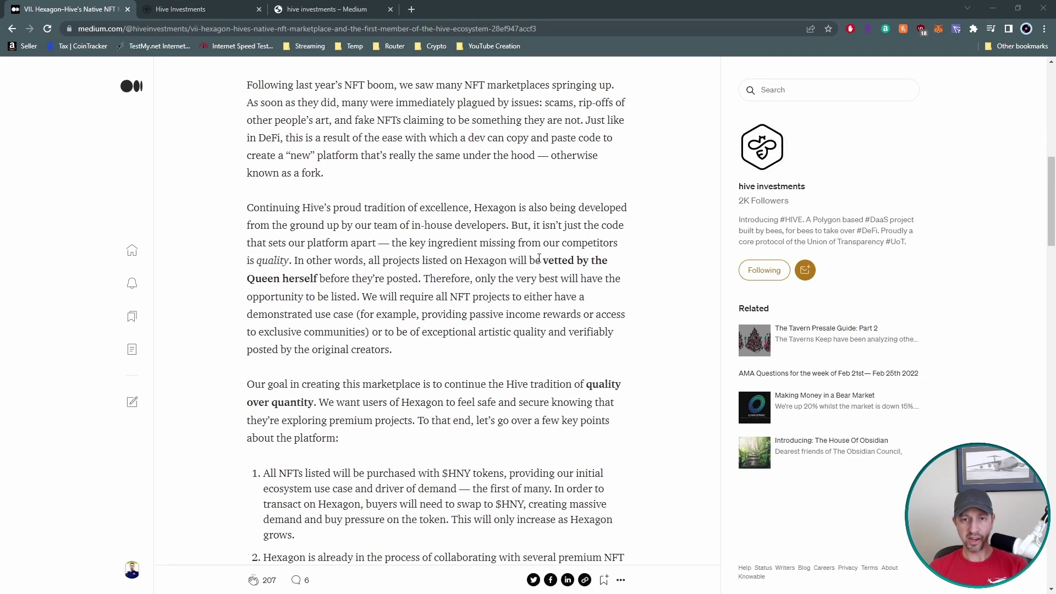
pyautogui.moveTo(542, 260); pyautogui.dragTo(421, 278)
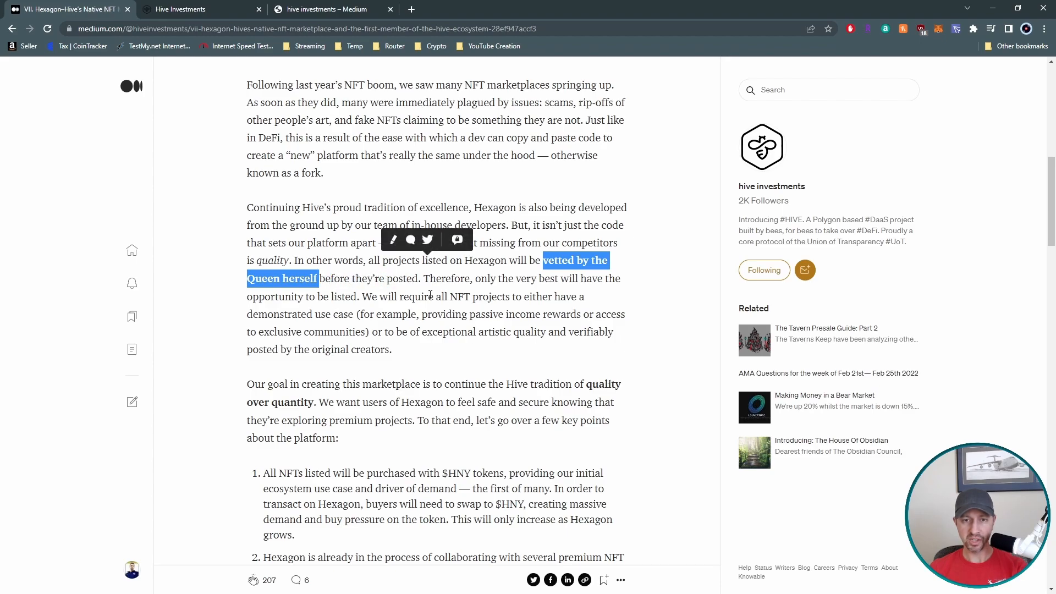
pyautogui.click(631, 361)
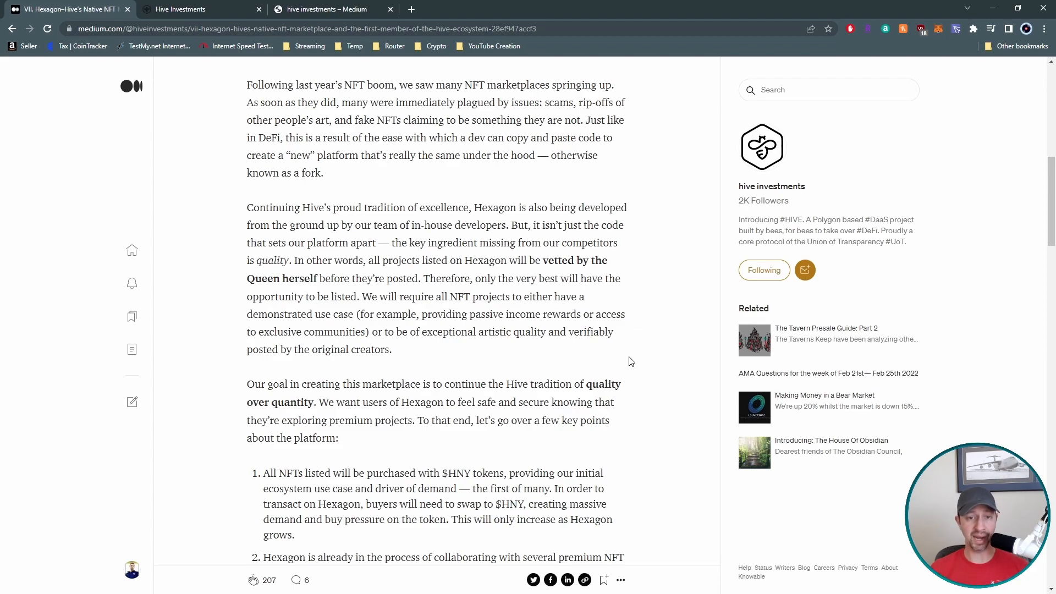
pyautogui.scroll(-3)
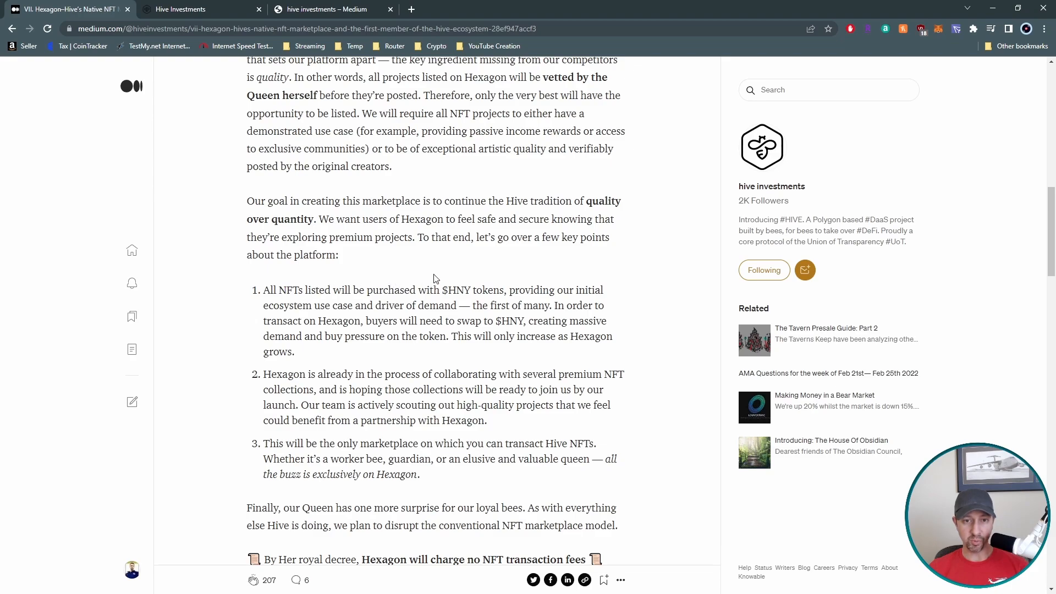
pyautogui.moveTo(524, 245)
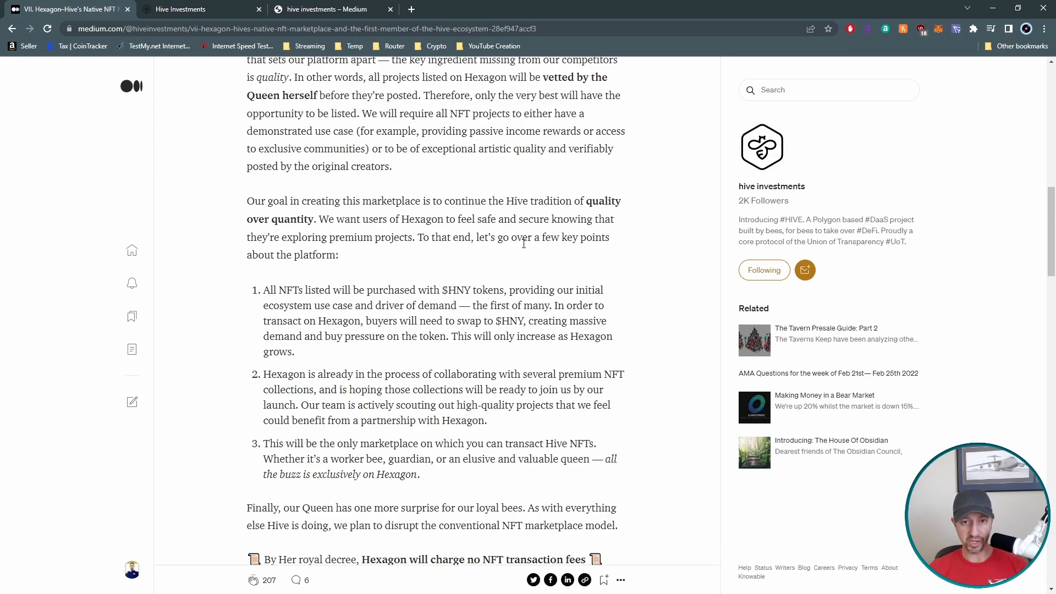
pyautogui.moveTo(523, 267)
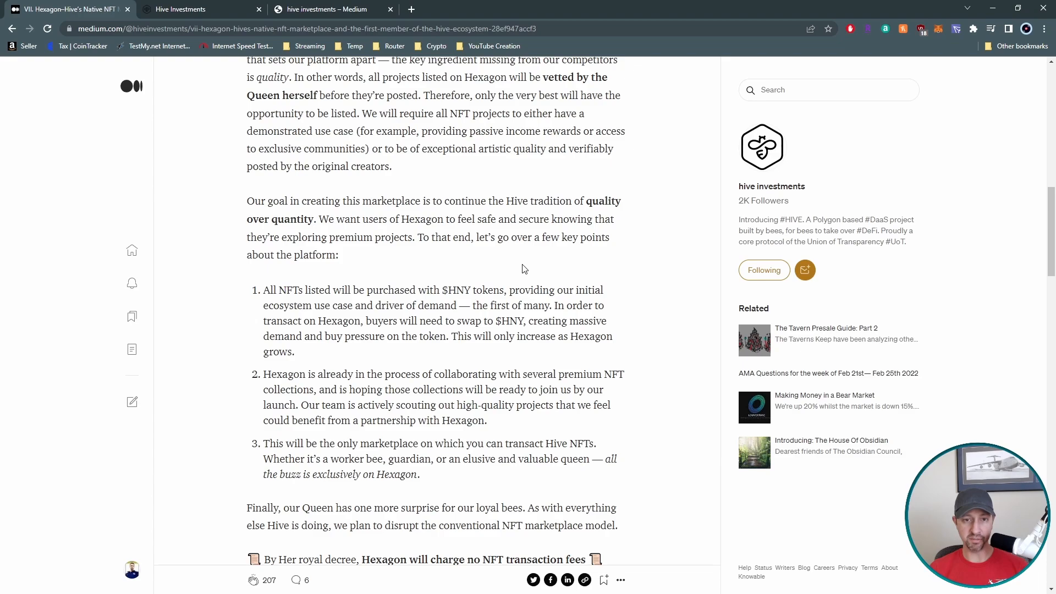
pyautogui.moveTo(493, 262)
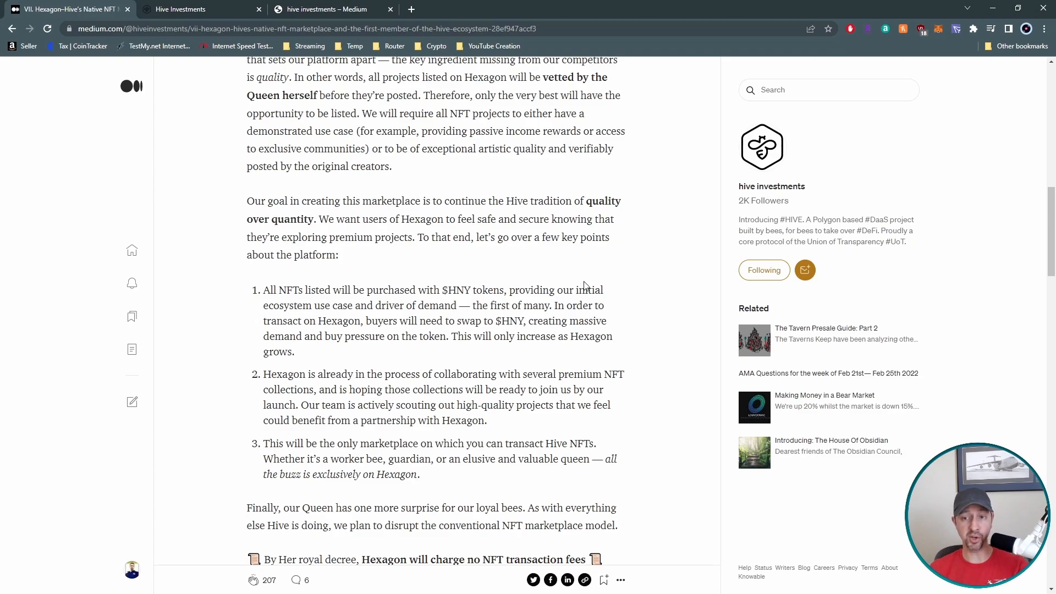
pyautogui.moveTo(588, 286)
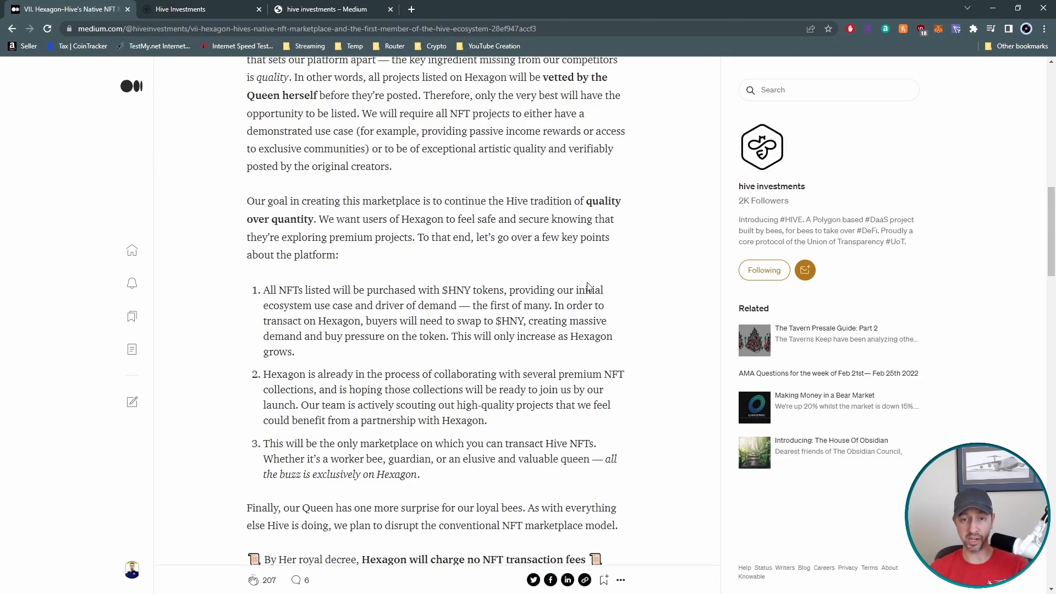
pyautogui.moveTo(459, 367)
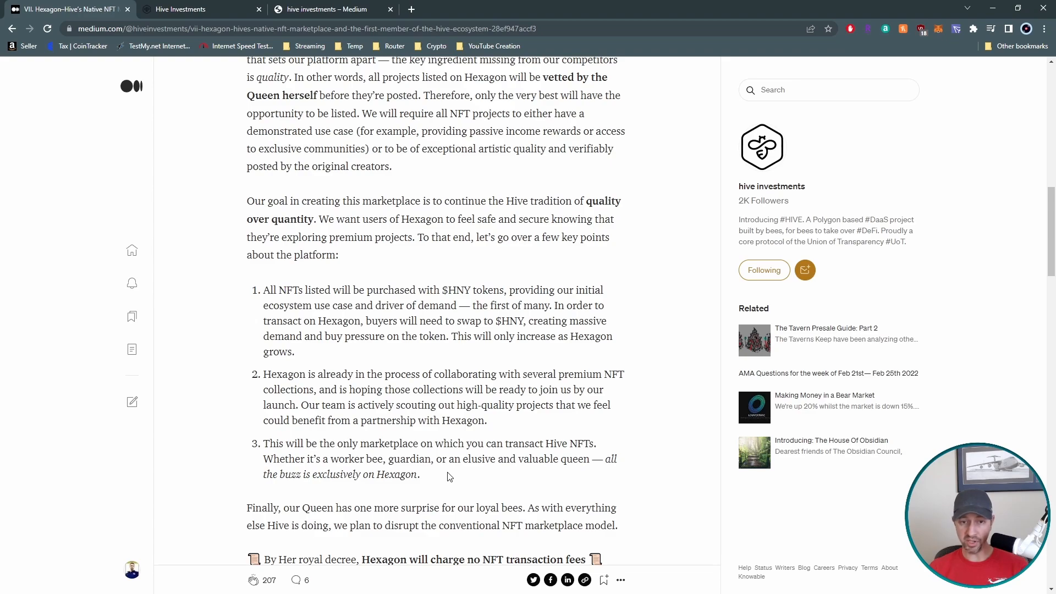
pyautogui.moveTo(514, 422)
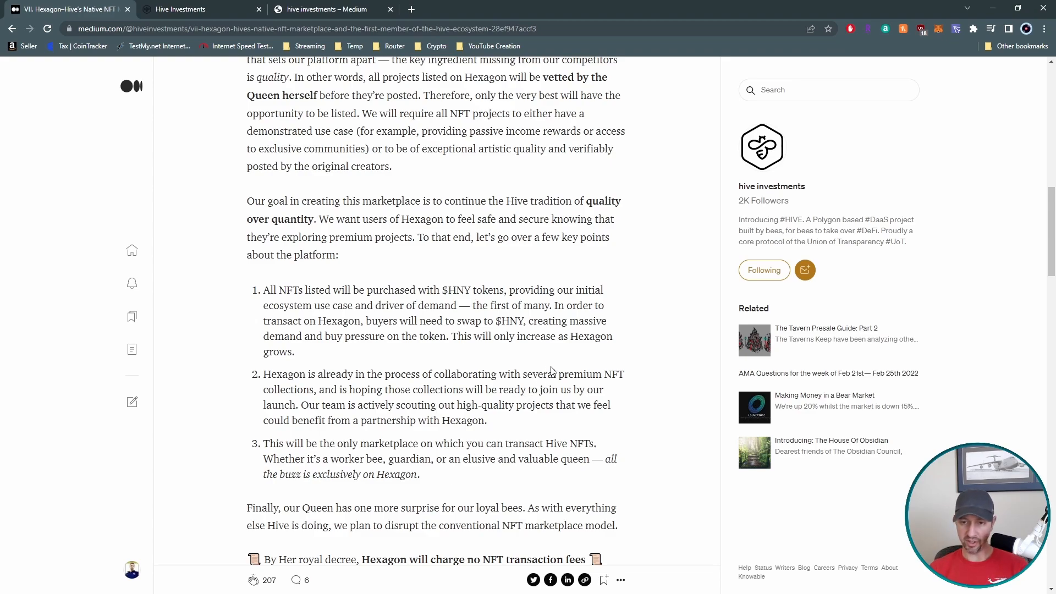
pyautogui.moveTo(585, 308)
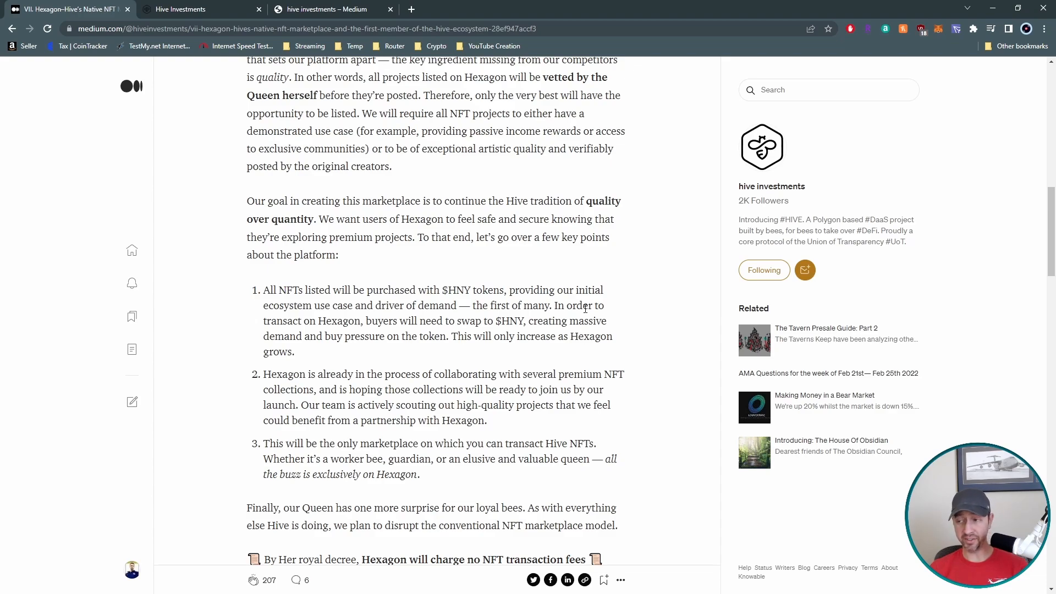
pyautogui.moveTo(519, 308)
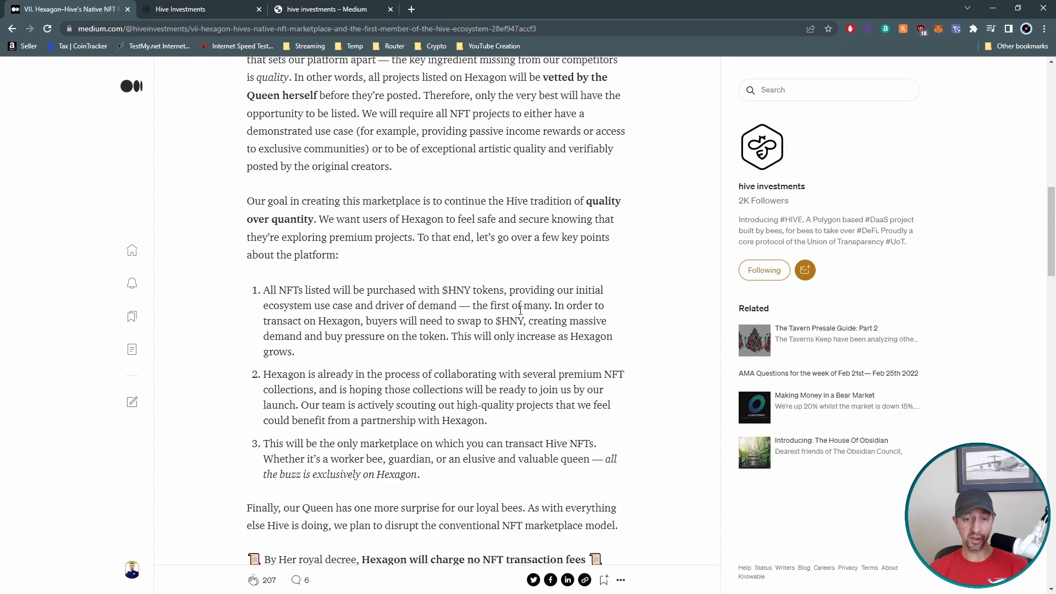
pyautogui.scroll(-3)
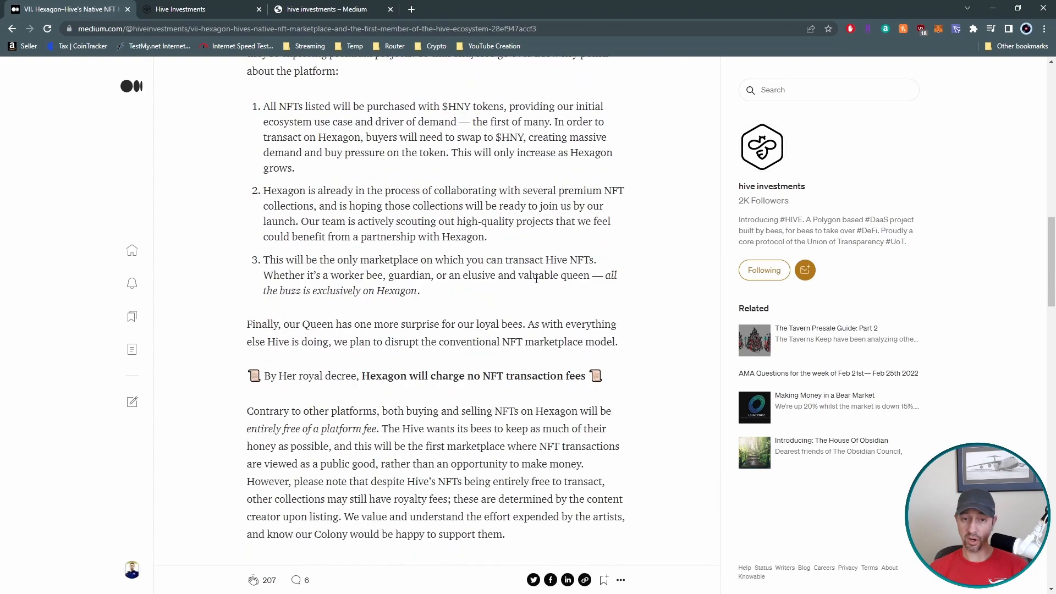
pyautogui.scroll(-3)
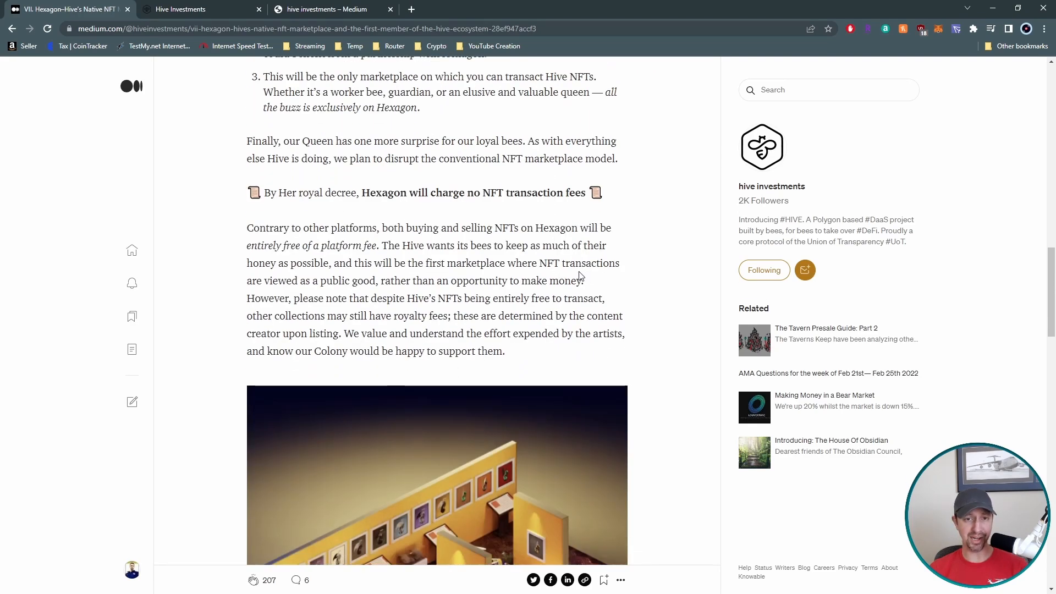
pyautogui.moveTo(574, 277)
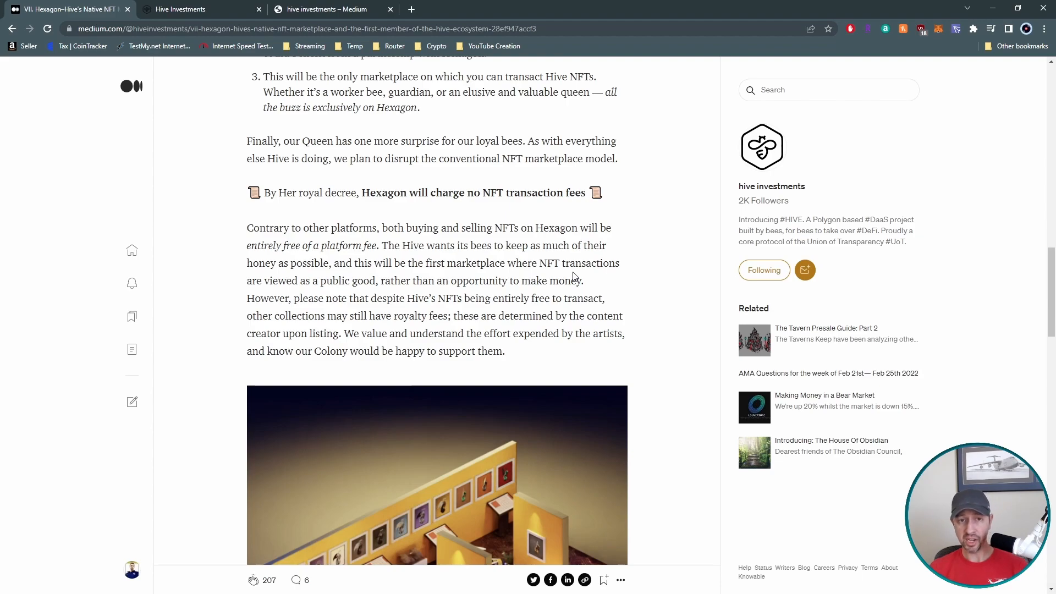
pyautogui.moveTo(264, 192)
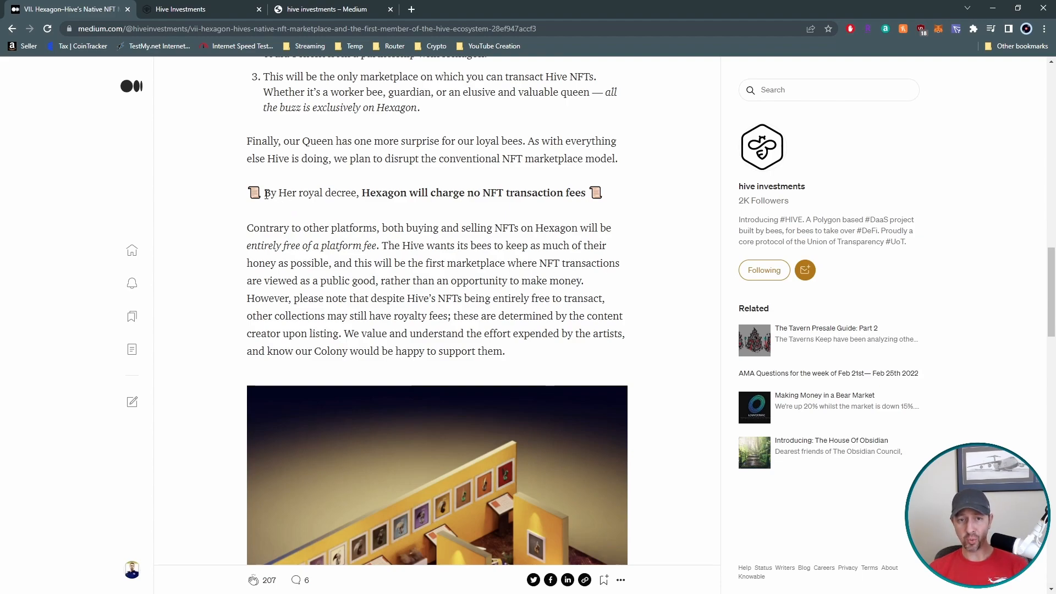
pyautogui.moveTo(264, 193); pyautogui.dragTo(473, 193)
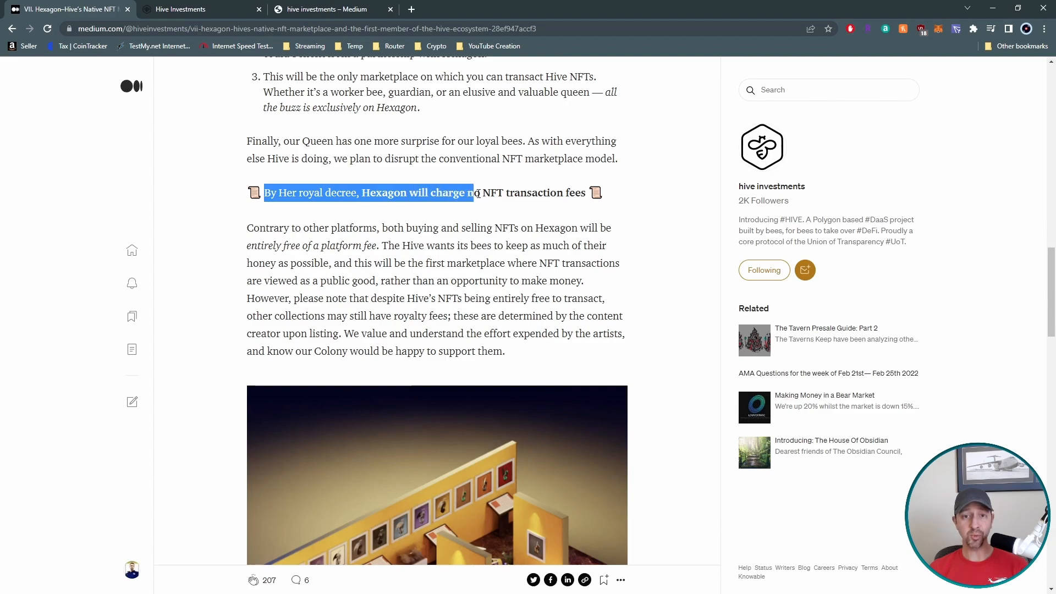
pyautogui.moveTo(472, 192); pyautogui.dragTo(583, 192)
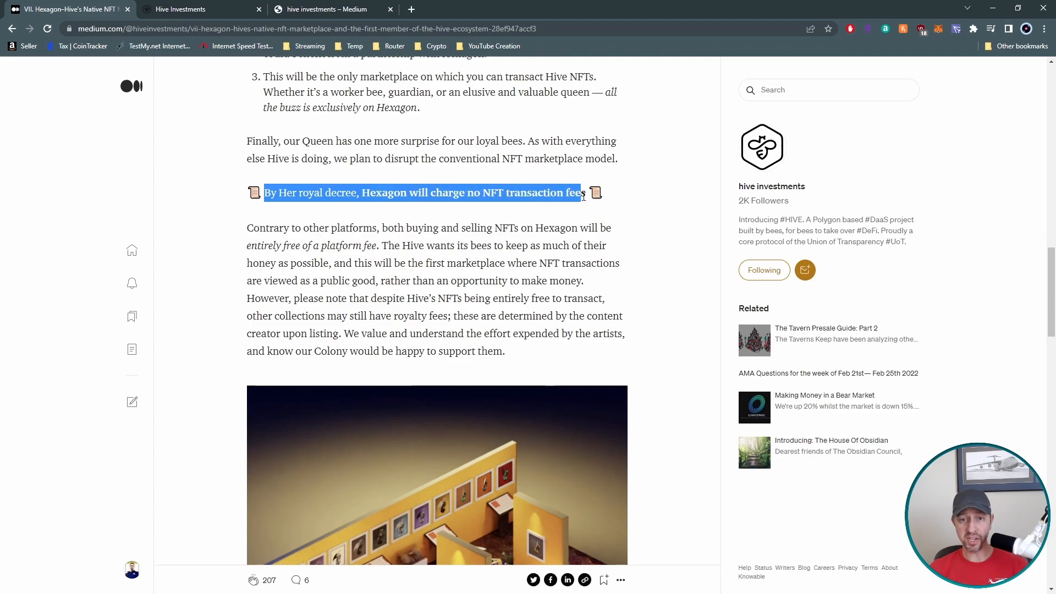
pyautogui.click(622, 218)
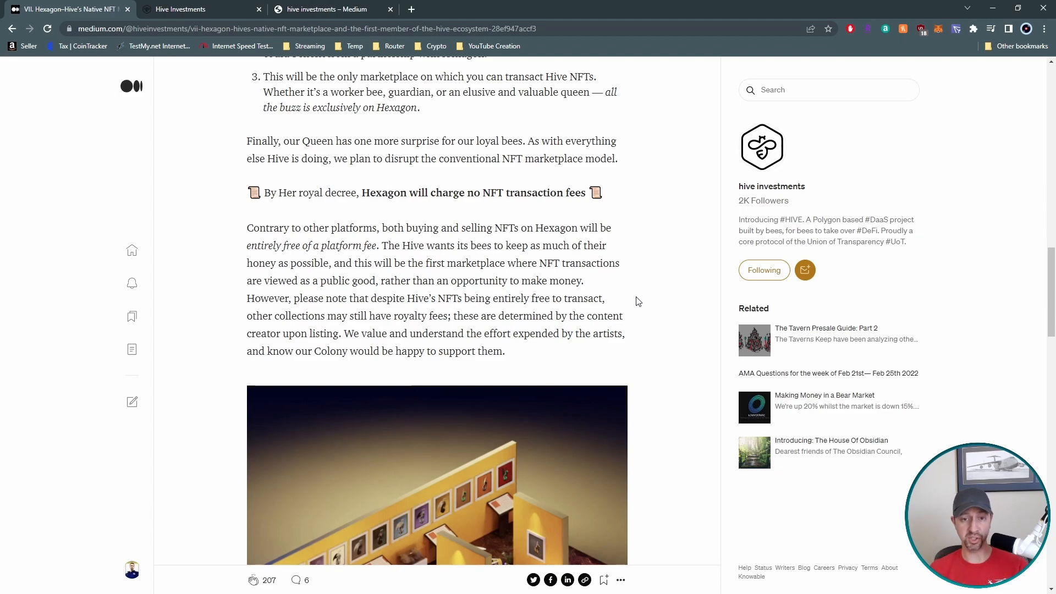
pyautogui.scroll(-3)
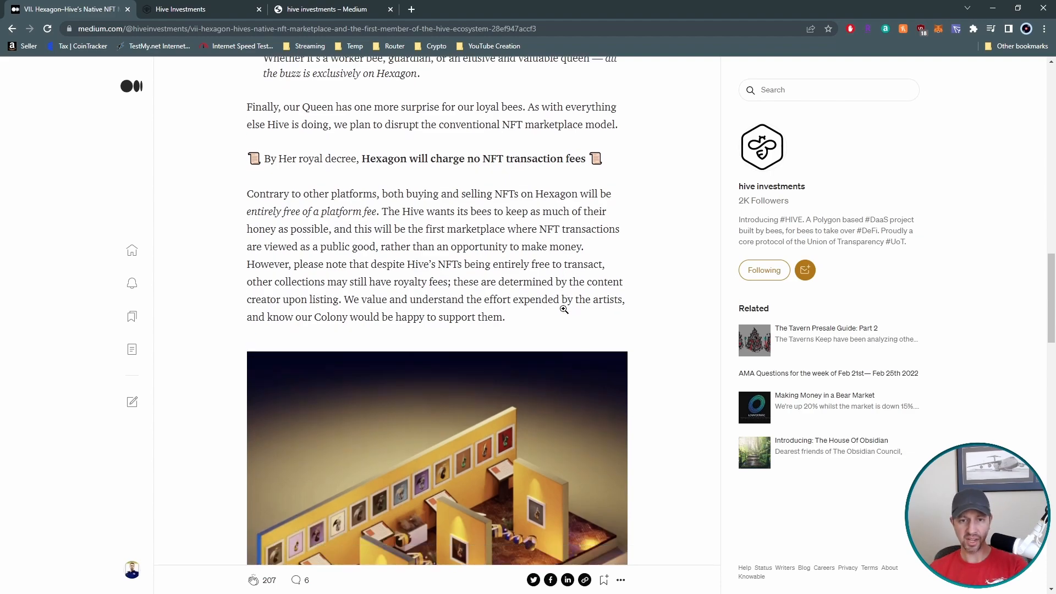
pyautogui.scroll(-3)
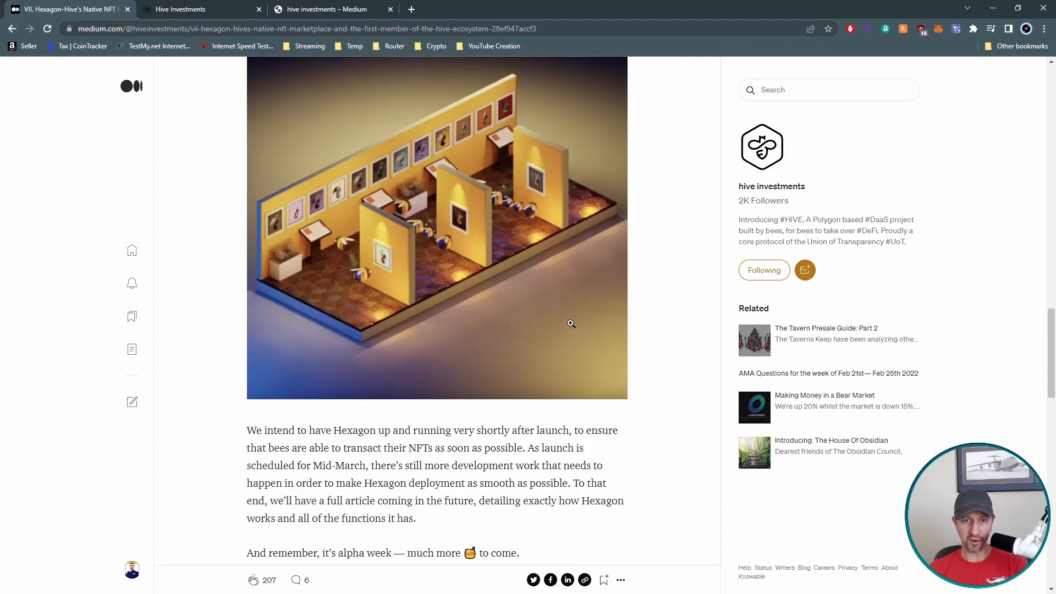
pyautogui.moveTo(335, 198)
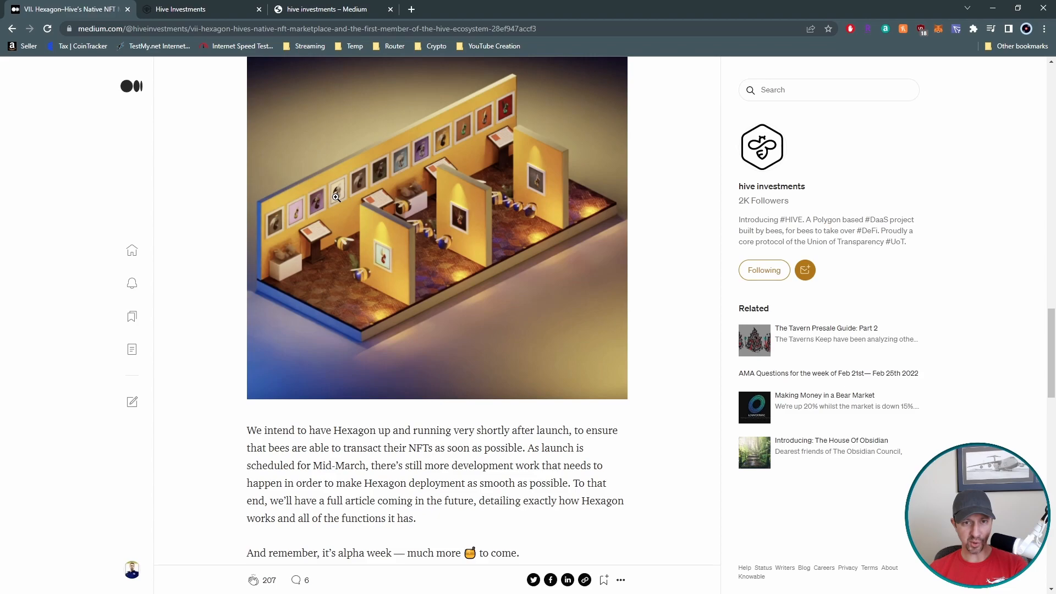
pyautogui.moveTo(500, 118)
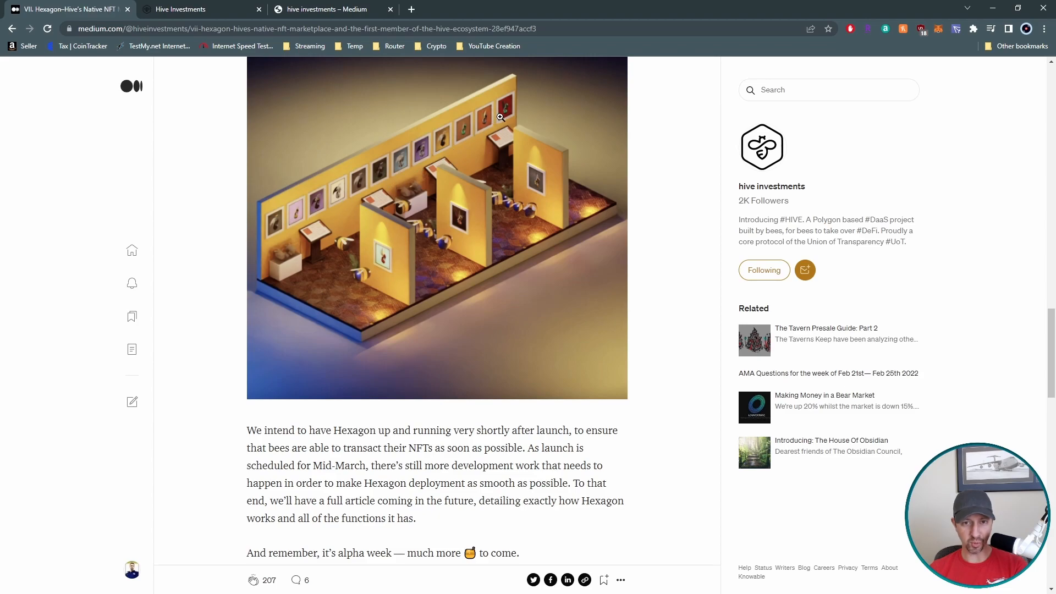
pyautogui.moveTo(471, 132)
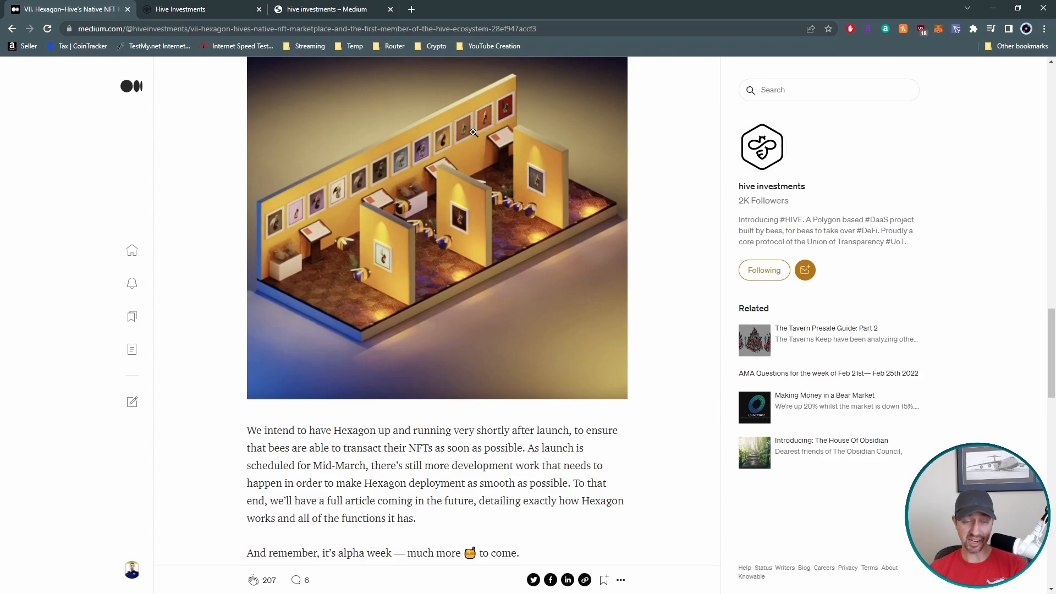
pyautogui.moveTo(563, 141)
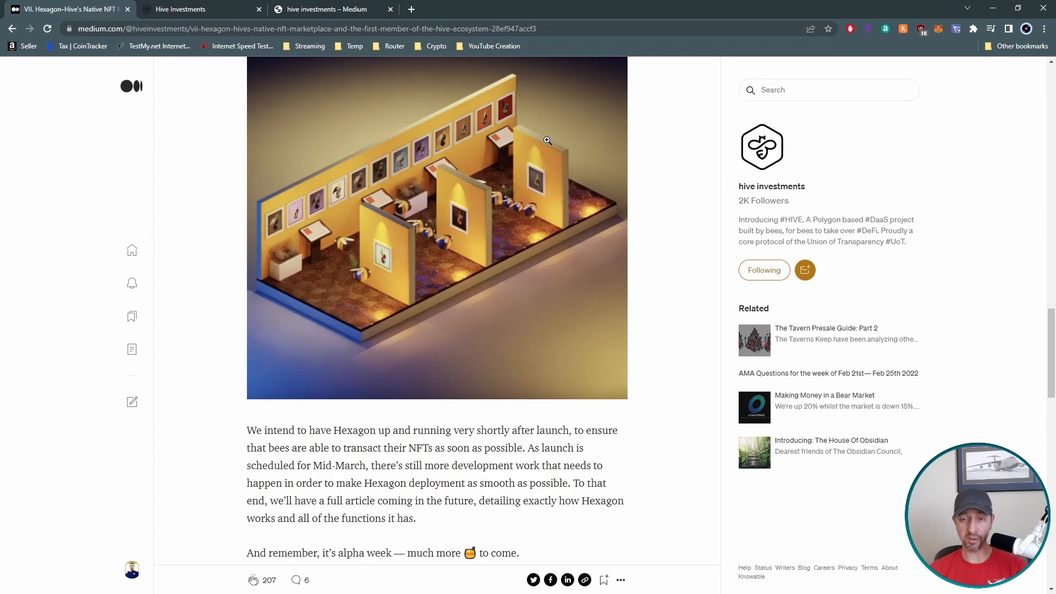
pyautogui.scroll(-3)
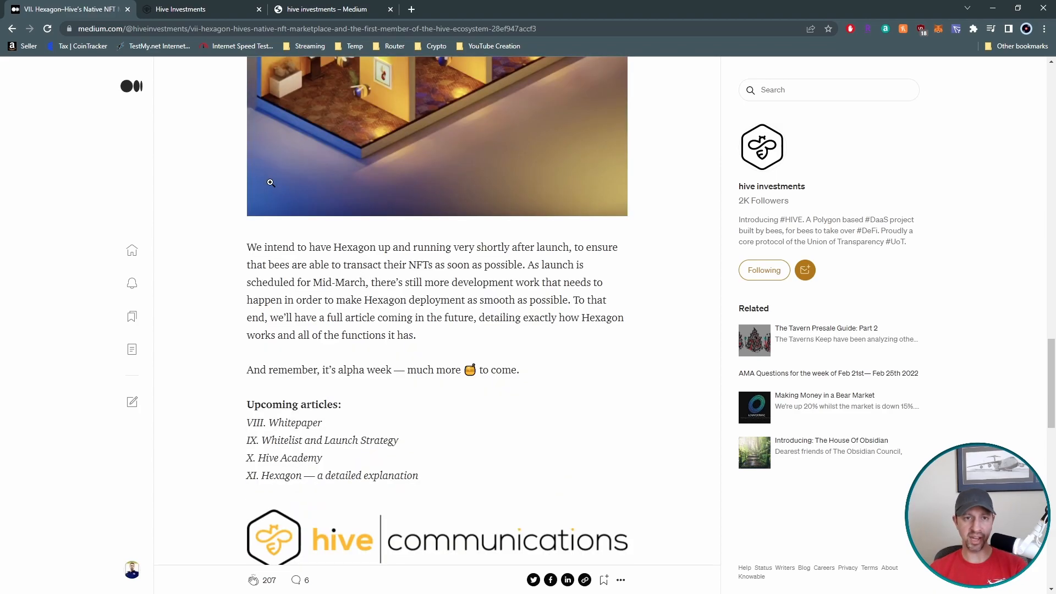
# Step: Switch to hive.investments and scroll to the $HNY and $MATIC price cards and The Hive Vision
pyautogui.click(183, 9)
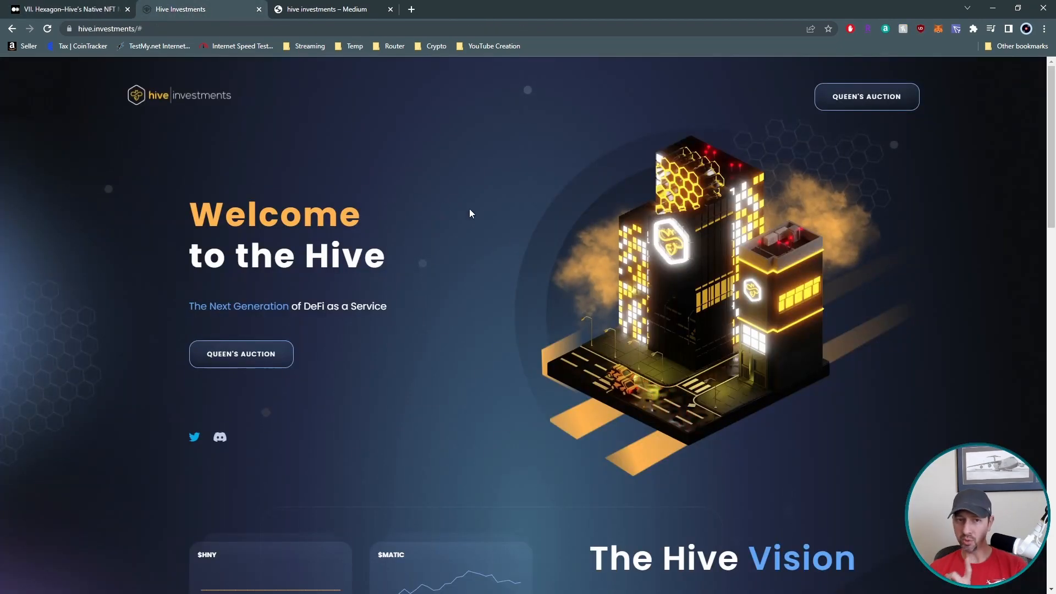
pyautogui.moveTo(204, 117)
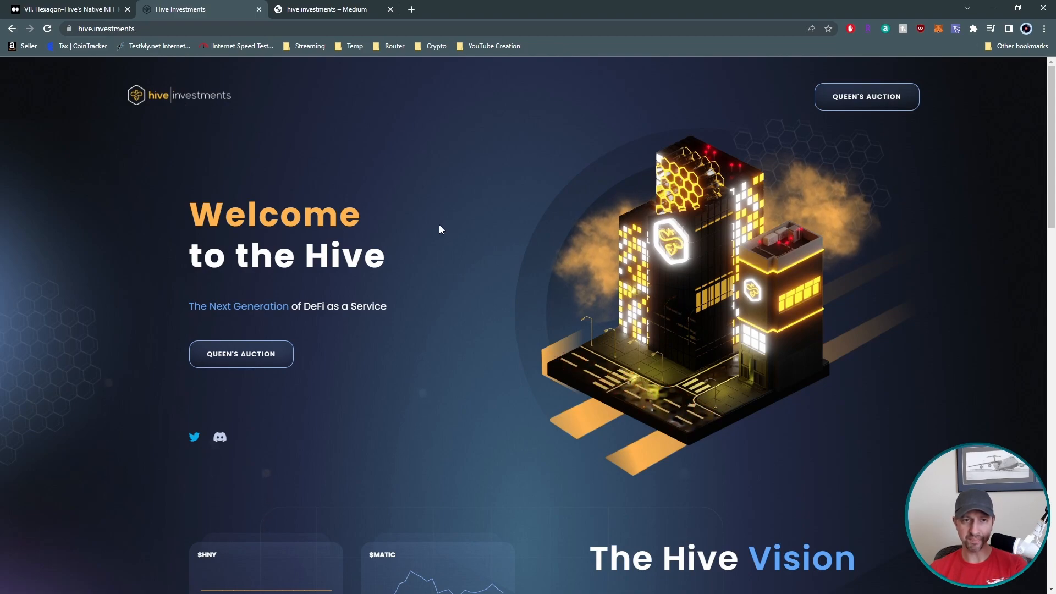
pyautogui.moveTo(647, 181)
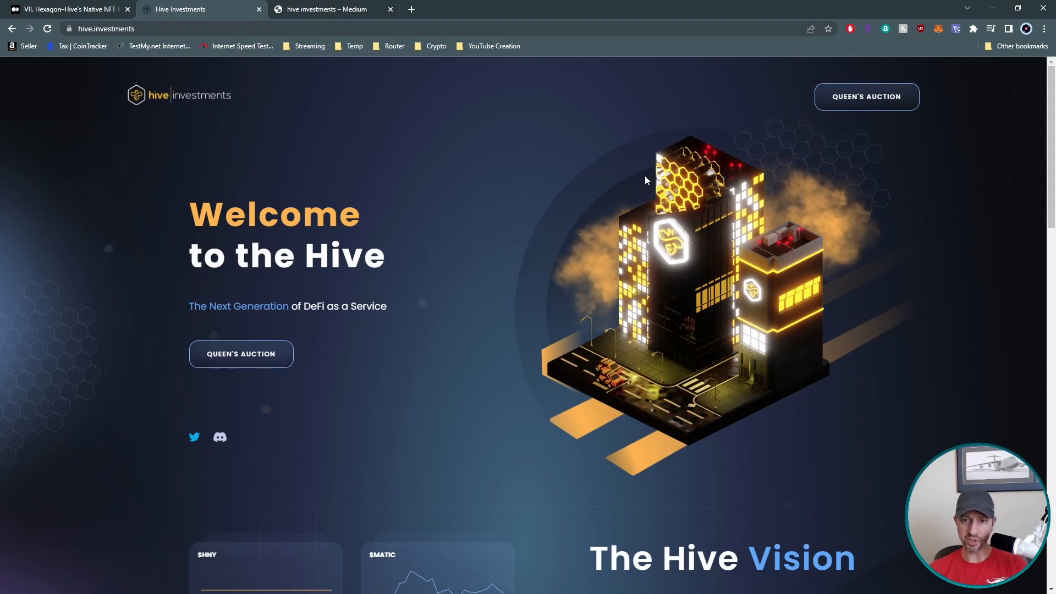
pyautogui.scroll(-3)
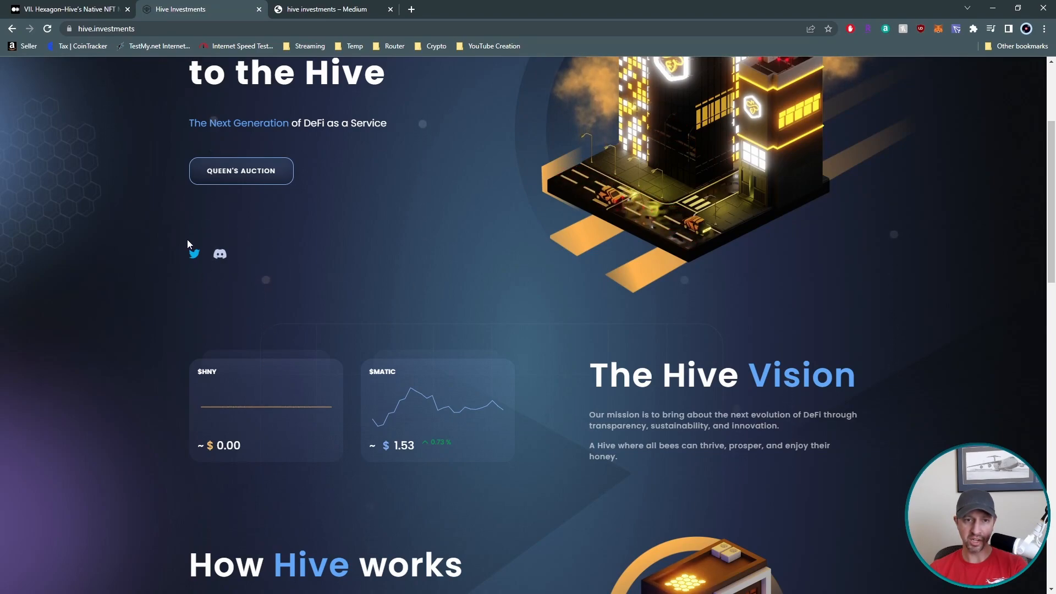
pyautogui.moveTo(220, 260)
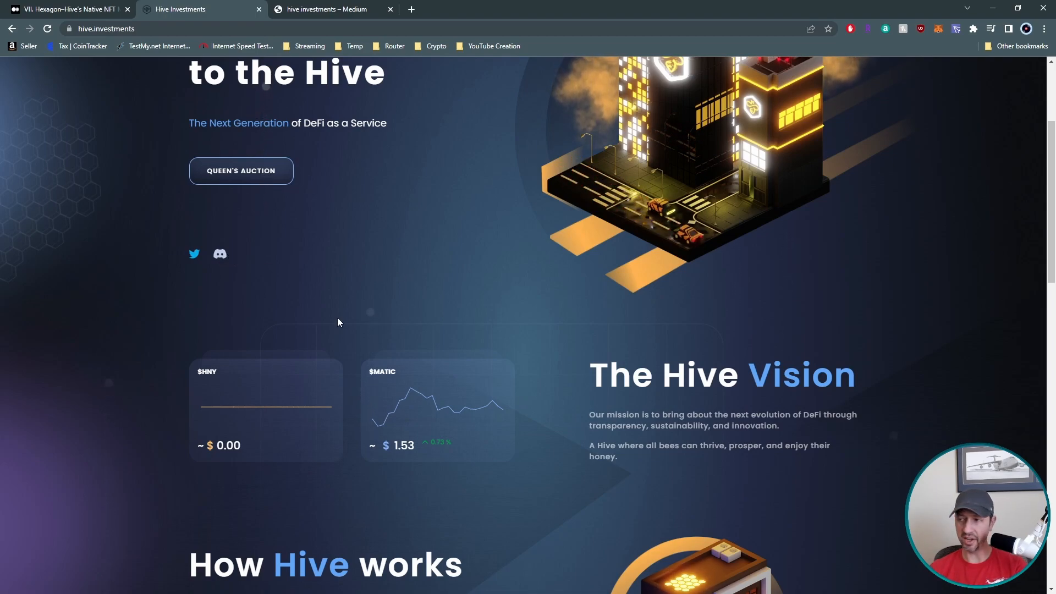
pyautogui.moveTo(424, 291)
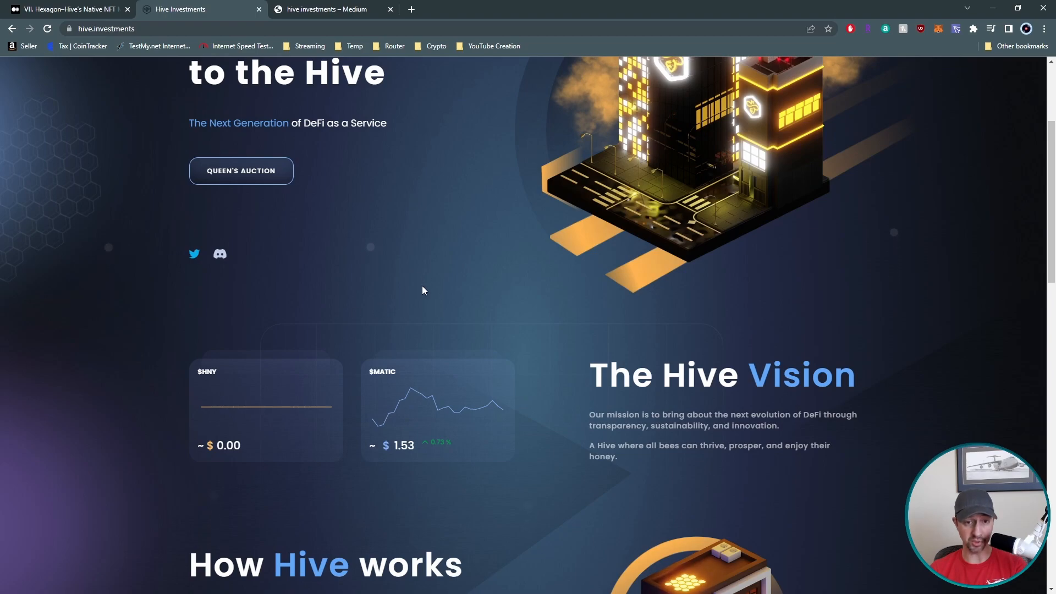
pyautogui.moveTo(326, 472)
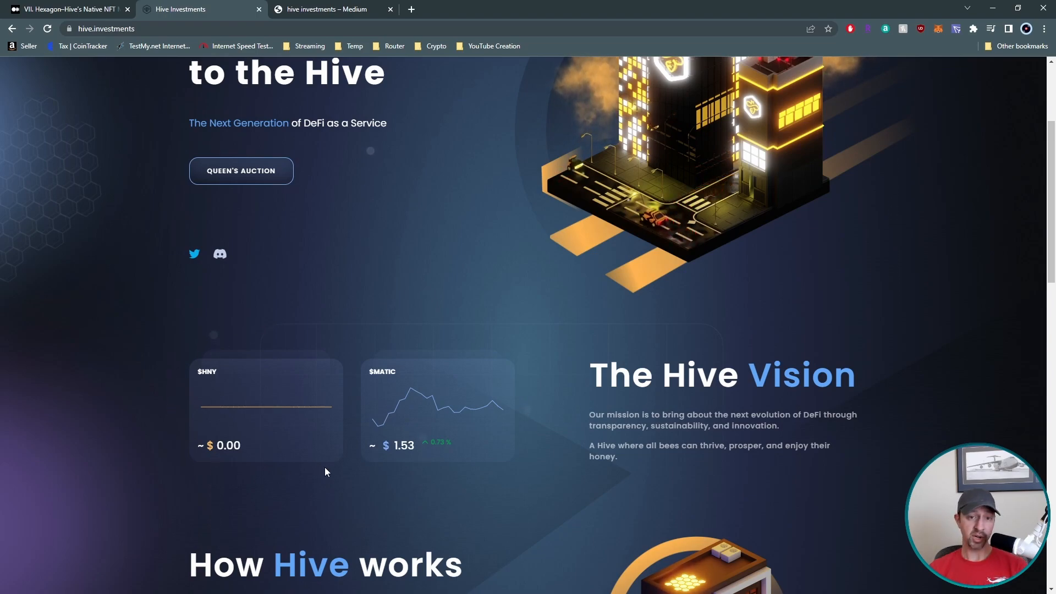
pyautogui.moveTo(327, 374)
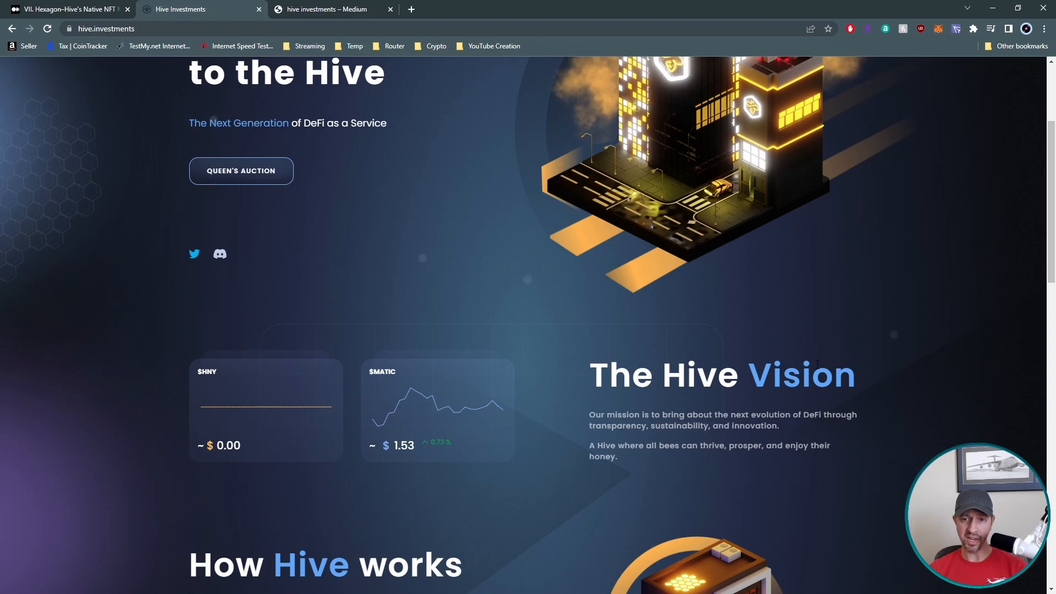
# Step: Scroll past How Hive works to the Buy Honey, Mint NFT and Harvest Honey steps and the FAQ heading
pyautogui.scroll(-3)
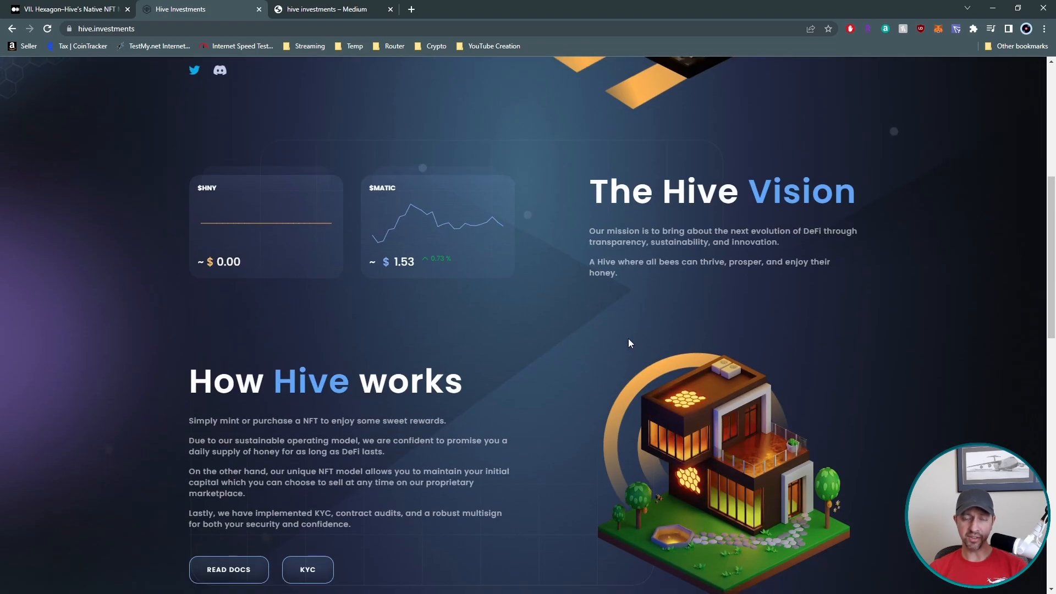
pyautogui.moveTo(639, 332)
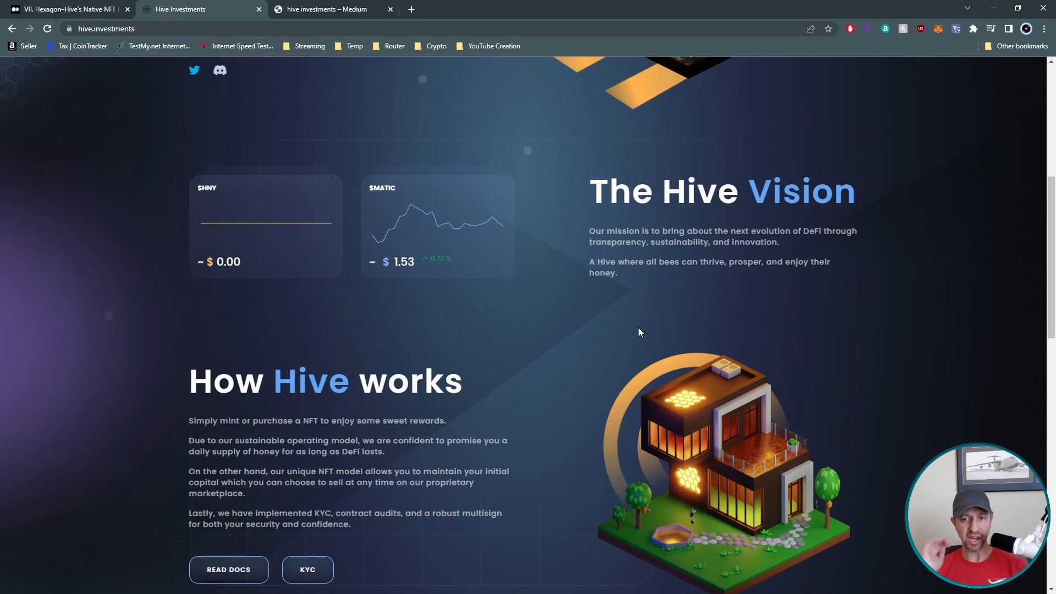
pyautogui.moveTo(600, 343)
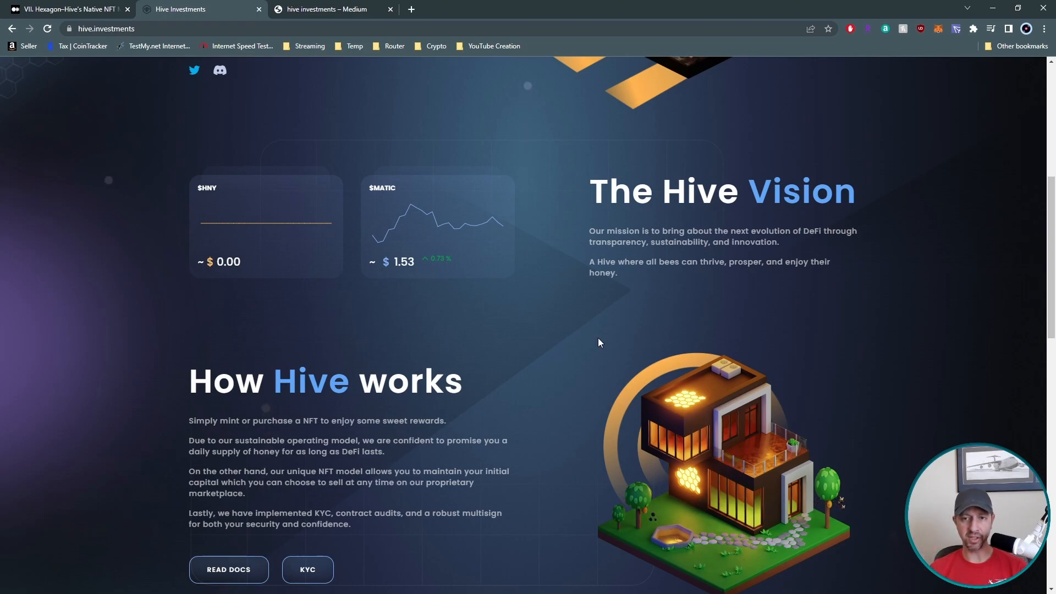
pyautogui.moveTo(605, 330)
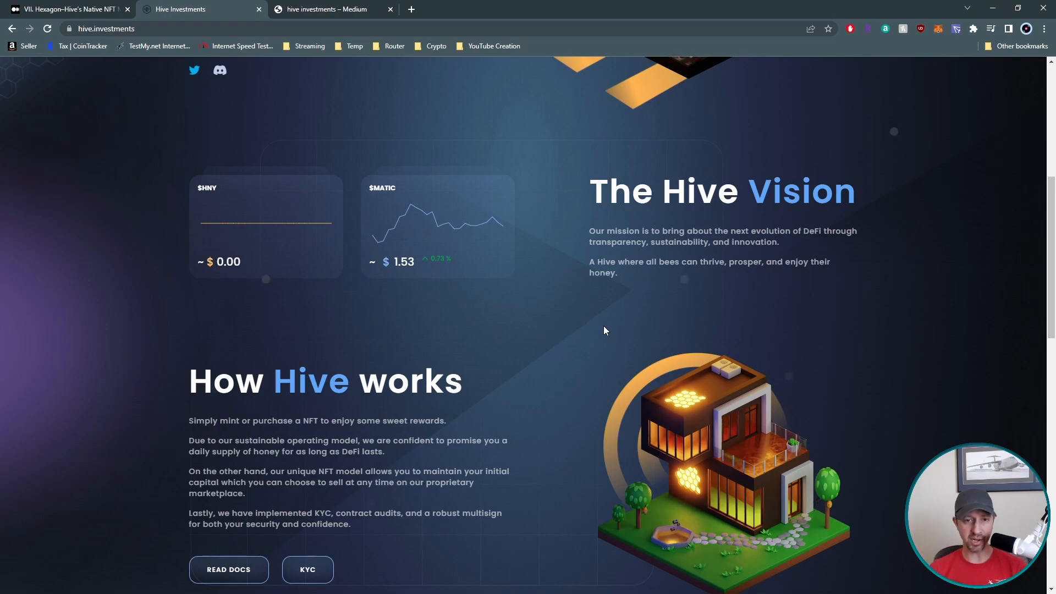
pyautogui.scroll(-3)
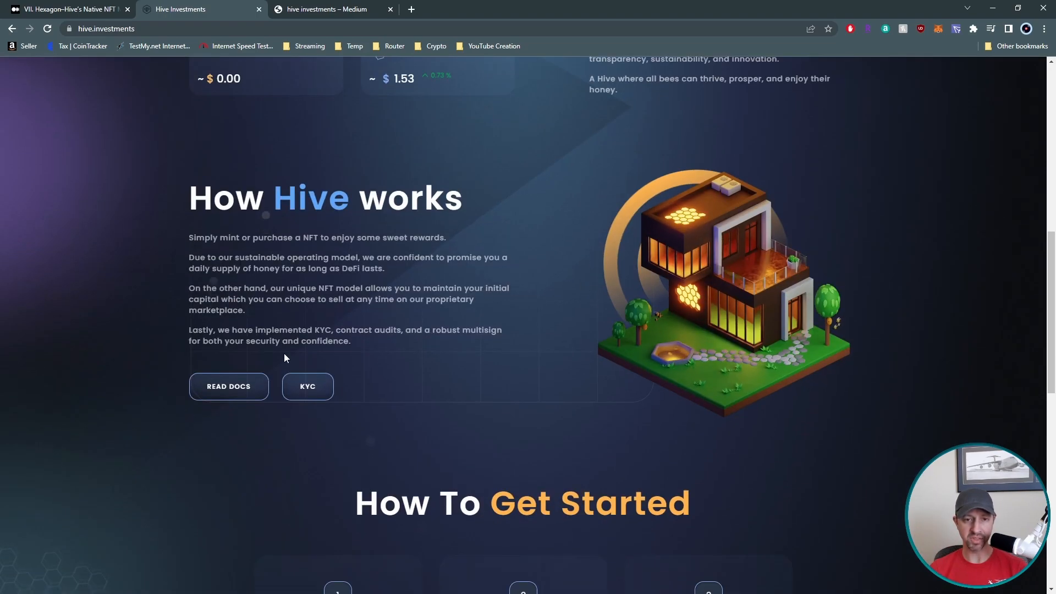
pyautogui.moveTo(231, 396)
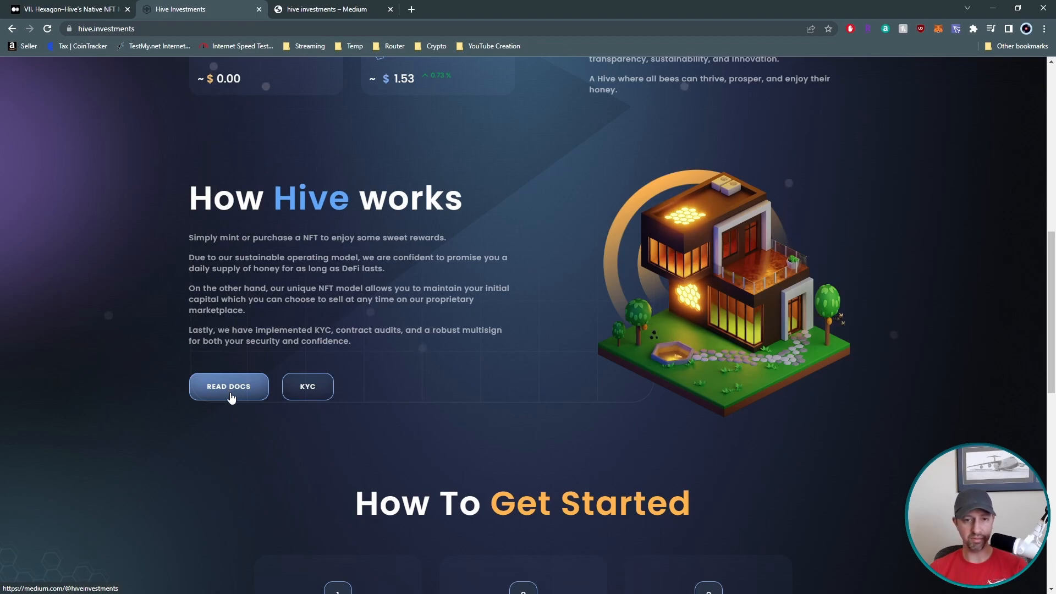
pyautogui.moveTo(315, 390)
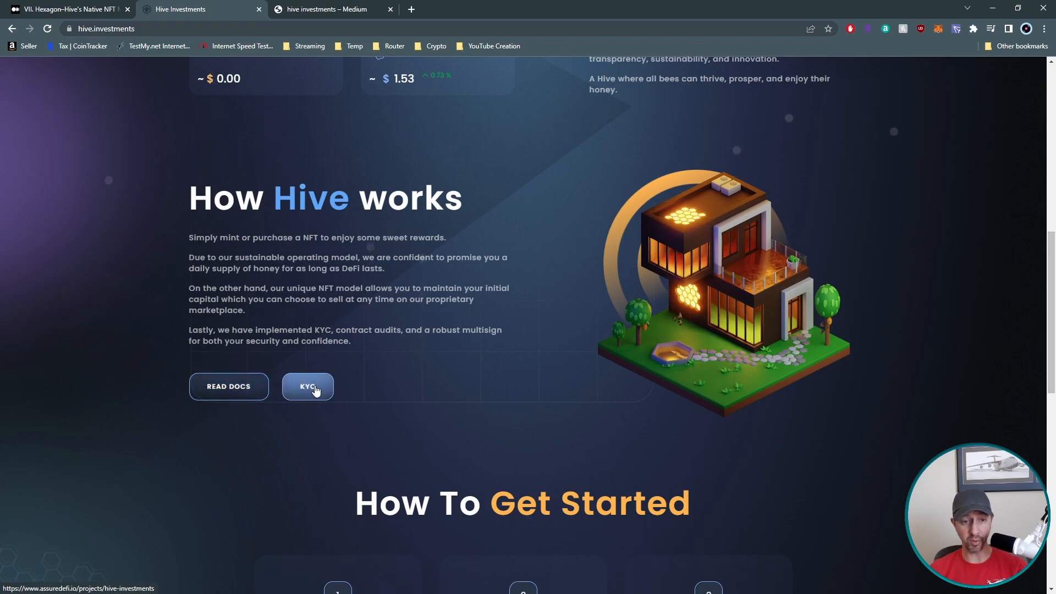
pyautogui.scroll(-3)
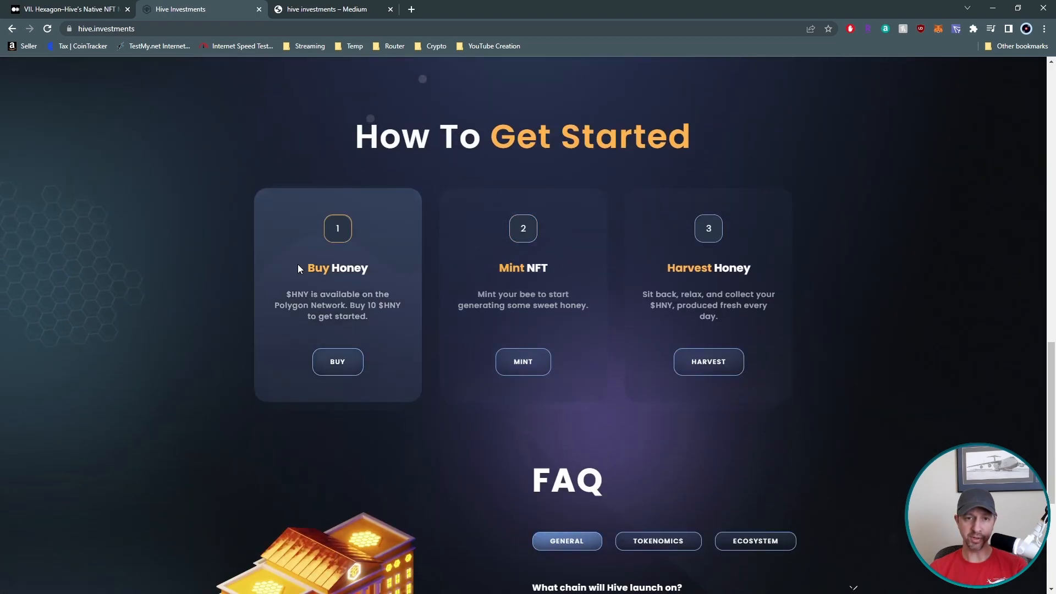
pyautogui.moveTo(354, 364)
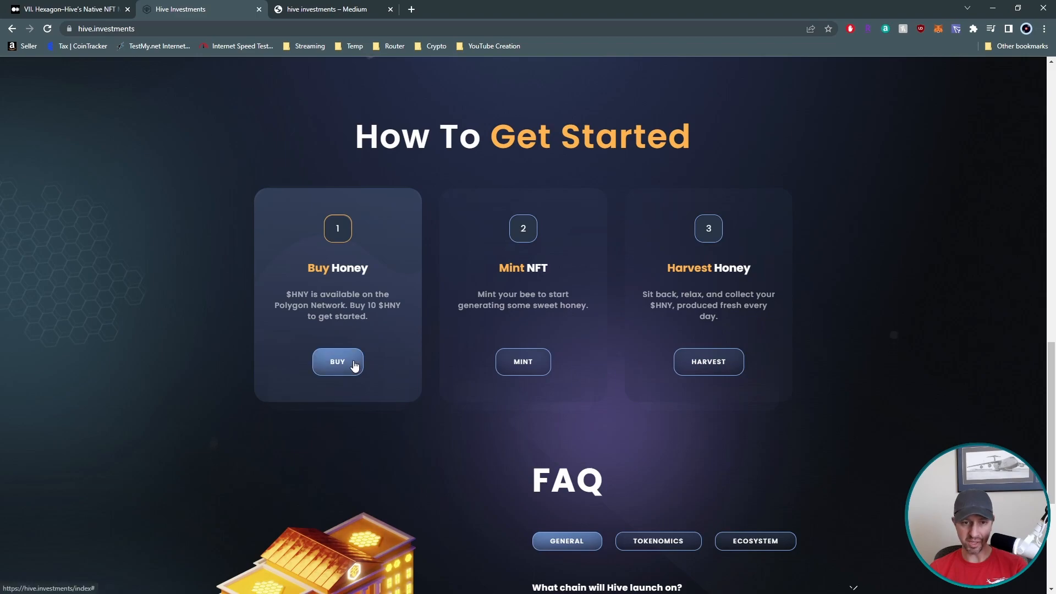
pyautogui.moveTo(526, 374)
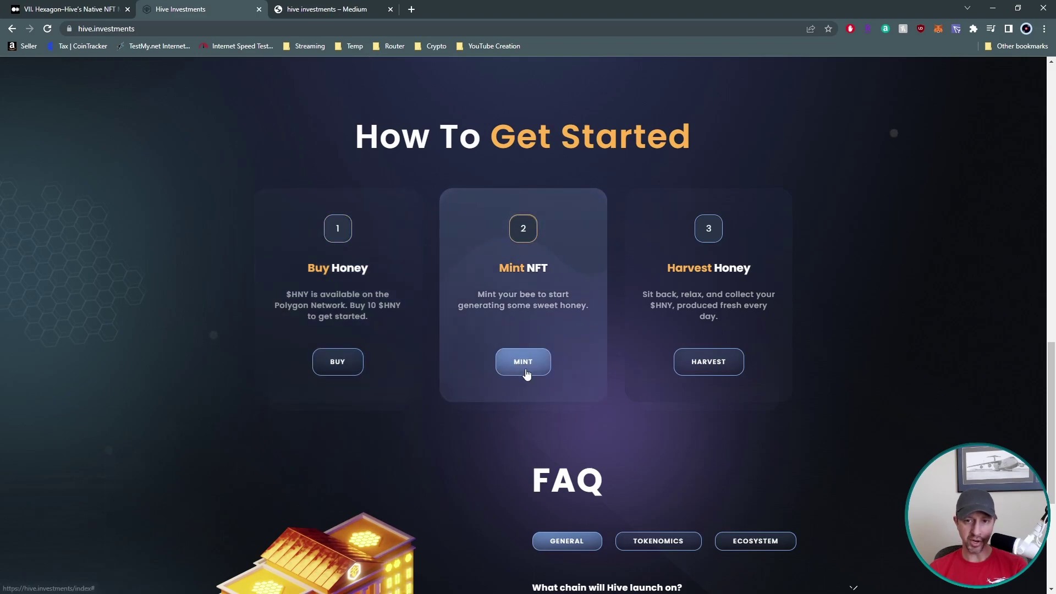
pyautogui.moveTo(895, 321)
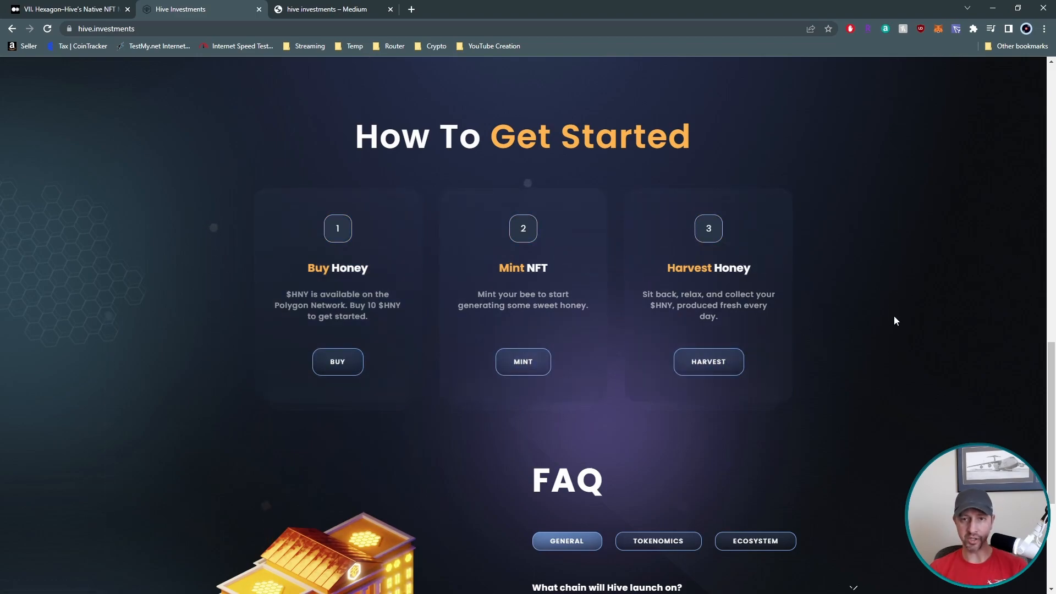
# Step: Expand the first FAQ question, then view the Tokenomics and Ecosystem question sets
pyautogui.scroll(-3)
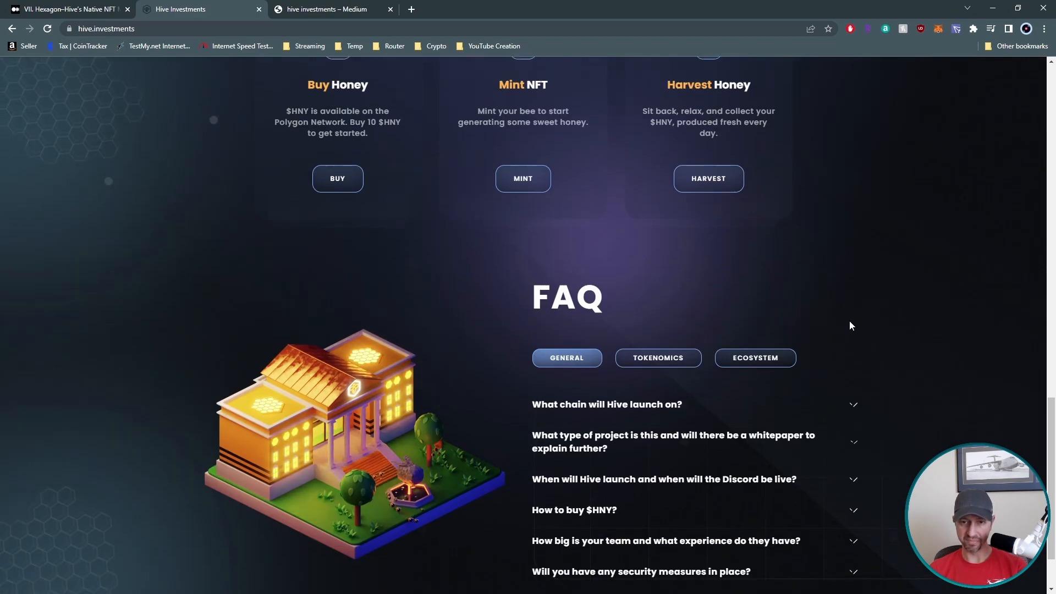
pyautogui.scroll(-3)
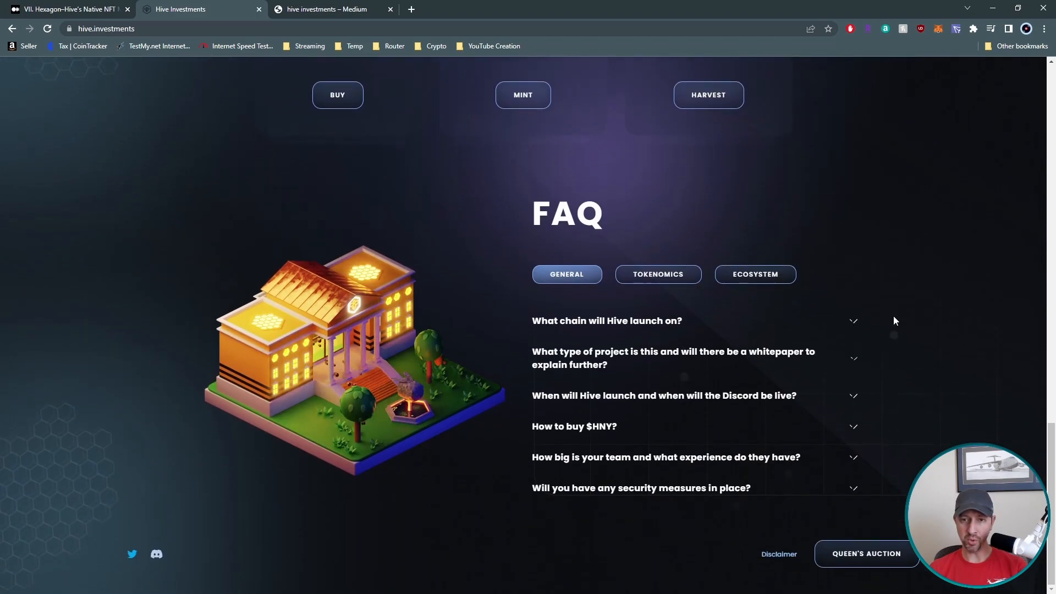
pyautogui.click(607, 321)
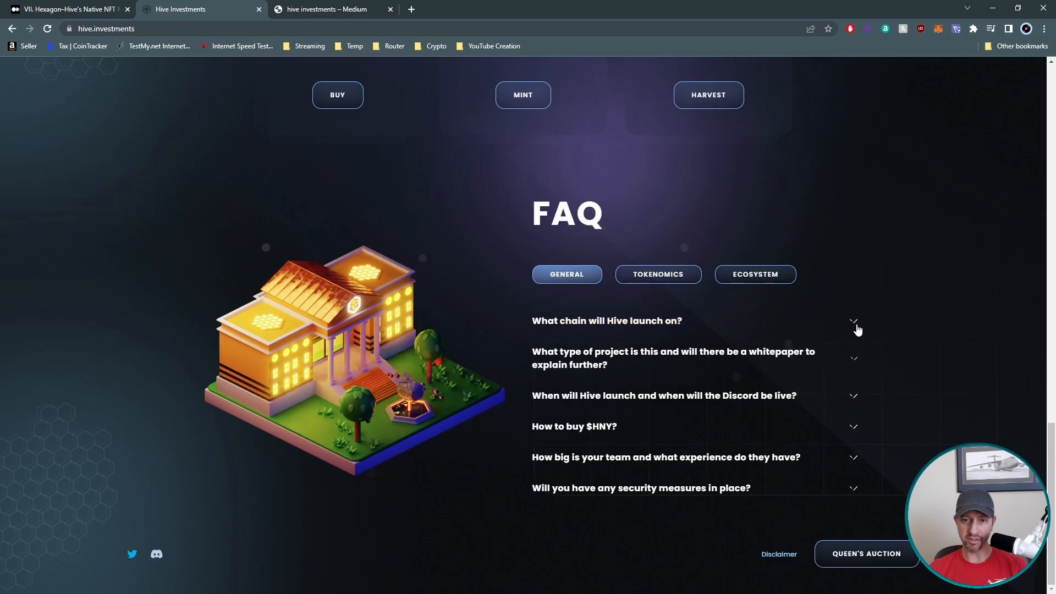
pyautogui.moveTo(831, 341)
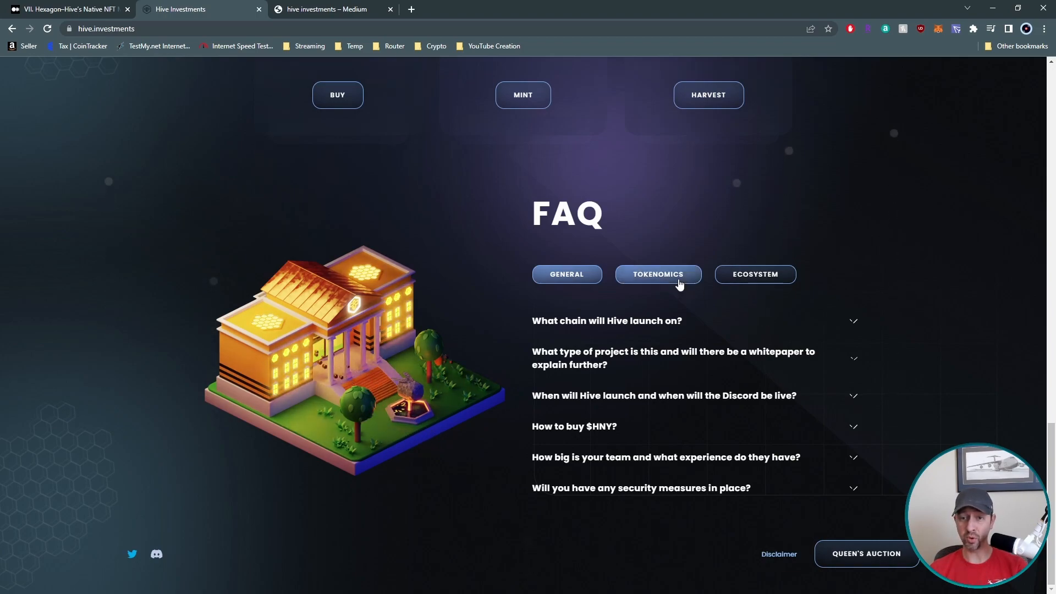
pyautogui.click(755, 275)
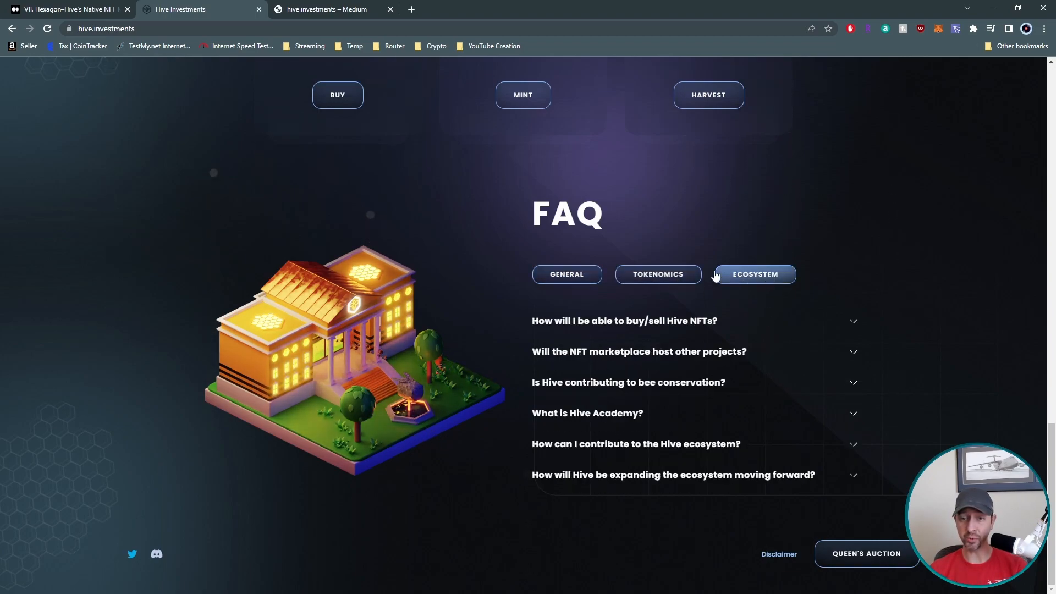
pyautogui.click(568, 275)
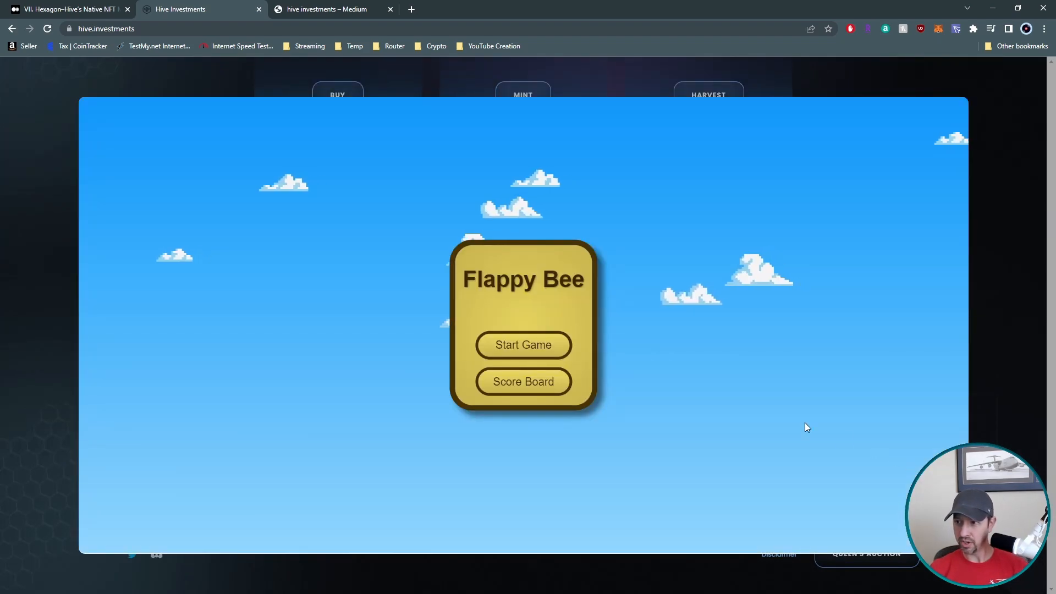
pyautogui.moveTo(580, 312)
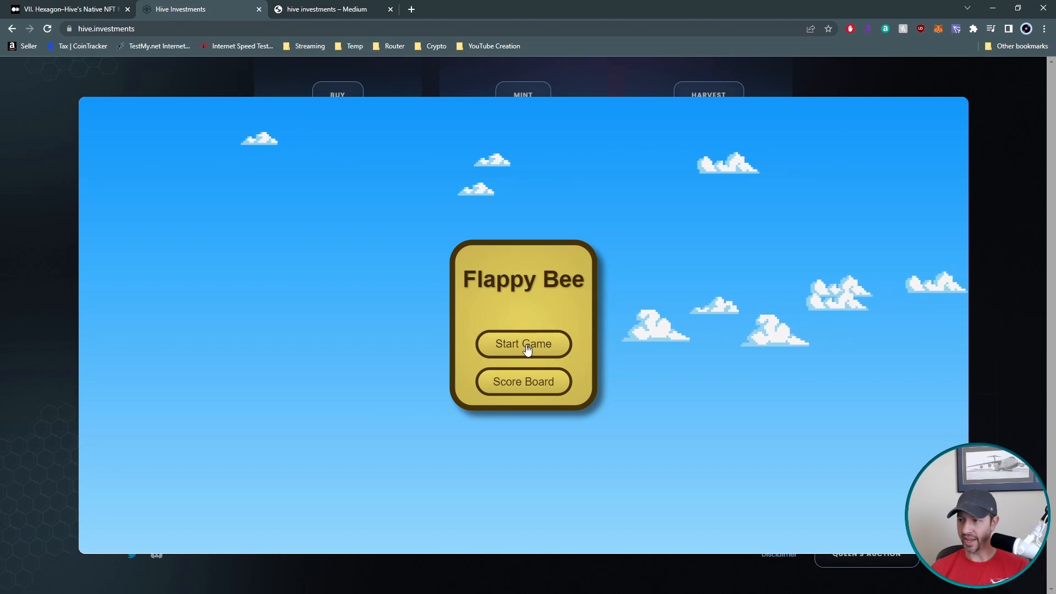
# Step: Start a Flappy Bee game as player 'phi131' and make the bee jump with Space
pyautogui.click(523, 345)
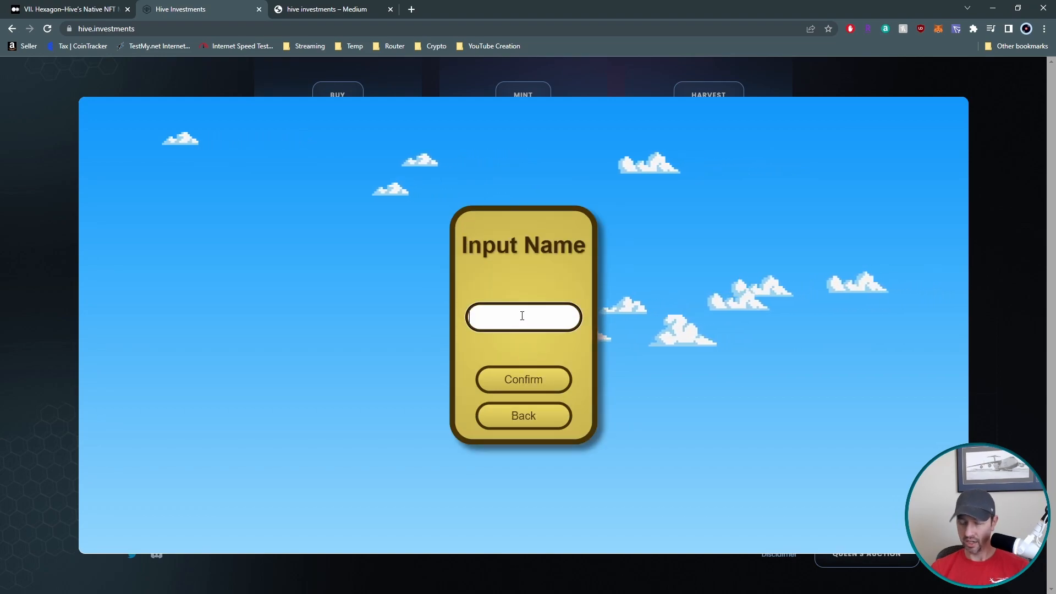
pyautogui.write('phi1316')
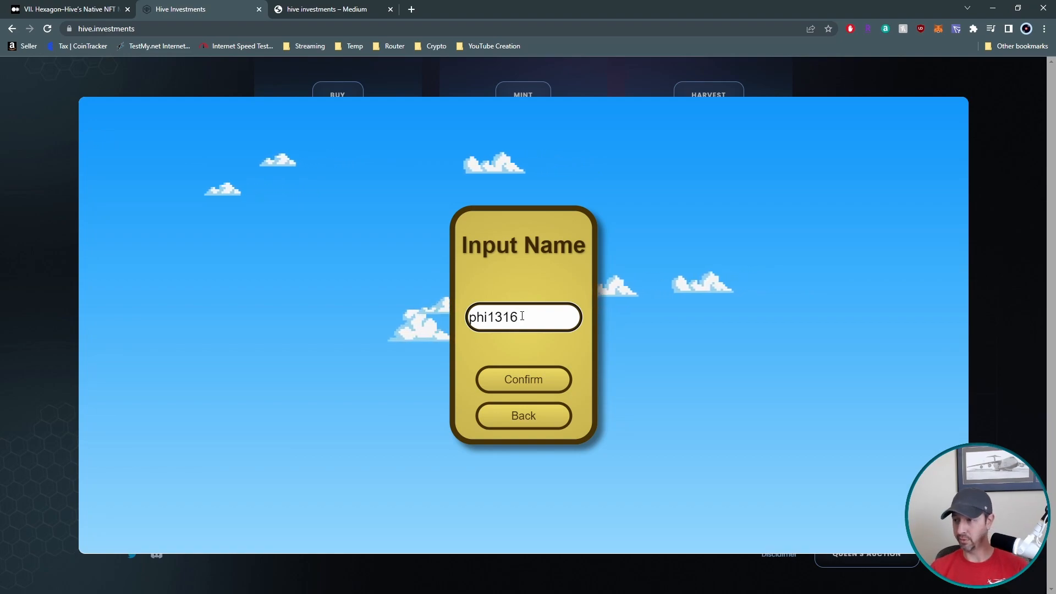
pyautogui.click(524, 380)
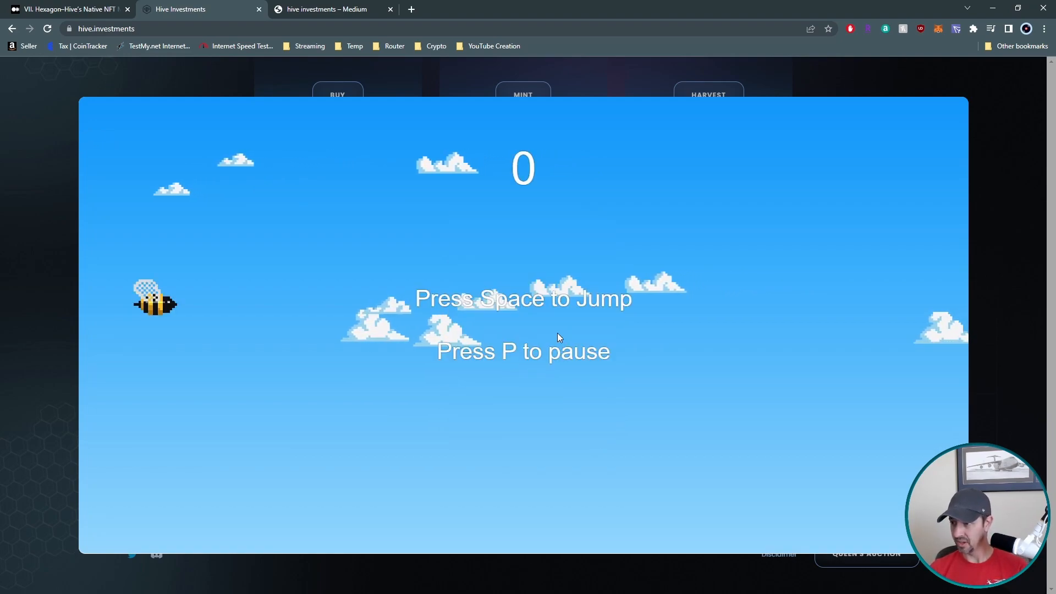
pyautogui.press('space')
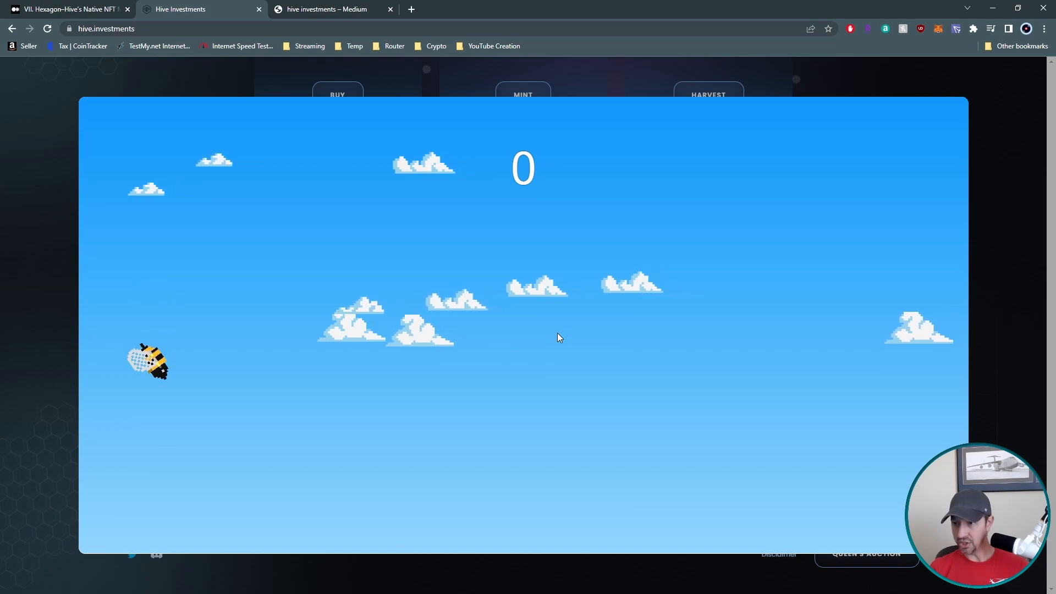